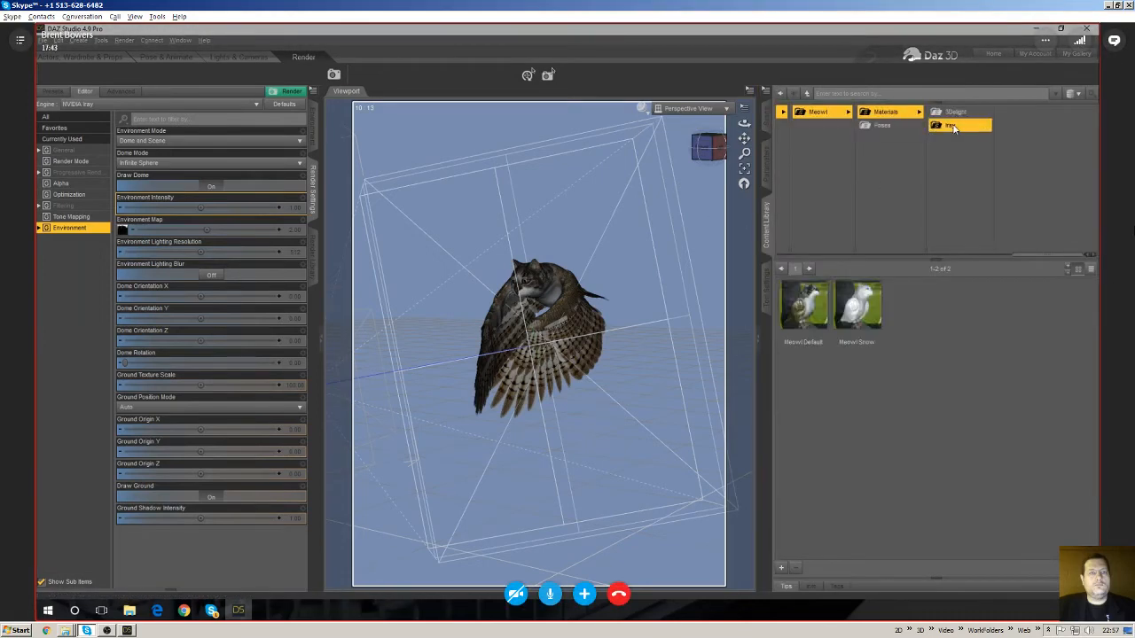
# Load the blue_grotto HDR file from disk as the Iray Environment Map.
pyautogui.click(857, 305)
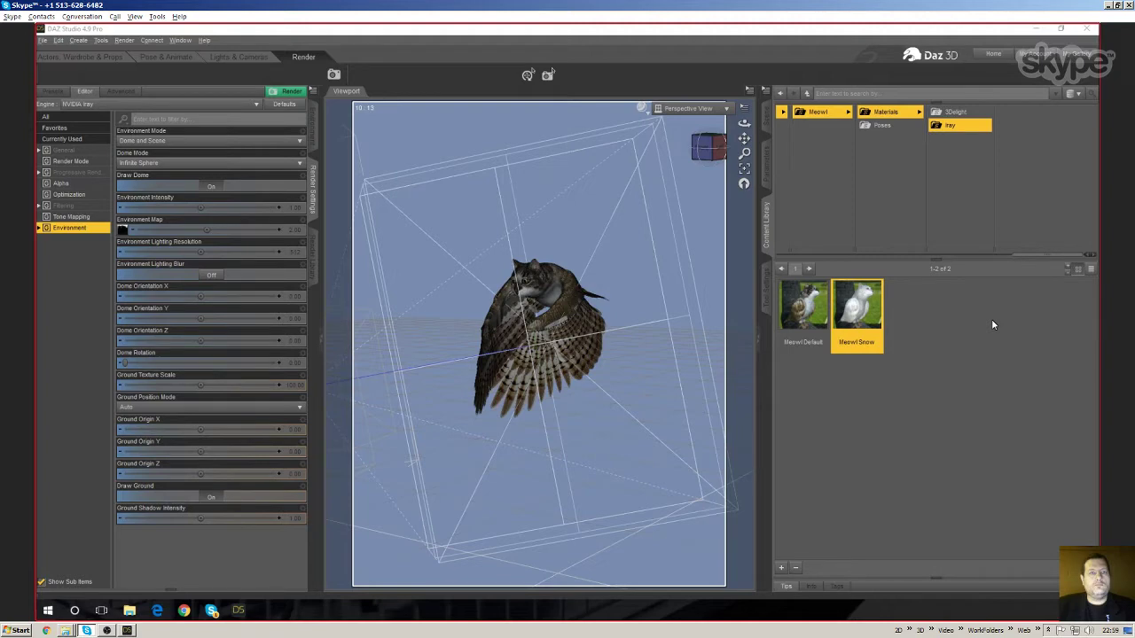
pyautogui.moveTo(953, 321)
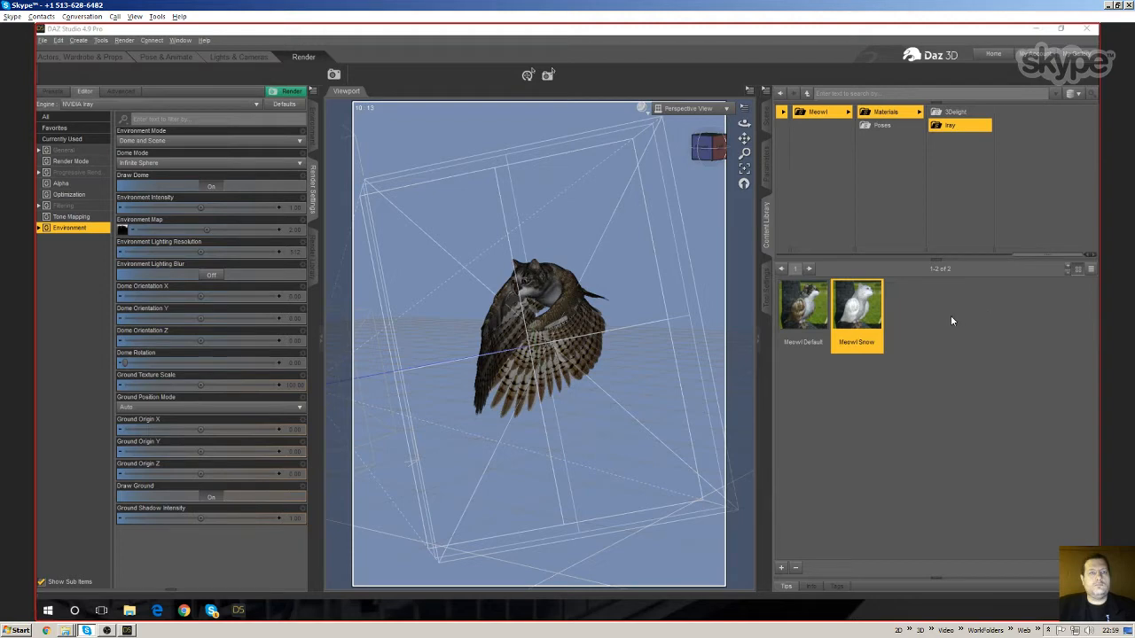
pyautogui.moveTo(962, 323)
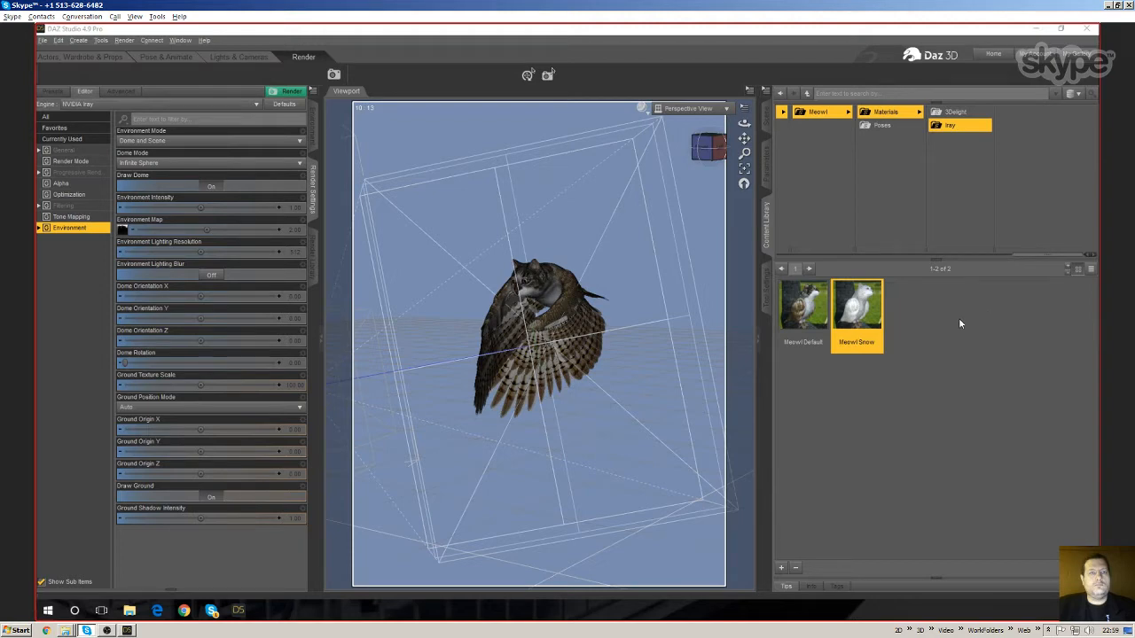
pyautogui.moveTo(908, 468)
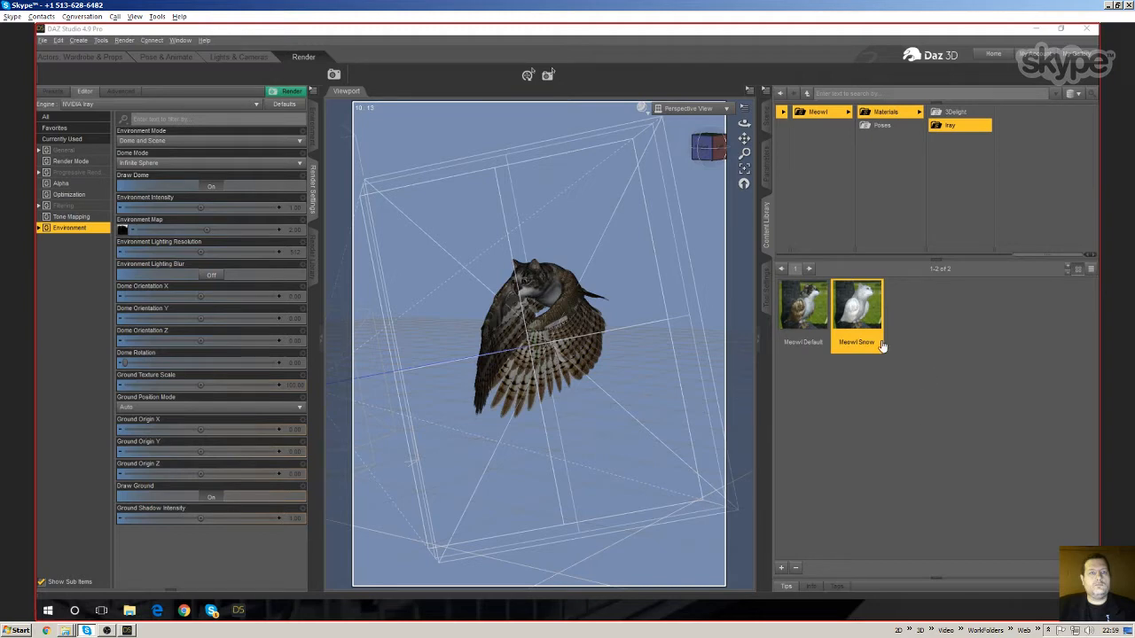
pyautogui.moveTo(958, 344)
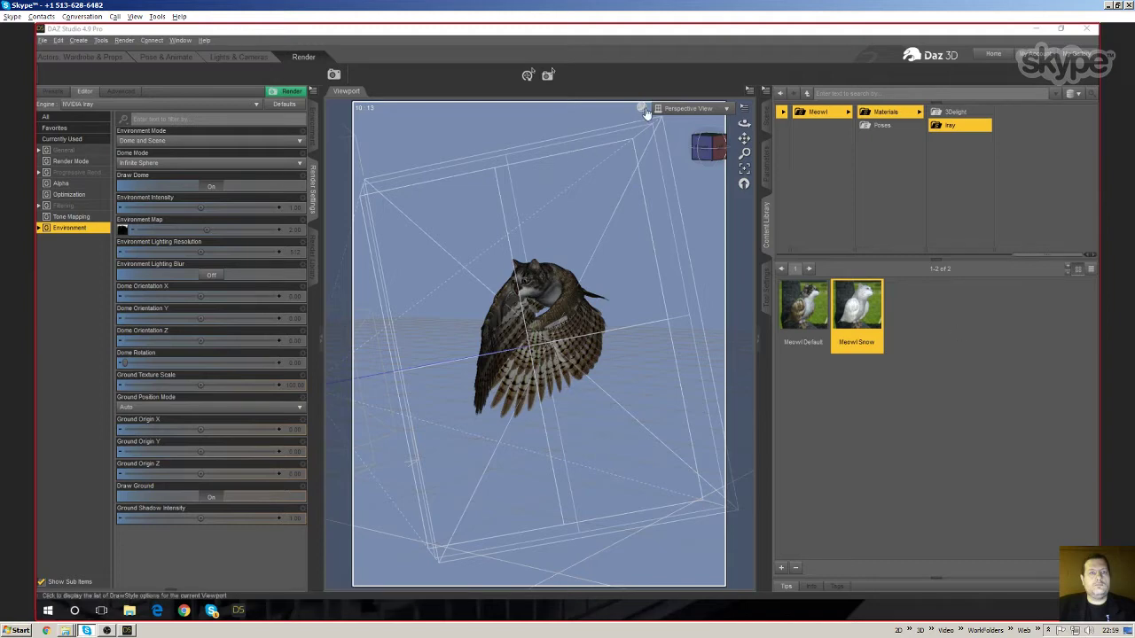
pyautogui.moveTo(648, 116)
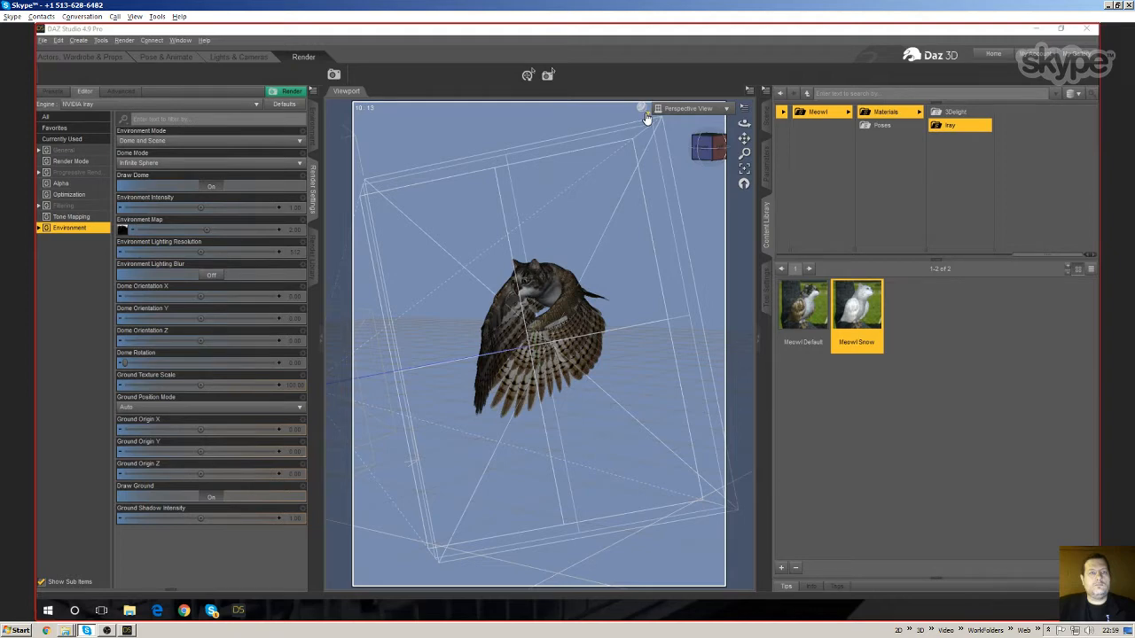
pyautogui.click(121, 231)
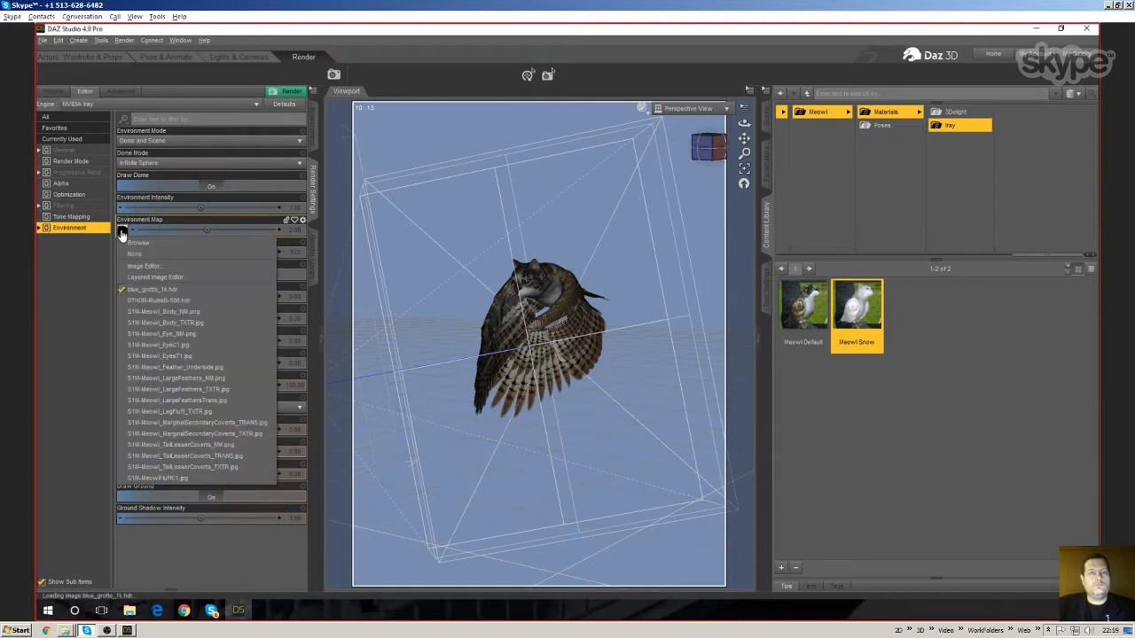
pyautogui.click(139, 243)
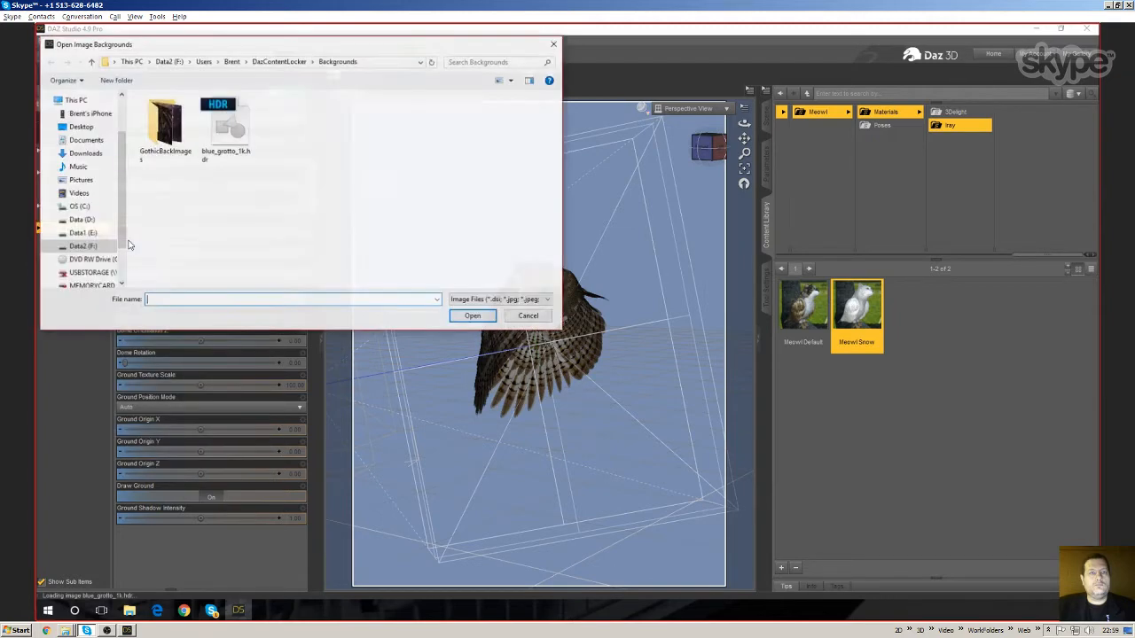
pyautogui.click(227, 124)
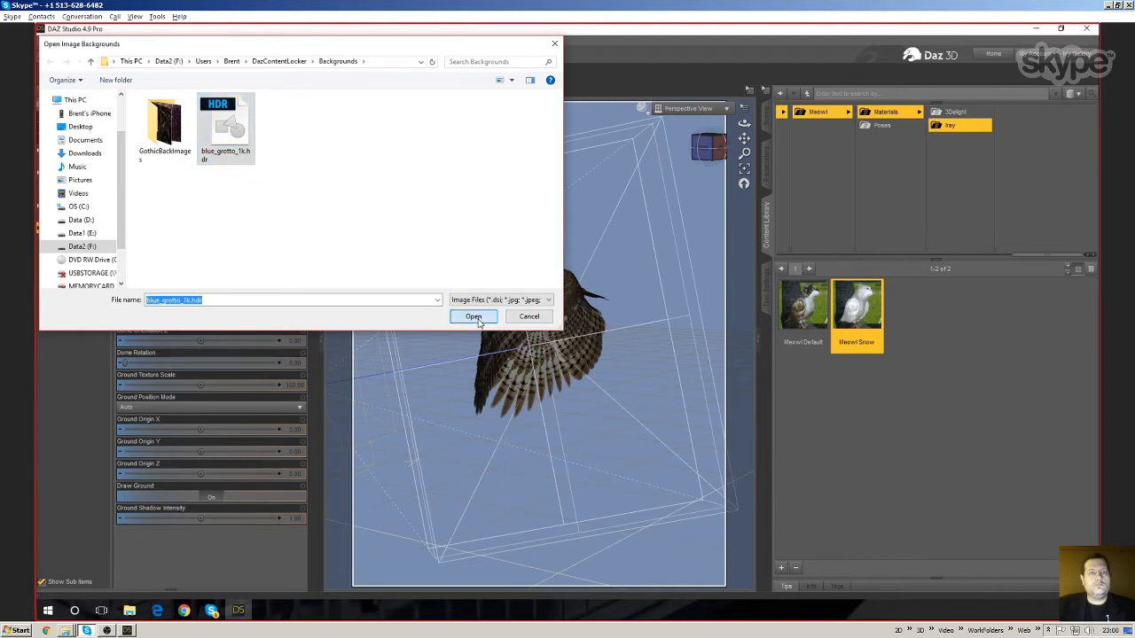
pyautogui.click(472, 316)
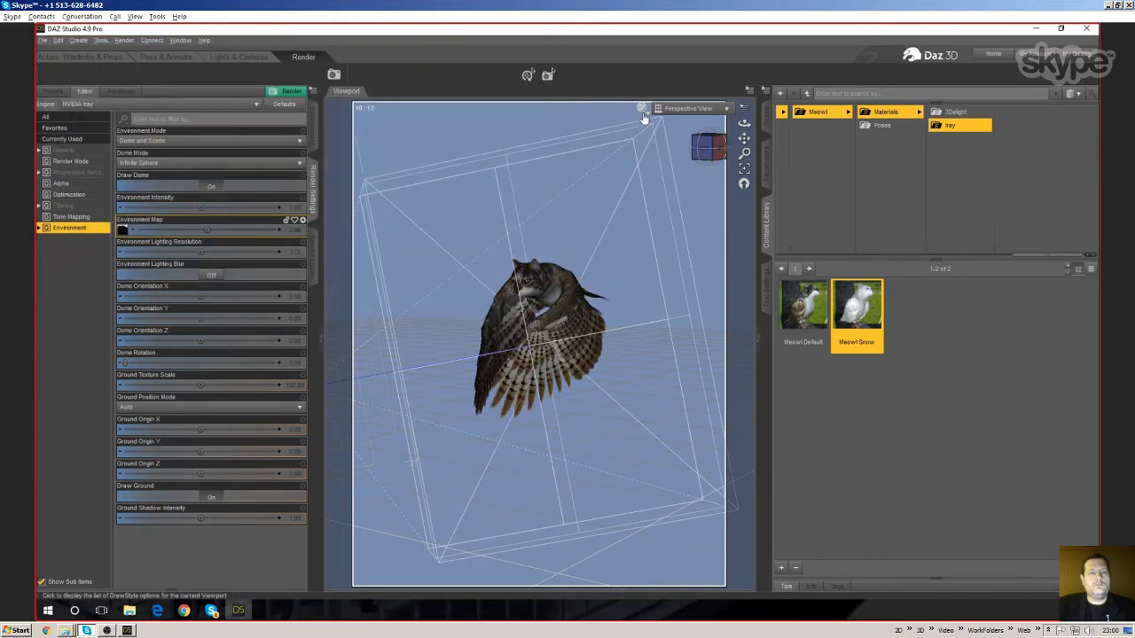
pyautogui.click(642, 115)
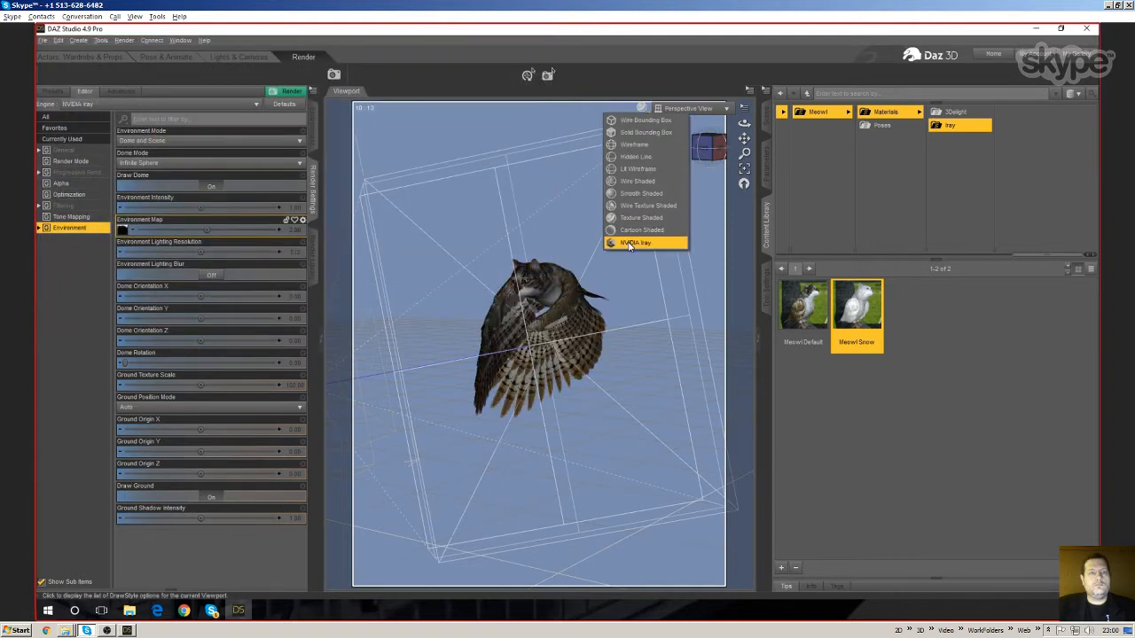
# Preview the cat-owl with the Iray draw style viewed through Camera 1.
pyautogui.click(635, 241)
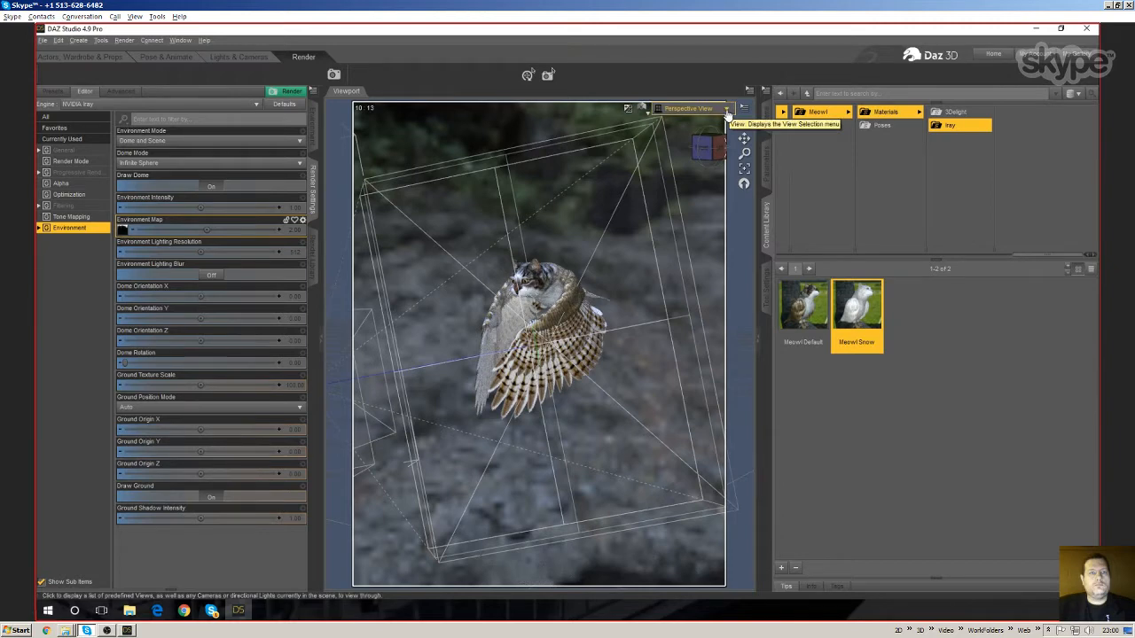
pyautogui.click(725, 108)
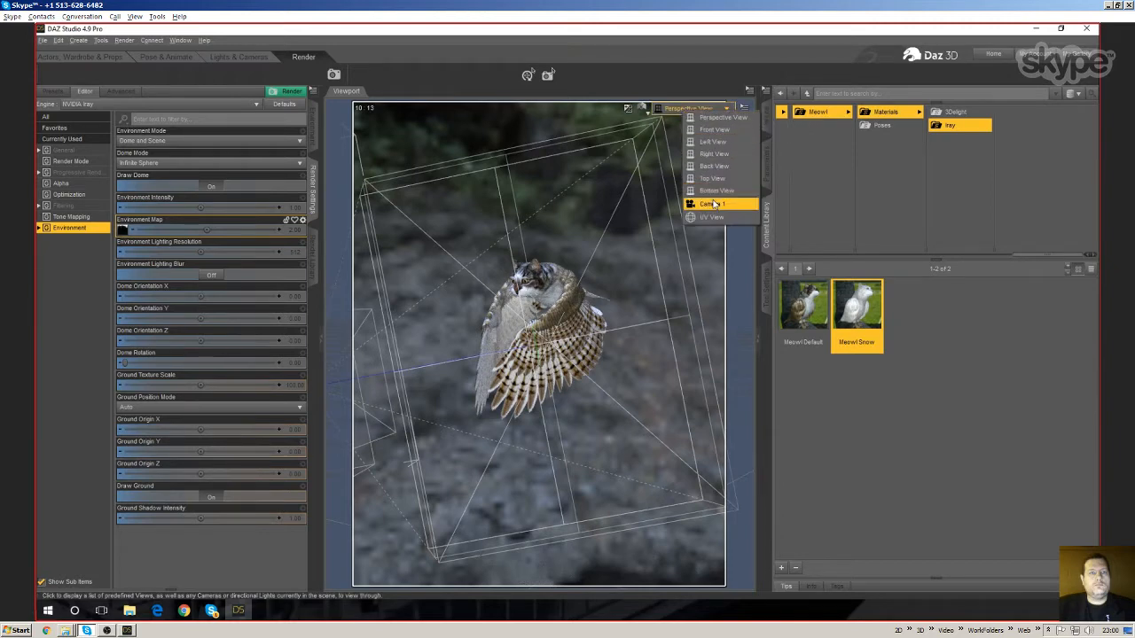
pyautogui.click(709, 204)
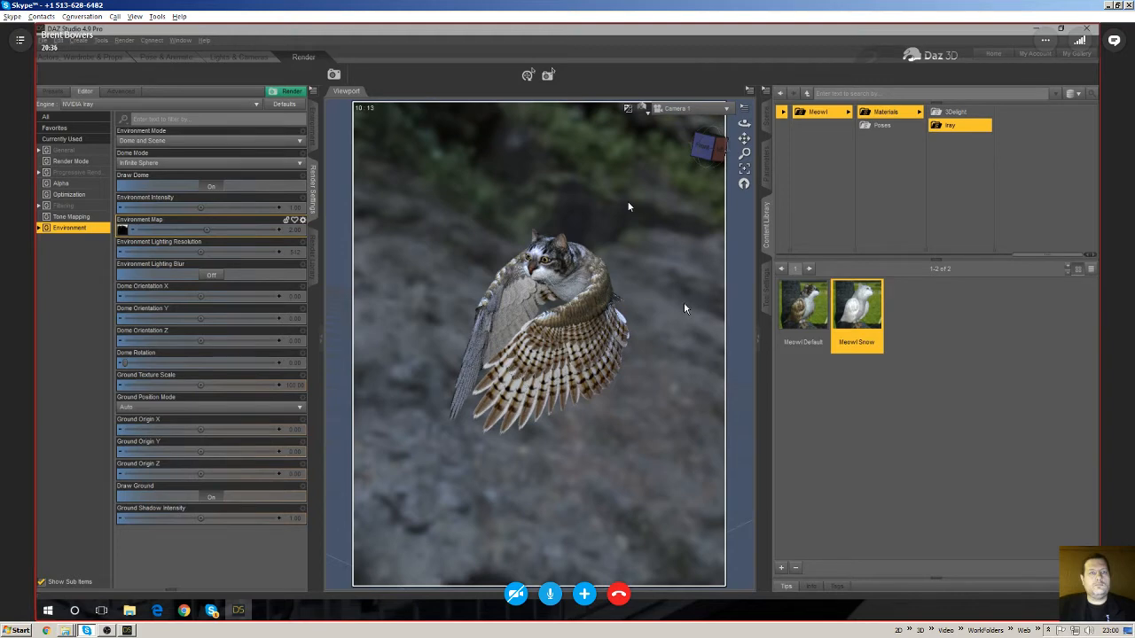
pyautogui.moveTo(699, 114)
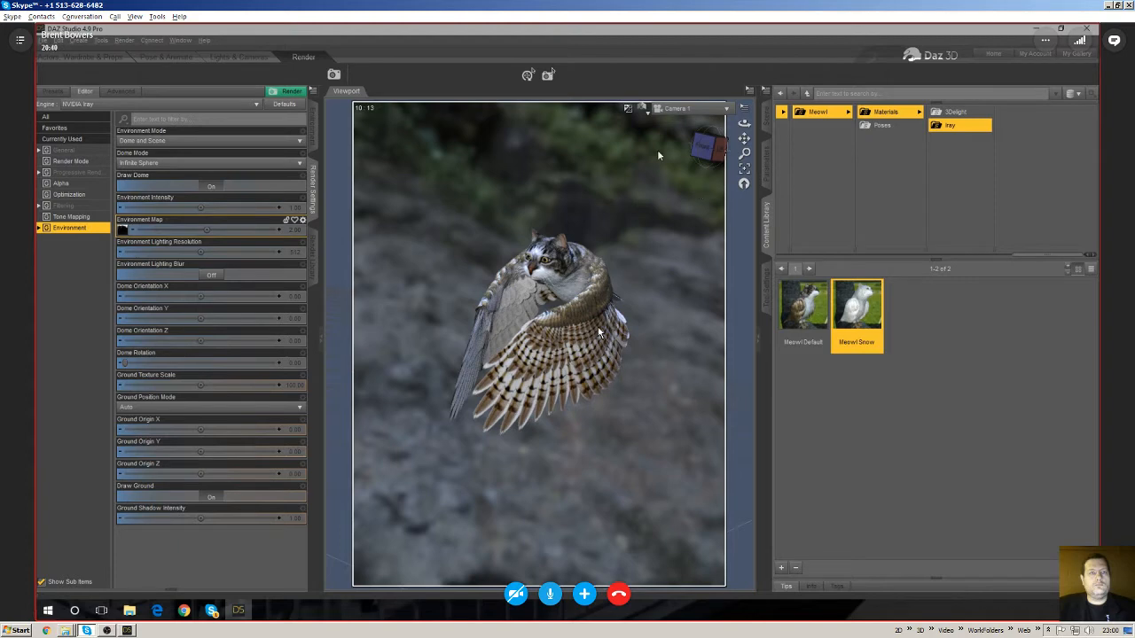
pyautogui.moveTo(587, 241)
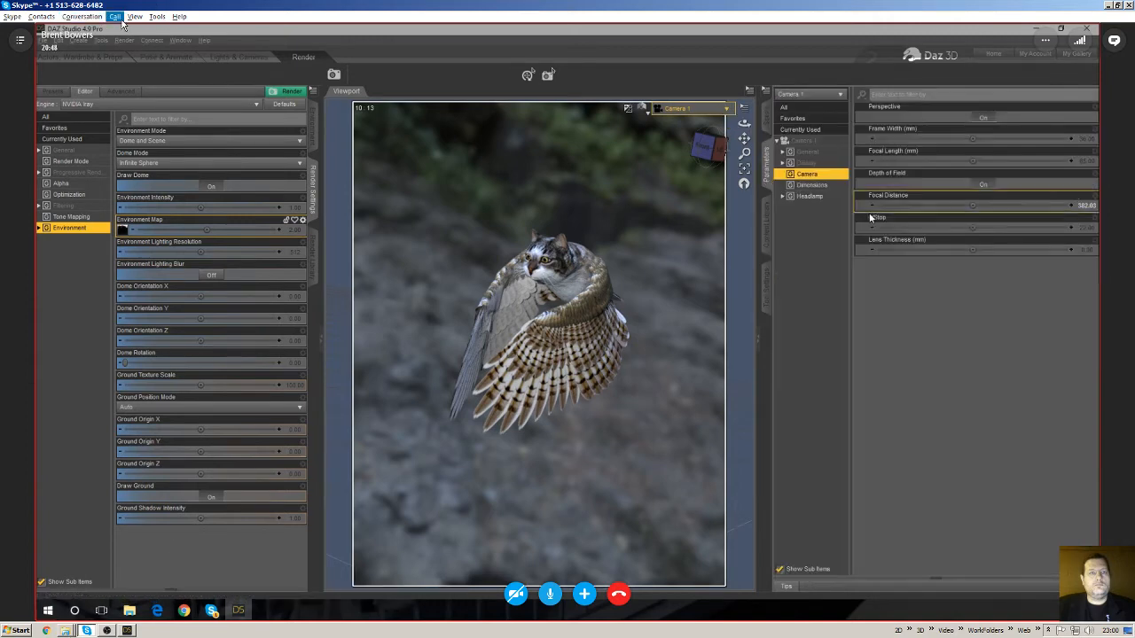
pyautogui.click(113, 14)
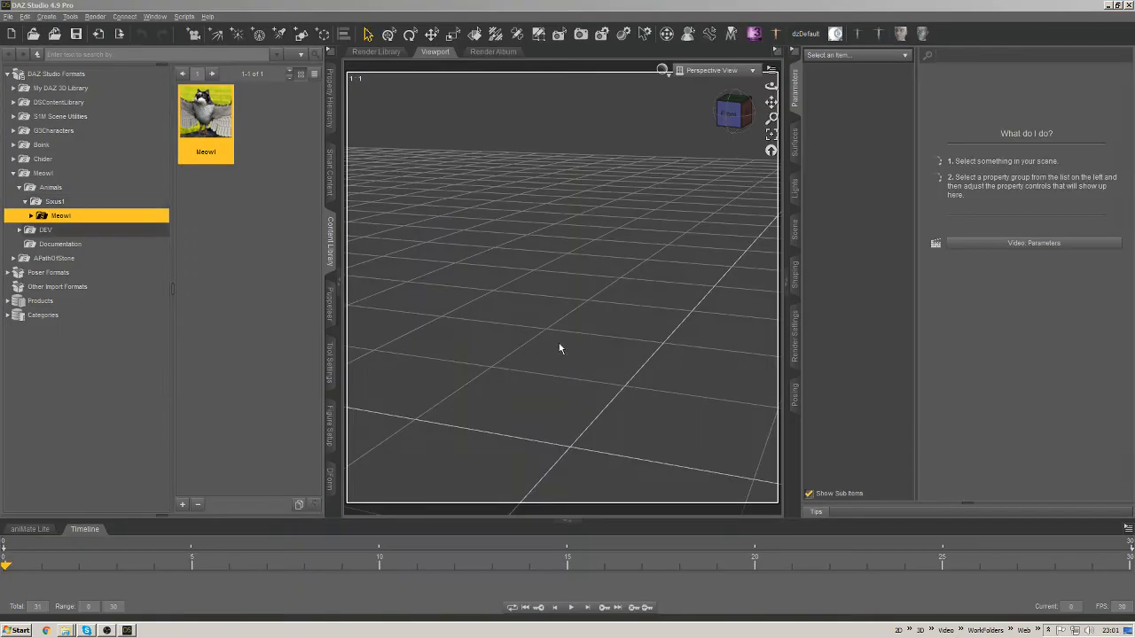
pyautogui.moveTo(660, 313)
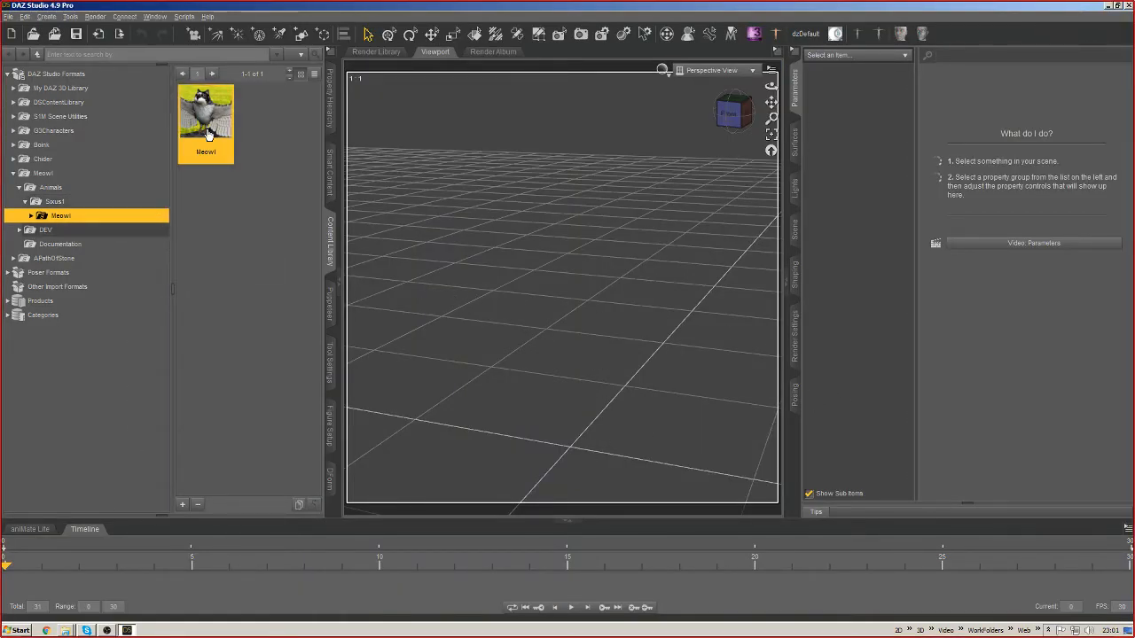
# Load the Meow figure and apply its Flight Down Pose from the poses folder.
pyautogui.doubleClick(206, 115)
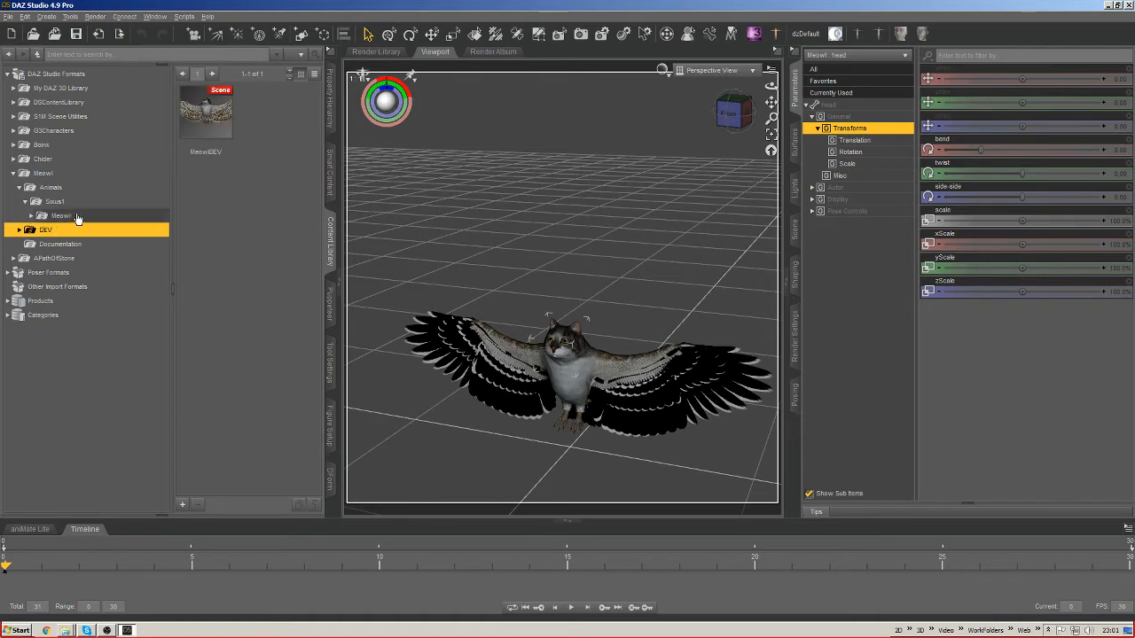
pyautogui.click(66, 245)
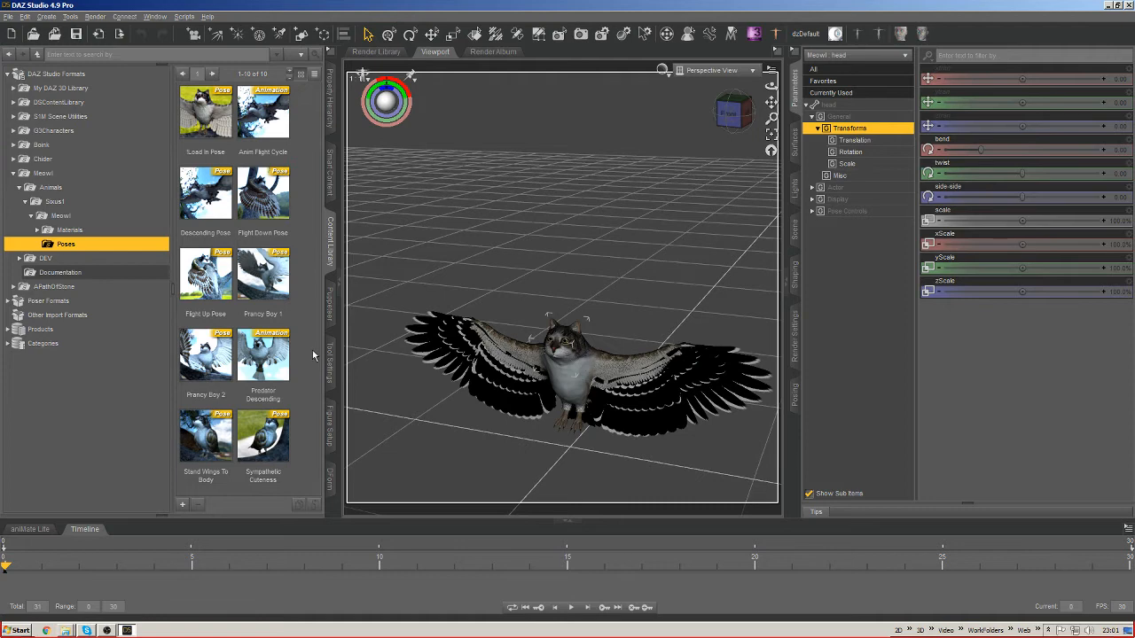
pyautogui.moveTo(308, 347)
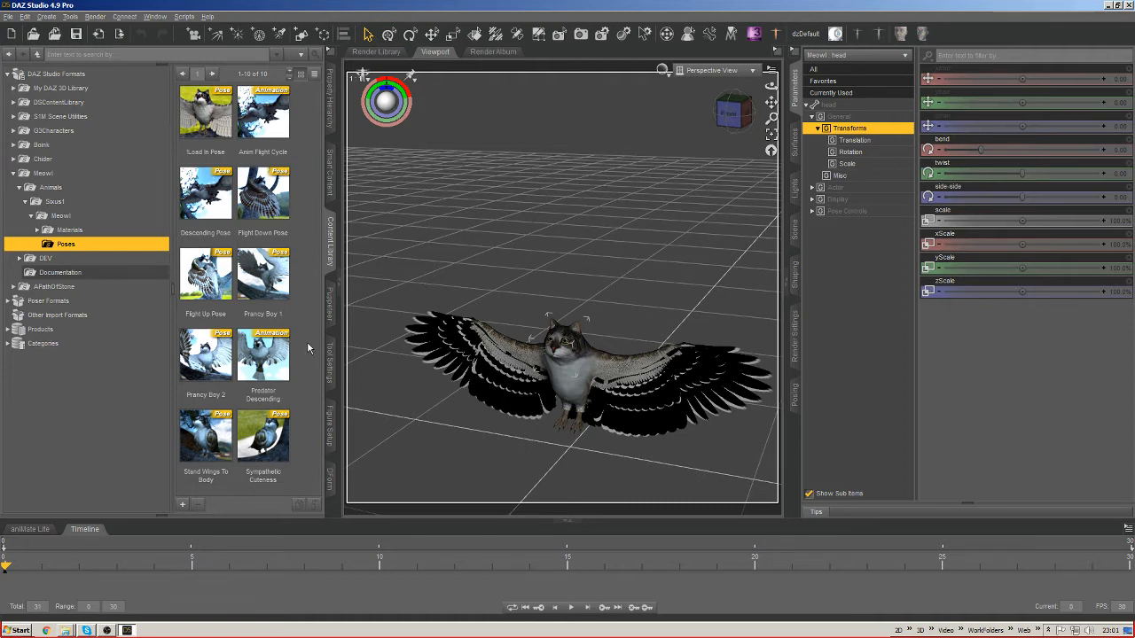
pyautogui.click(262, 193)
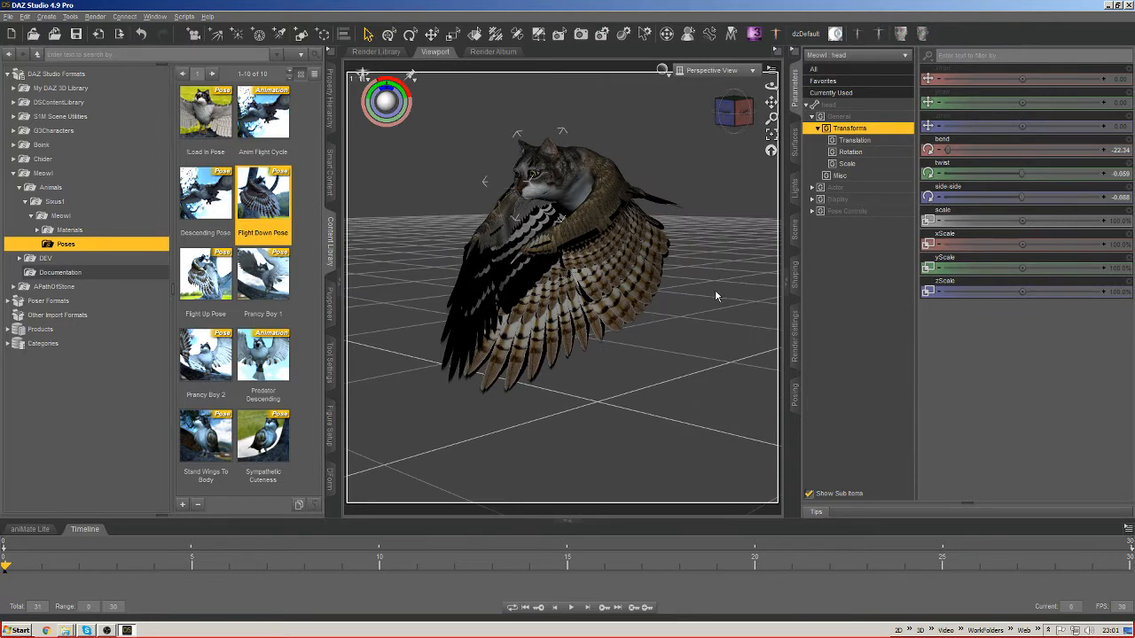
pyautogui.moveTo(713, 298)
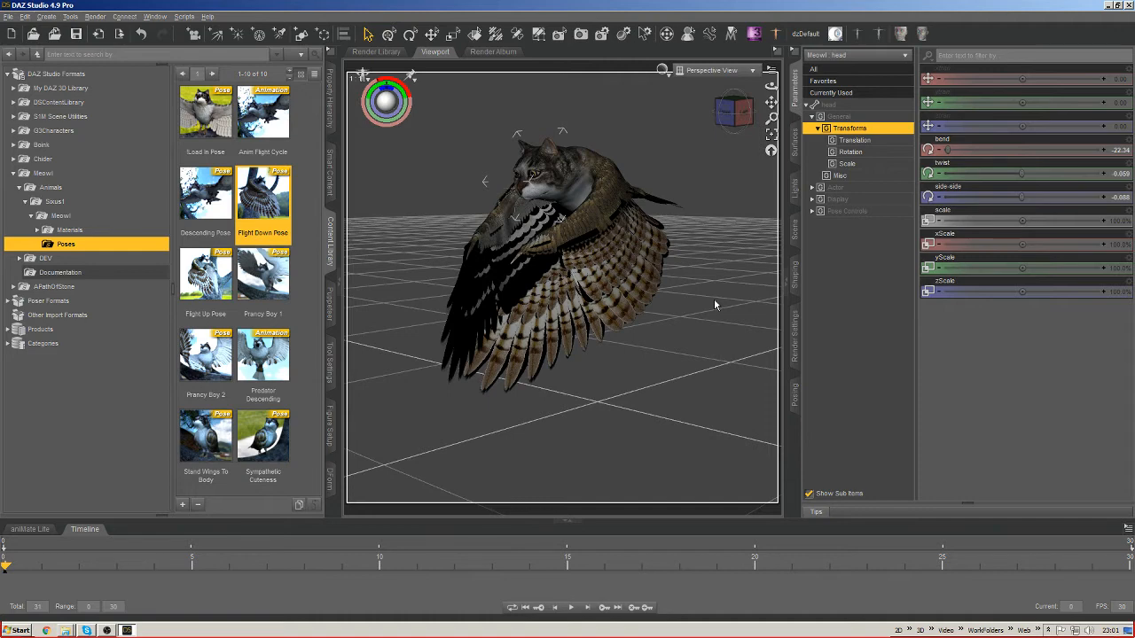
pyautogui.moveTo(723, 301)
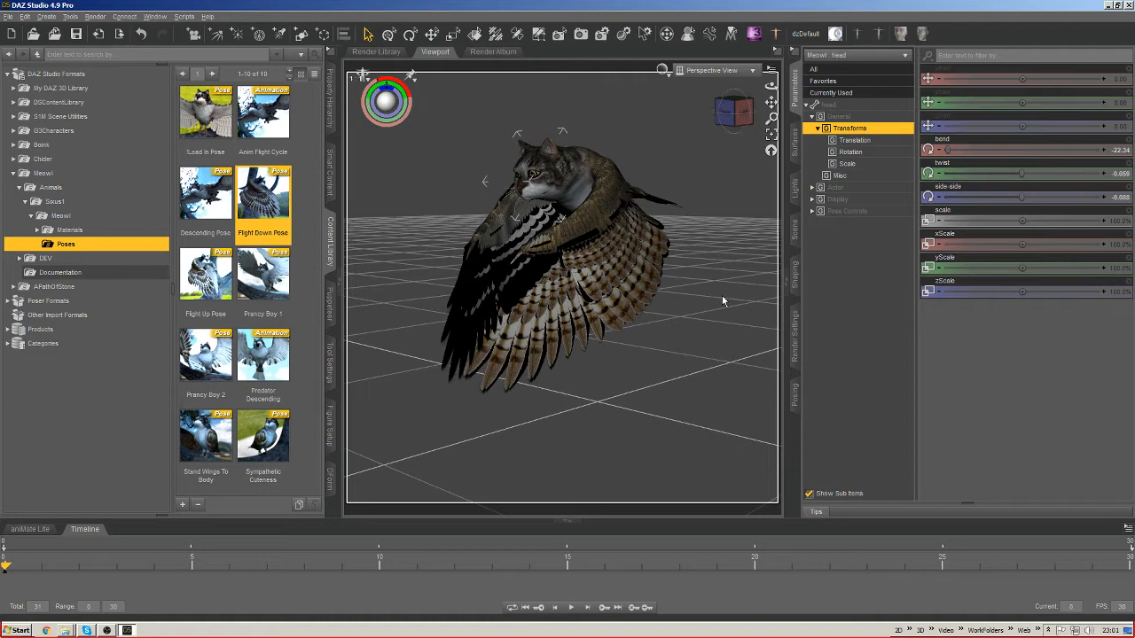
pyautogui.moveTo(741, 256)
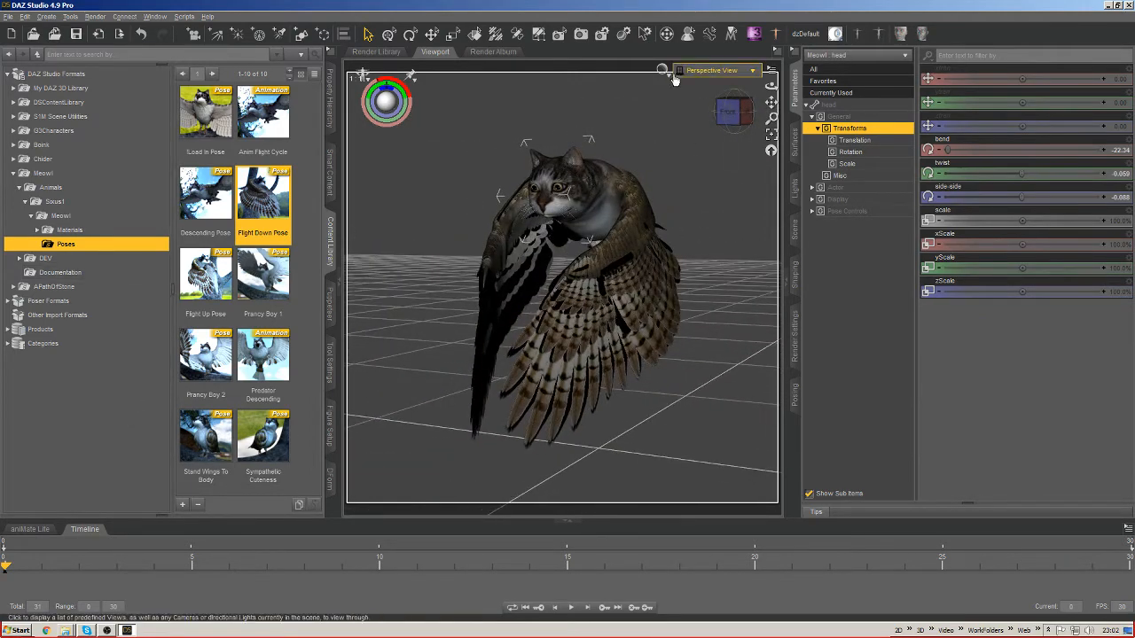
# Switch the viewport to NVIDIA Iray drawing and browse the Iray render presets for BlueGrotto.
pyautogui.click(661, 71)
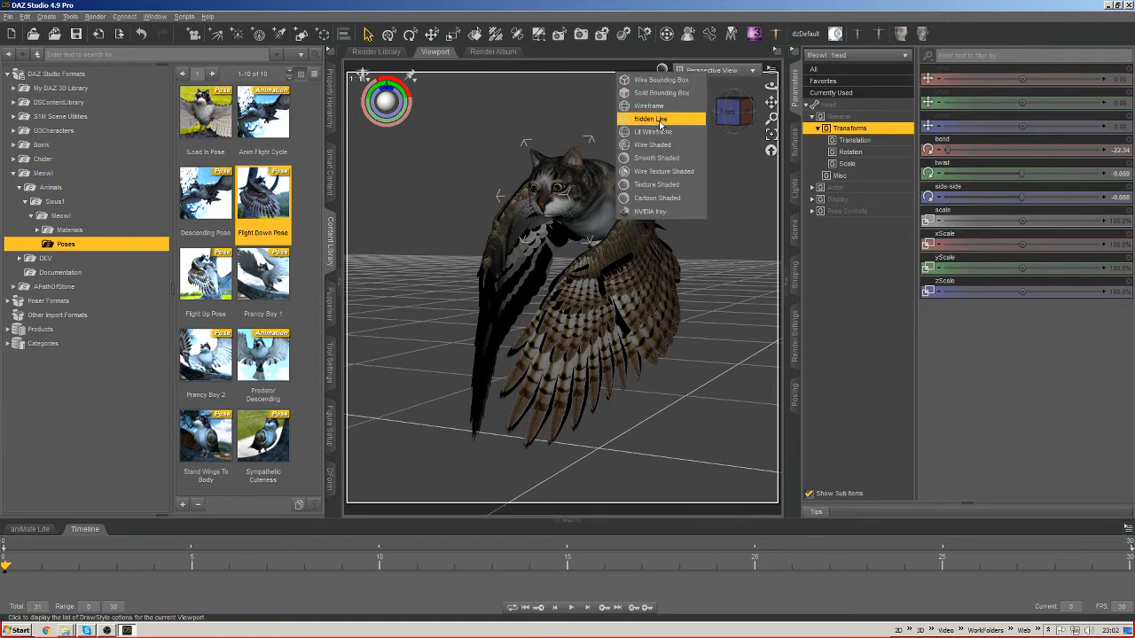
pyautogui.click(651, 117)
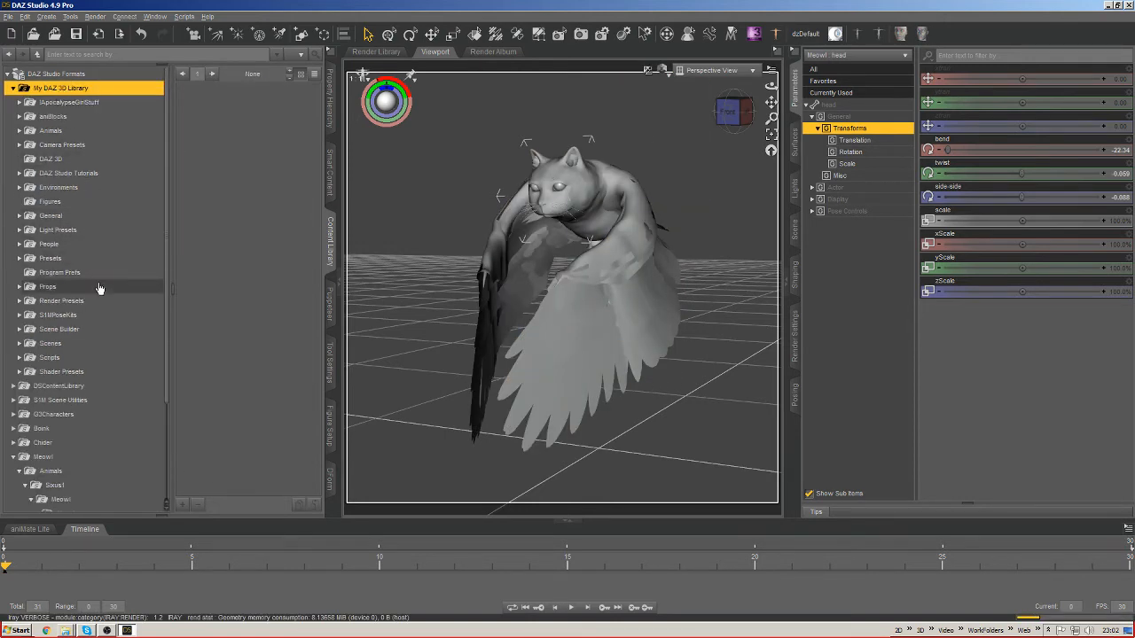
pyautogui.click(49, 316)
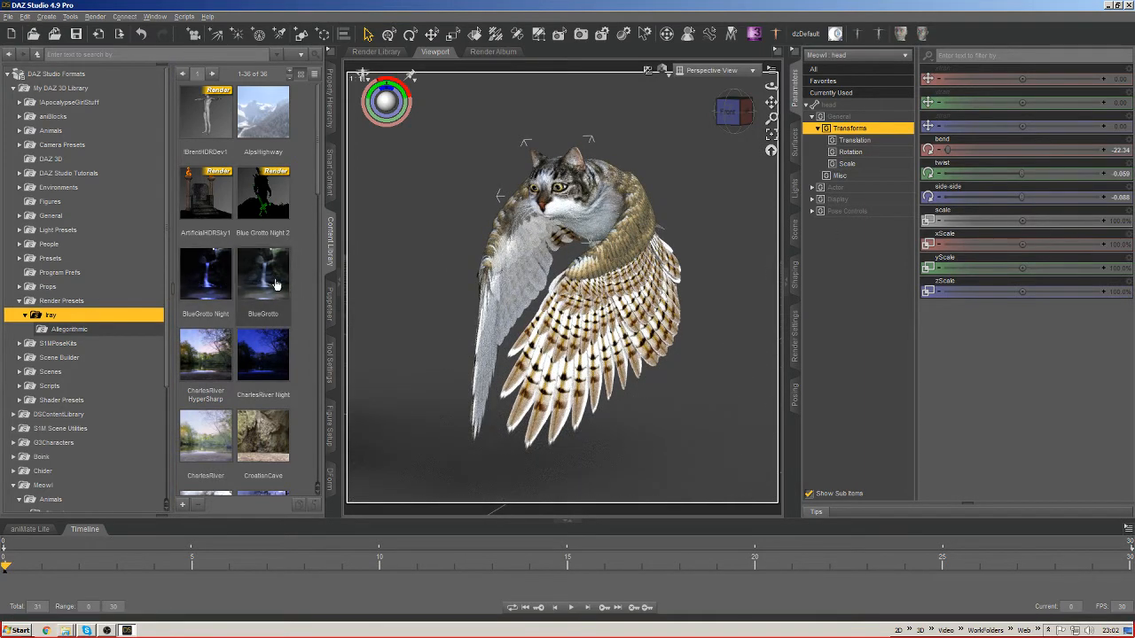
pyautogui.moveTo(205, 280)
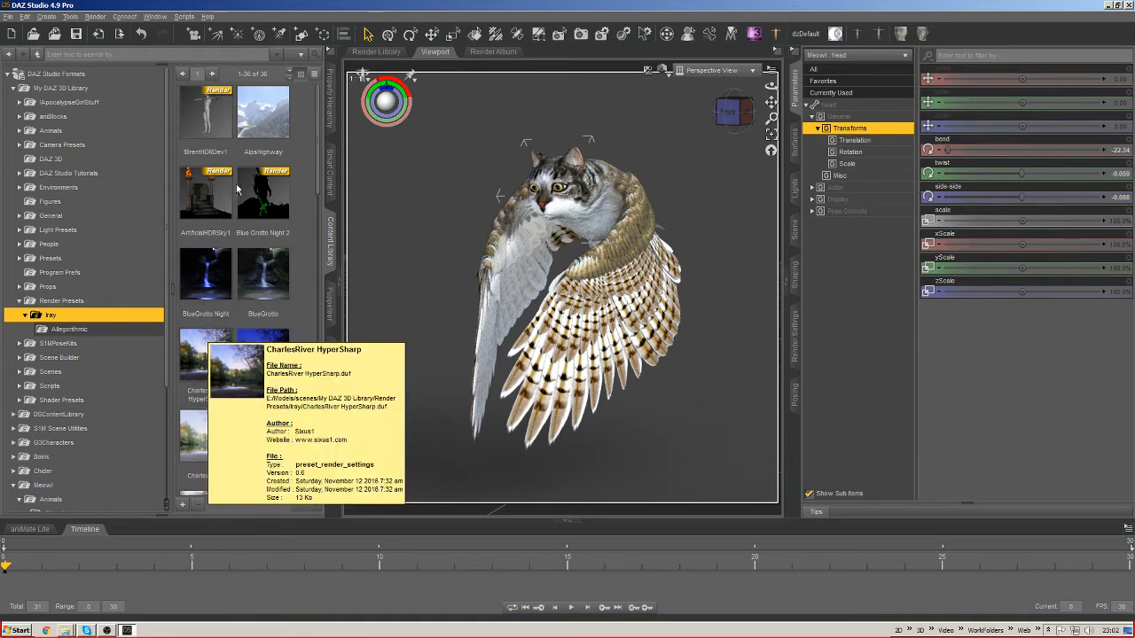
pyautogui.moveTo(860, 273)
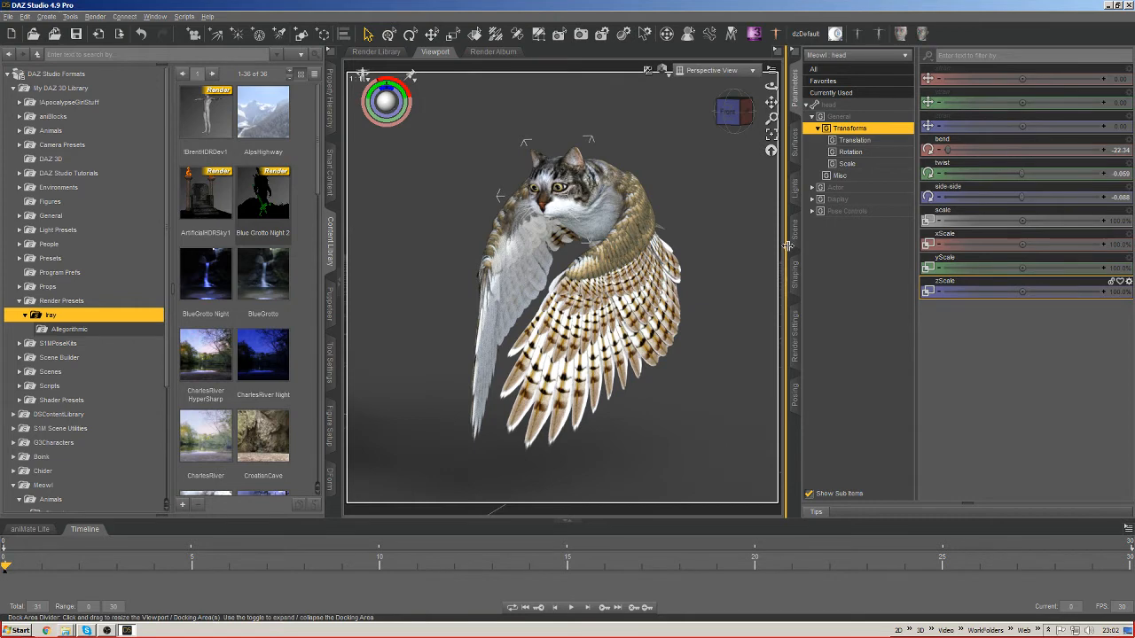
pyautogui.moveTo(794, 231)
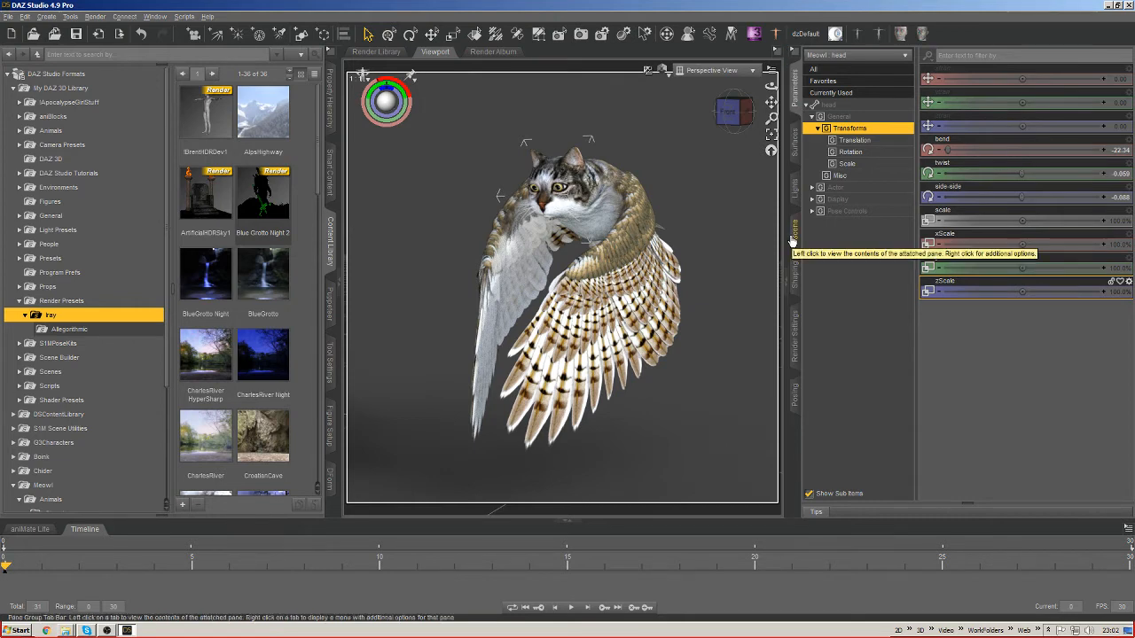
pyautogui.moveTo(787, 236)
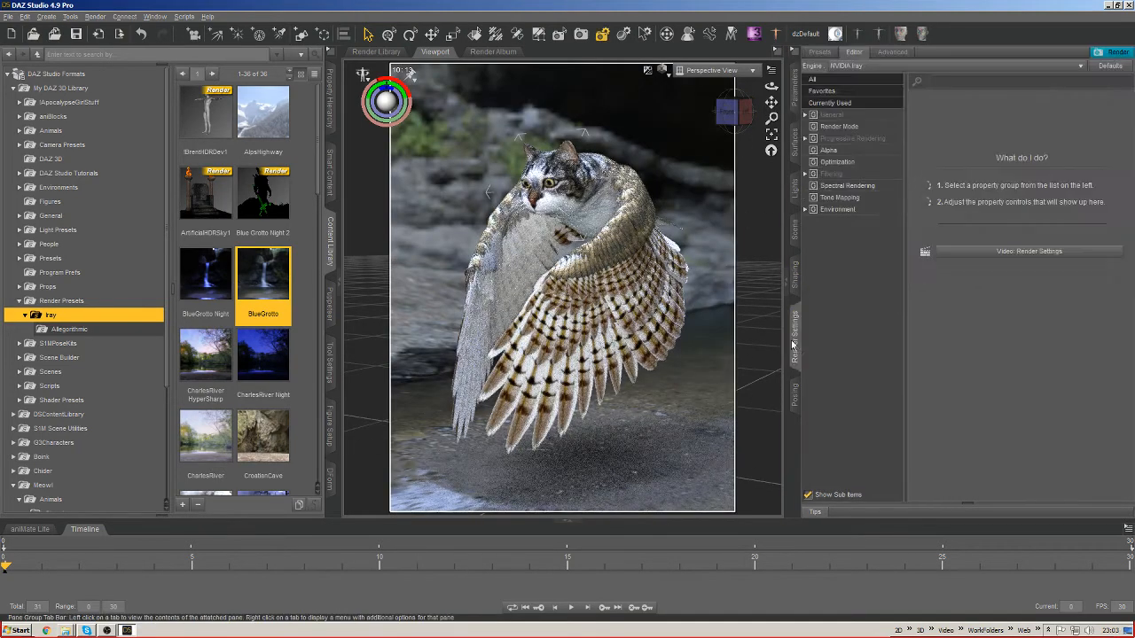
# Show the Environment group's dome, map and intensity properties in Render Settings.
pyautogui.click(837, 210)
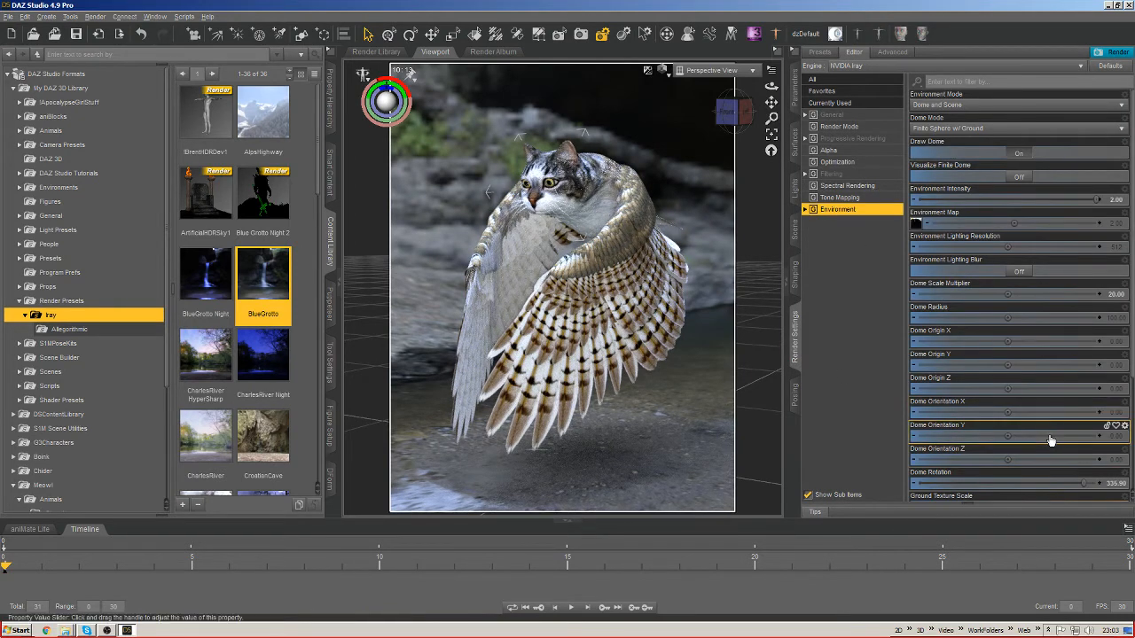
pyautogui.scroll(-3)
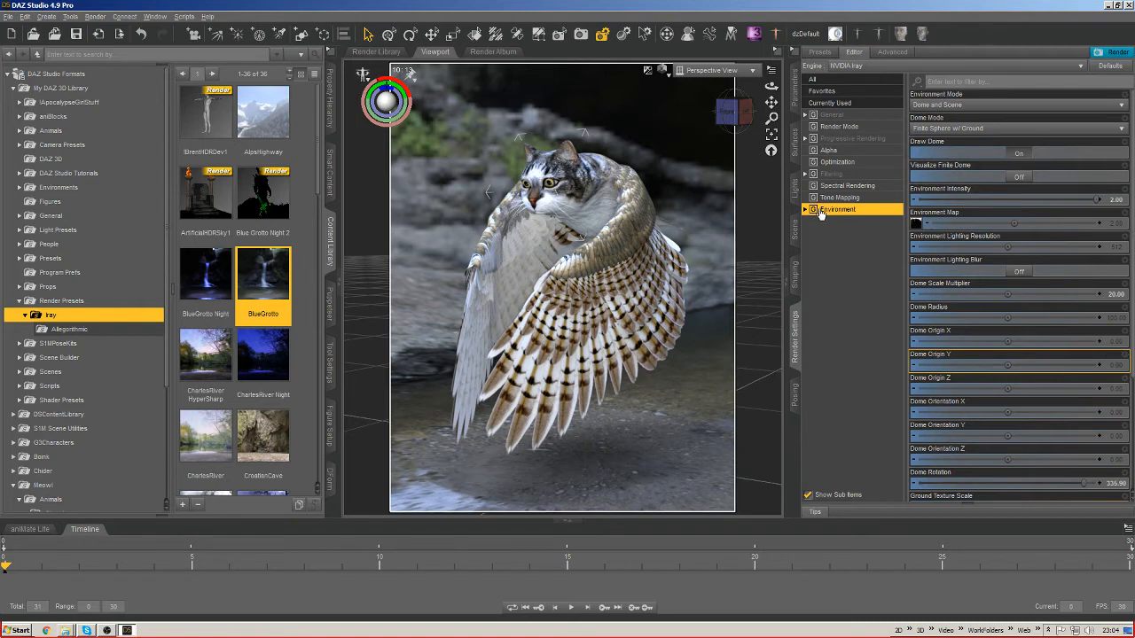
# Expand Environment to reveal its Dome and Ground subgroups.
pyautogui.click(807, 209)
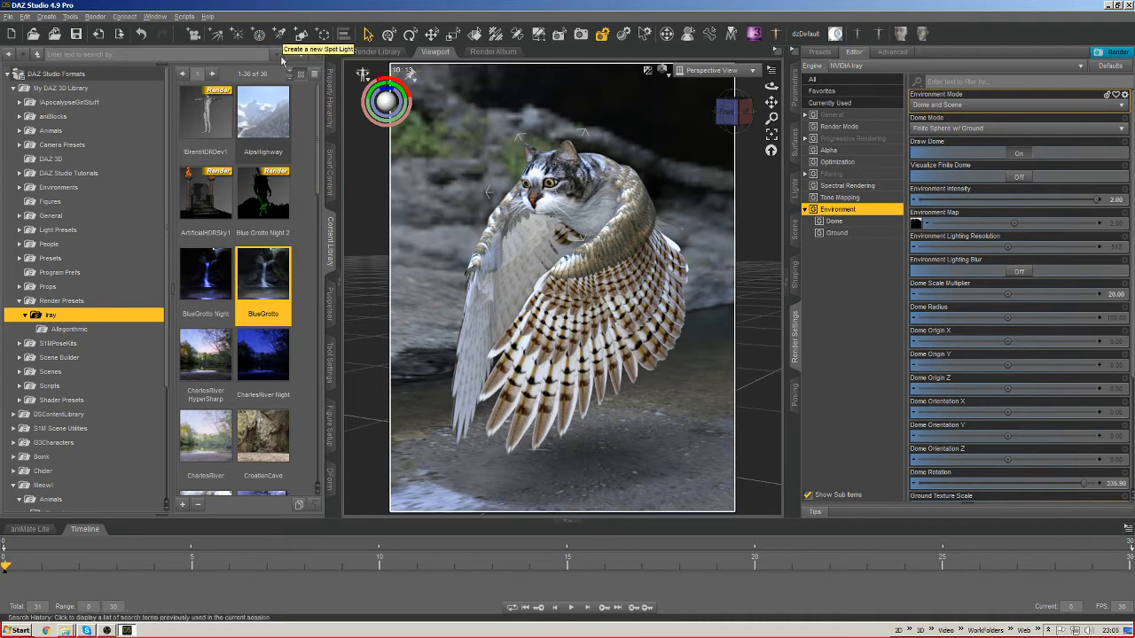
pyautogui.moveTo(259, 34)
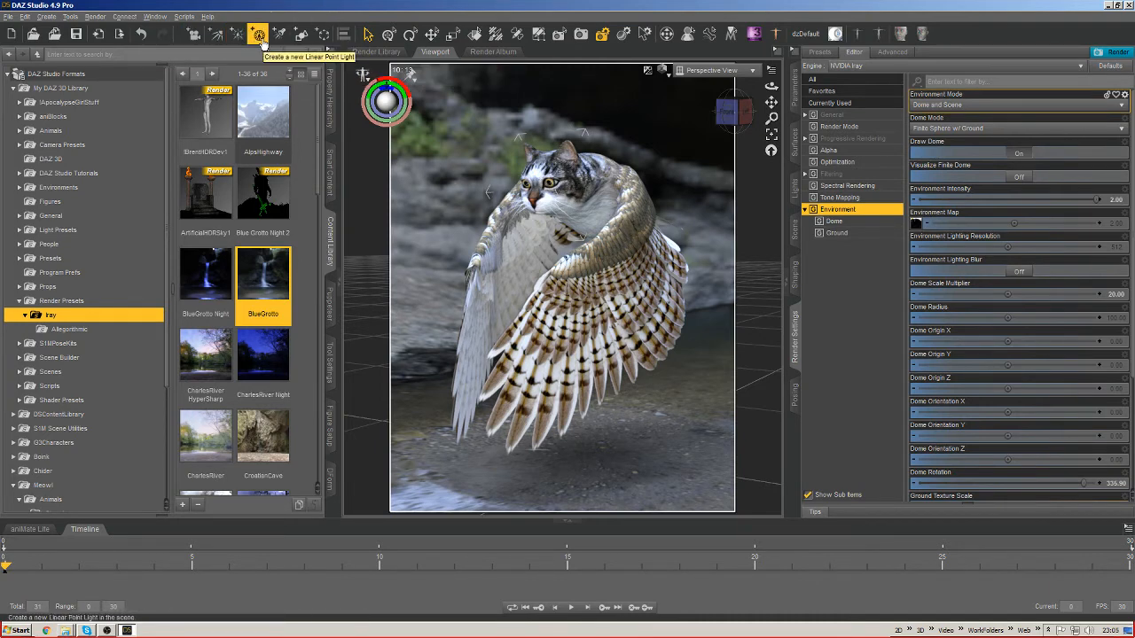
pyautogui.moveTo(557, 30)
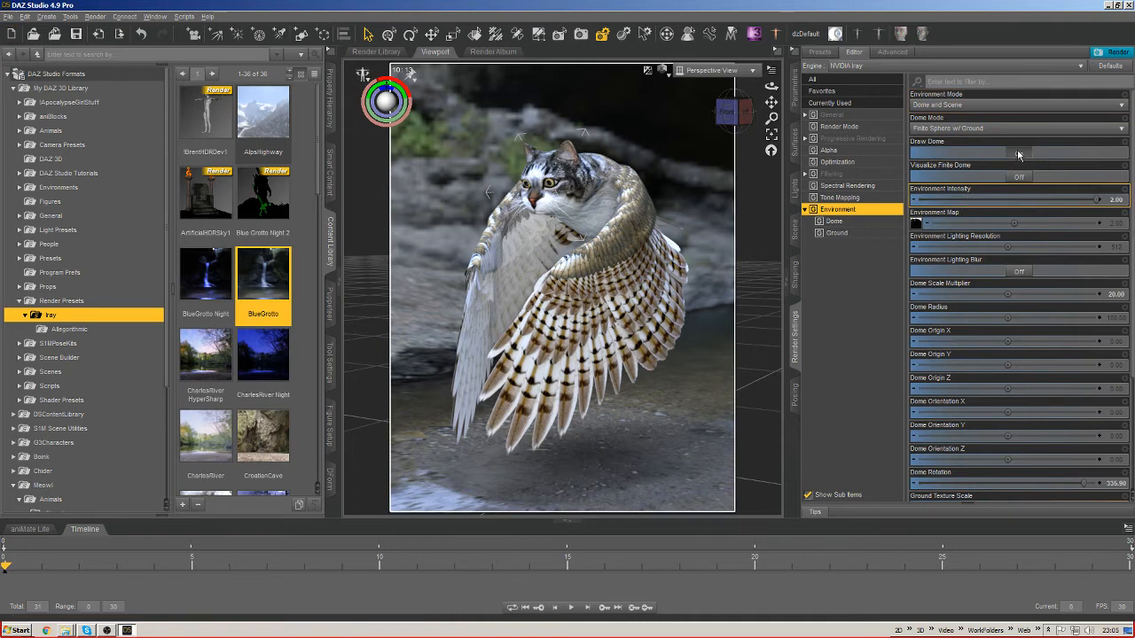
pyautogui.click(1014, 128)
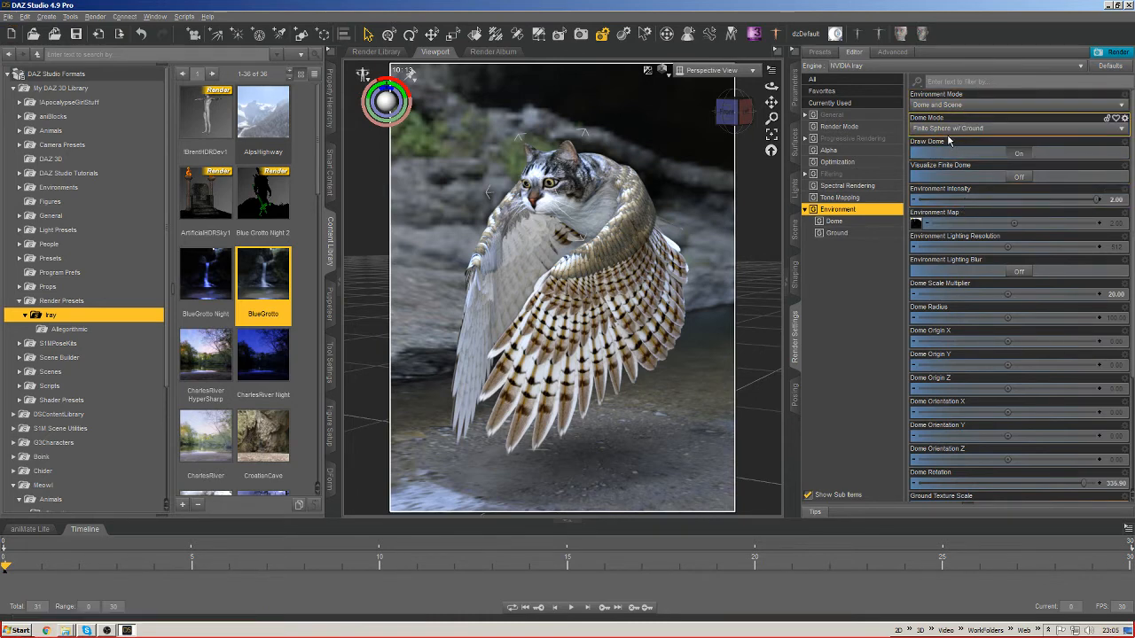
pyautogui.click(1015, 128)
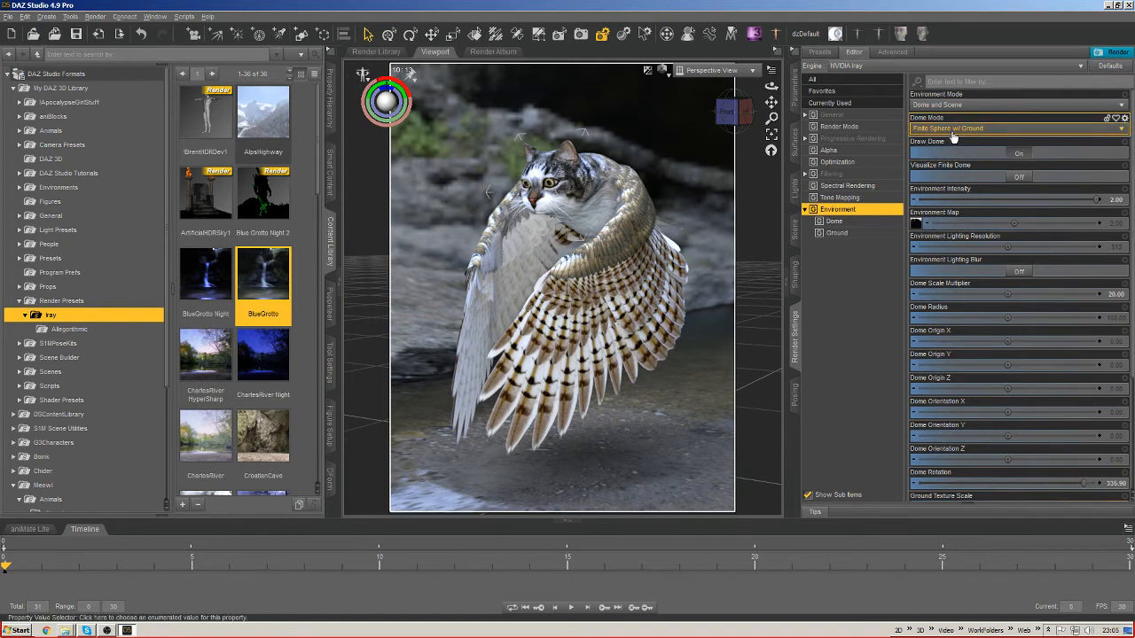
pyautogui.click(1015, 128)
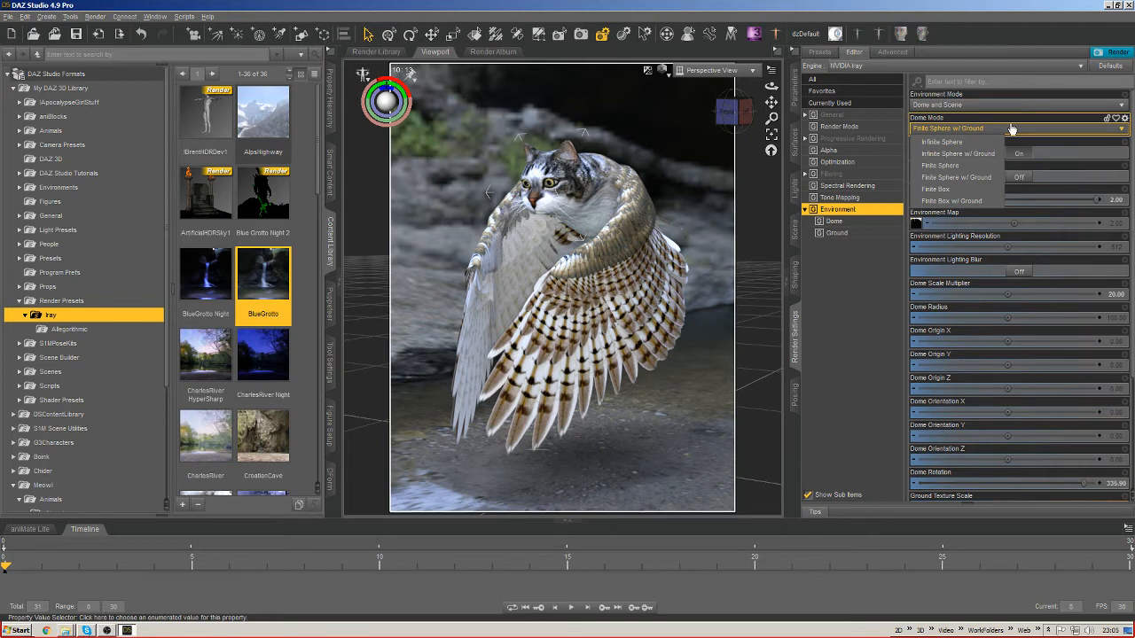
pyautogui.click(956, 178)
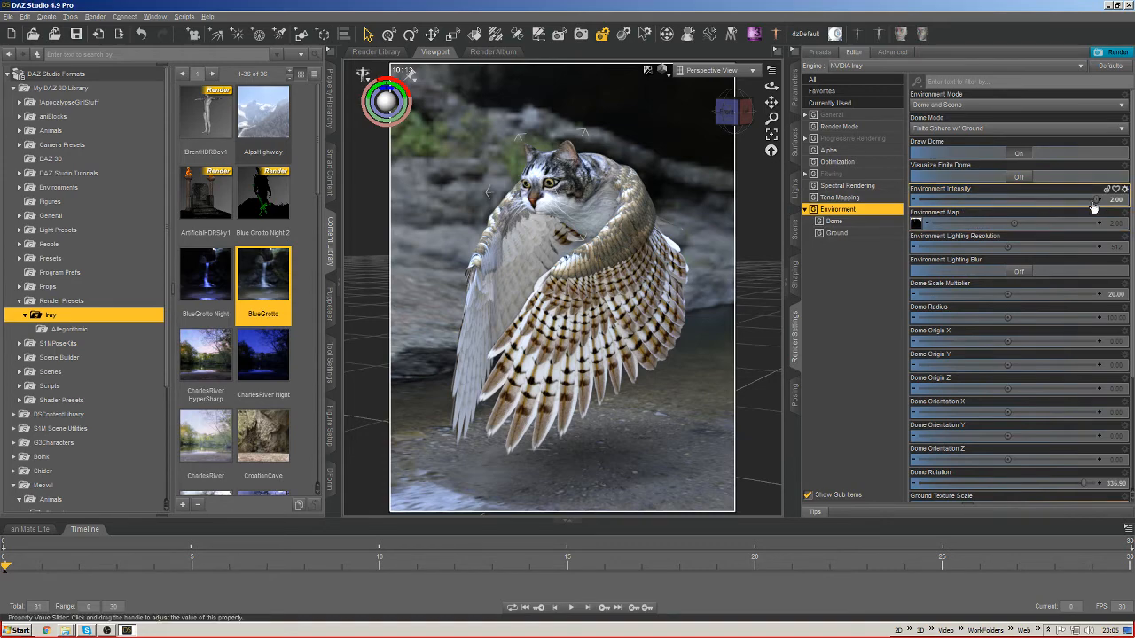
# Lower the Environment Intensity slider and move down to the Dome settings.
pyautogui.moveTo(1086, 198); pyautogui.dragTo(997, 199)
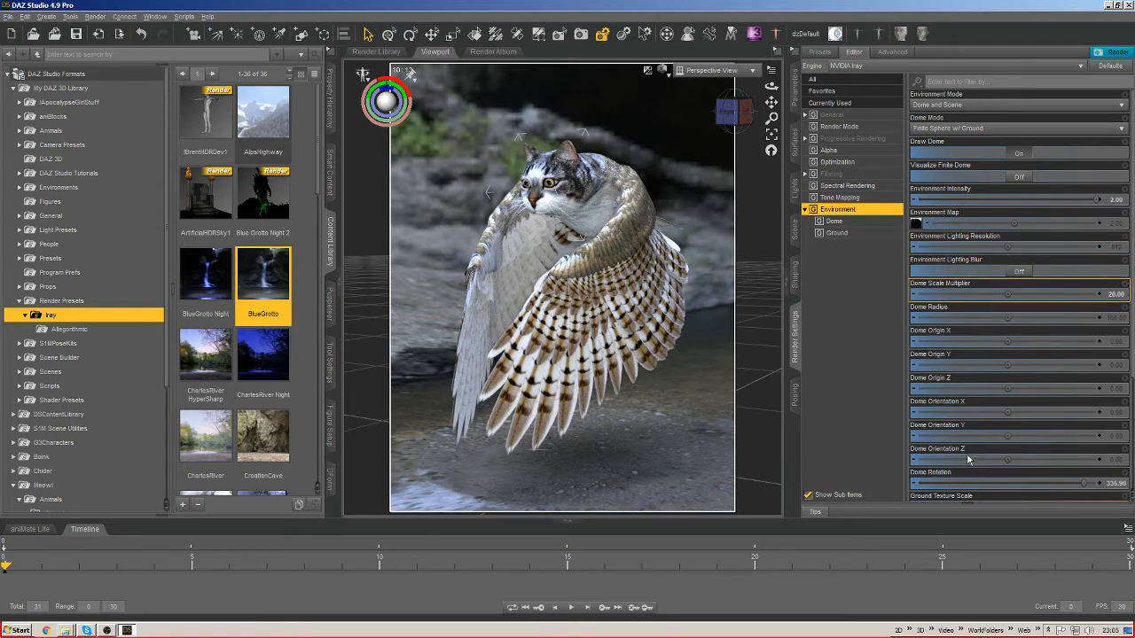
pyautogui.moveTo(1000, 284)
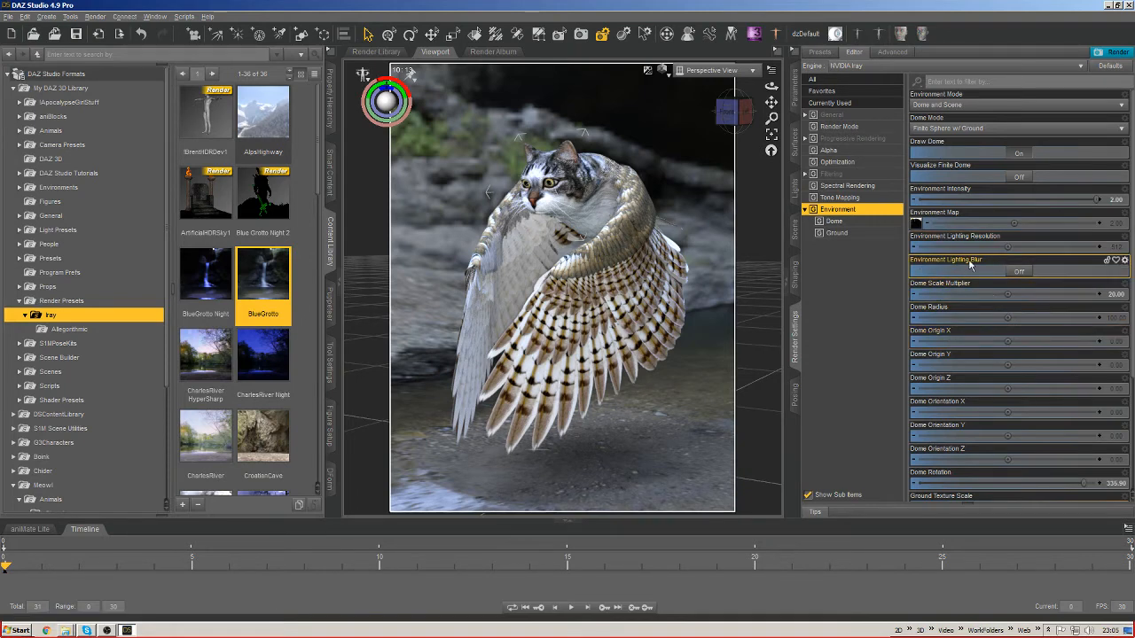
pyautogui.moveTo(1000, 330)
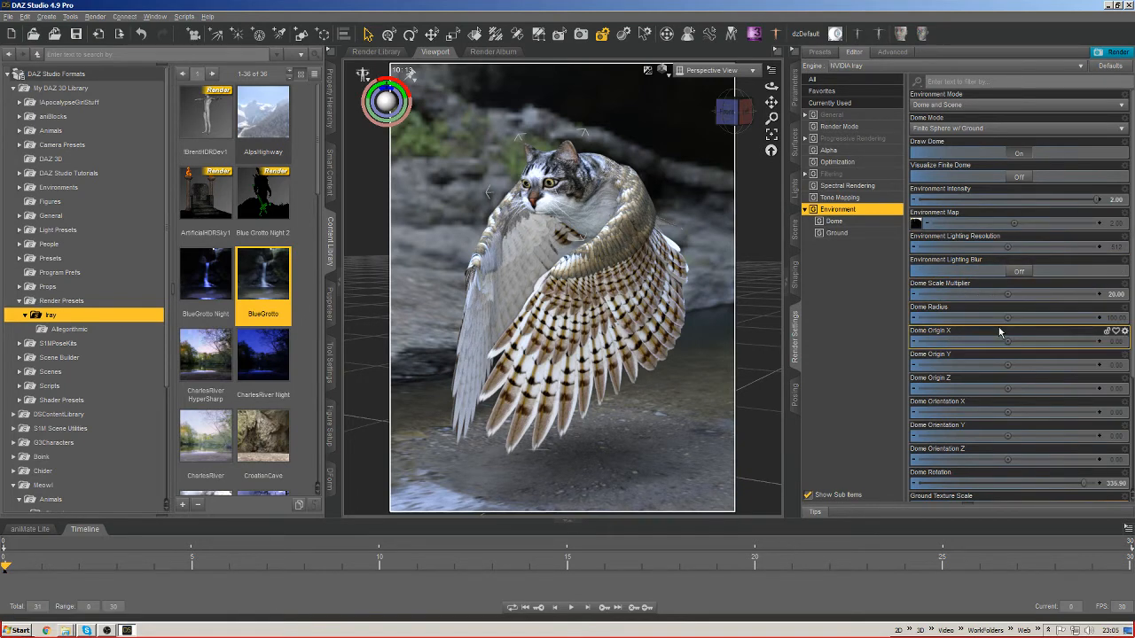
pyautogui.scroll(-3)
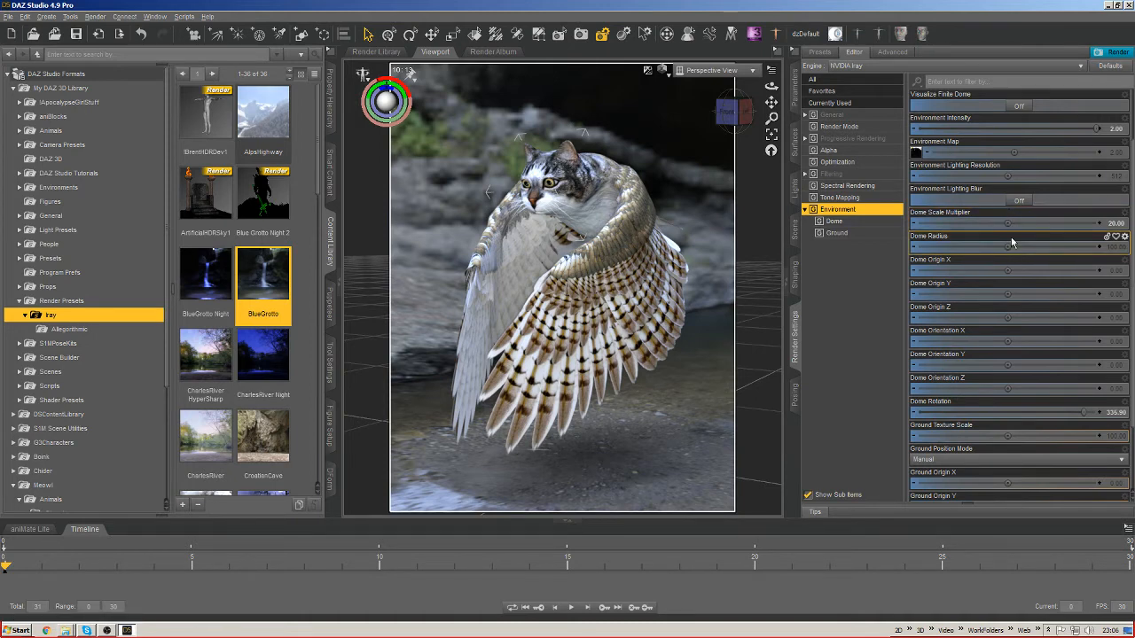
pyautogui.moveTo(1013, 241)
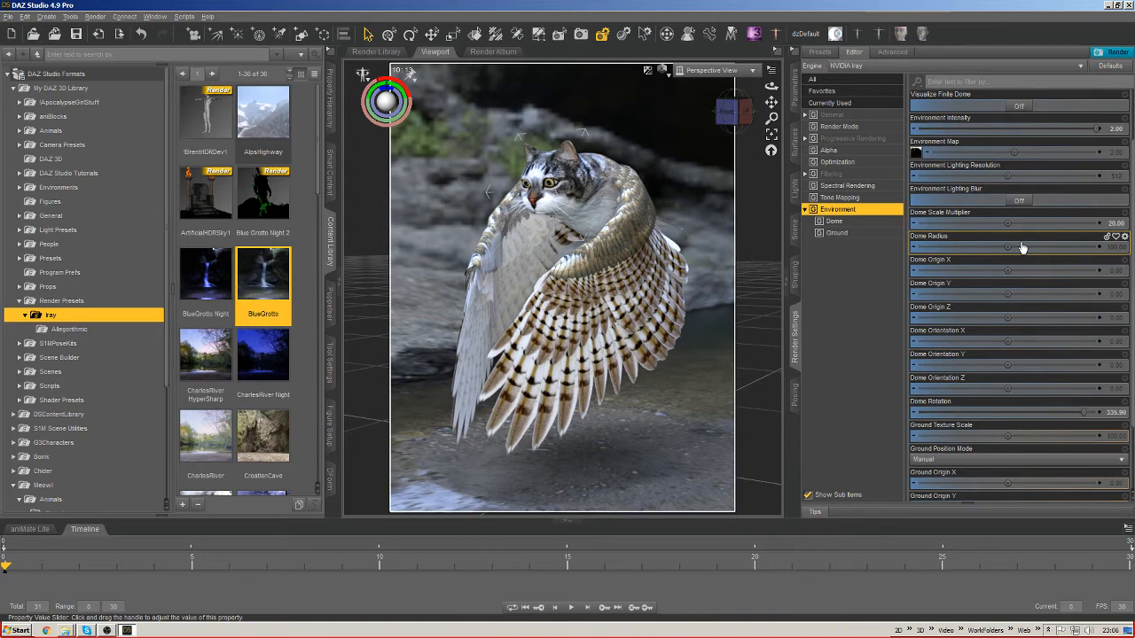
pyautogui.moveTo(963, 249)
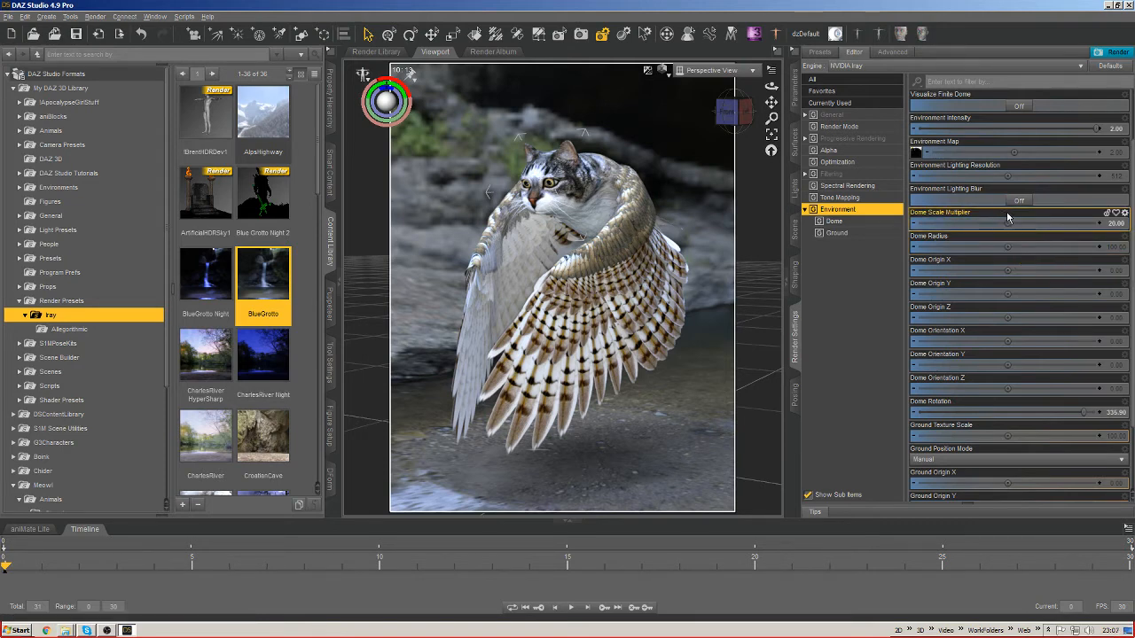
pyautogui.moveTo(1018, 229)
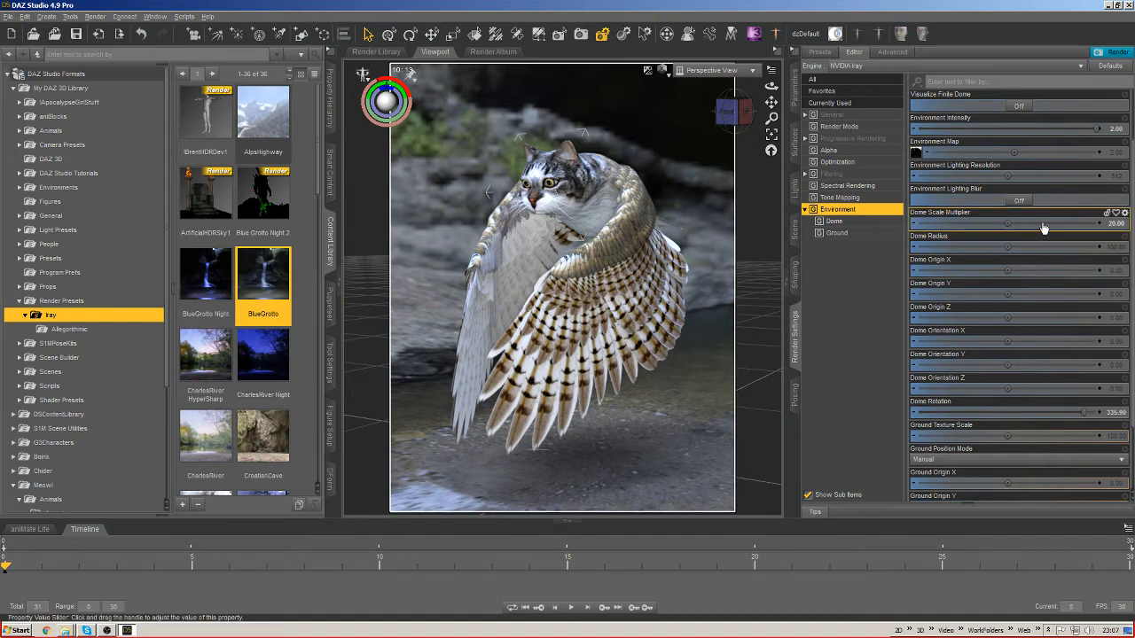
pyautogui.moveTo(1039, 245)
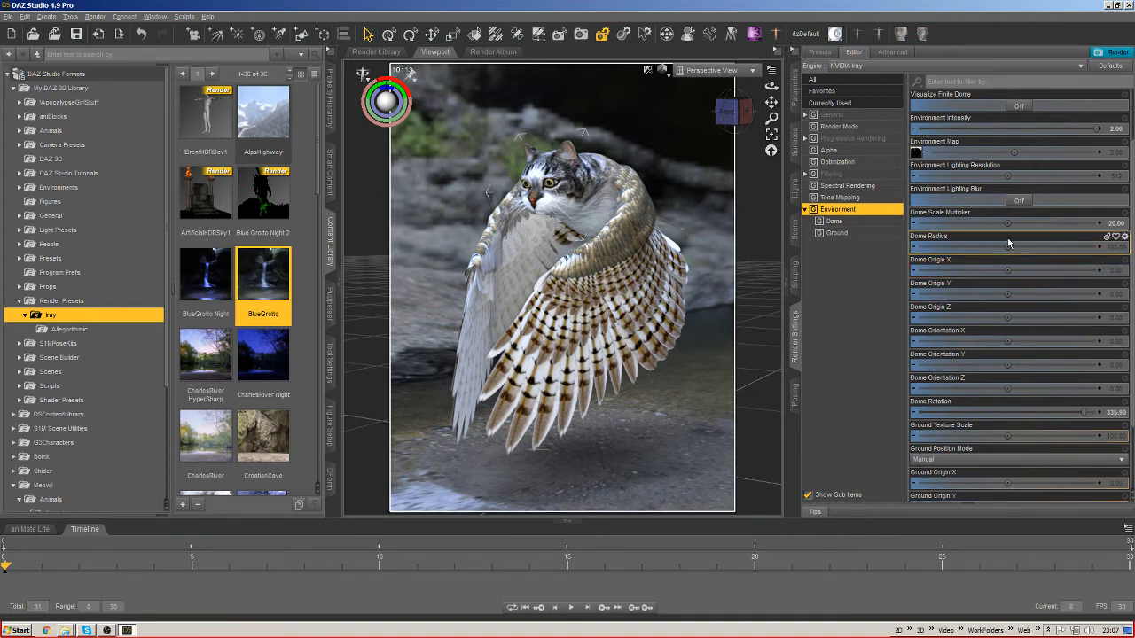
pyautogui.moveTo(1011, 252)
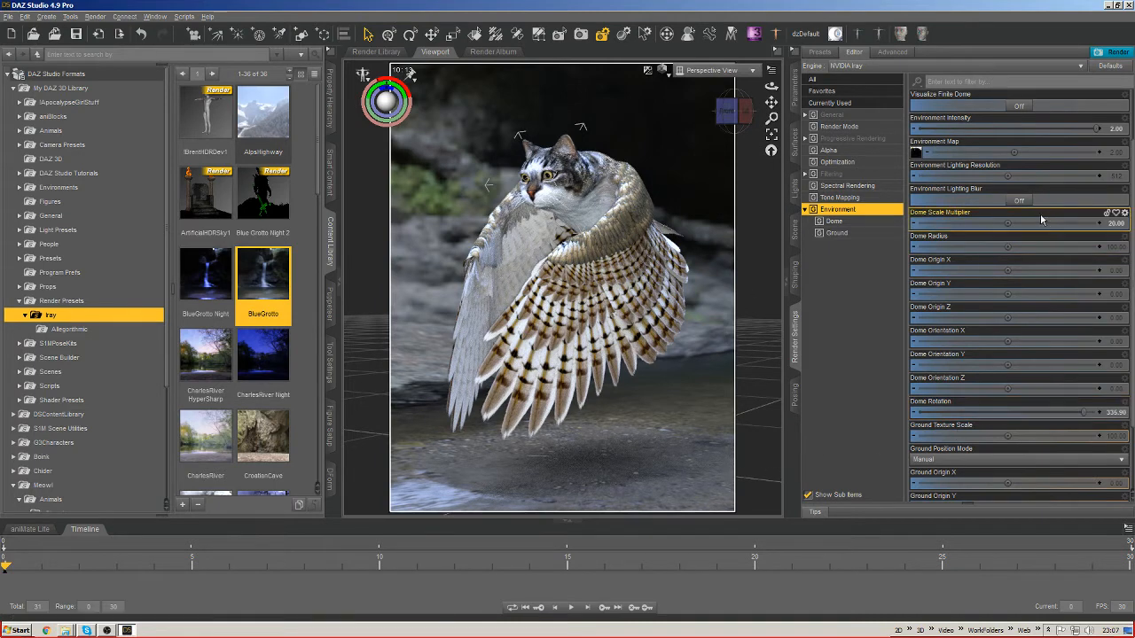
pyautogui.moveTo(1022, 227)
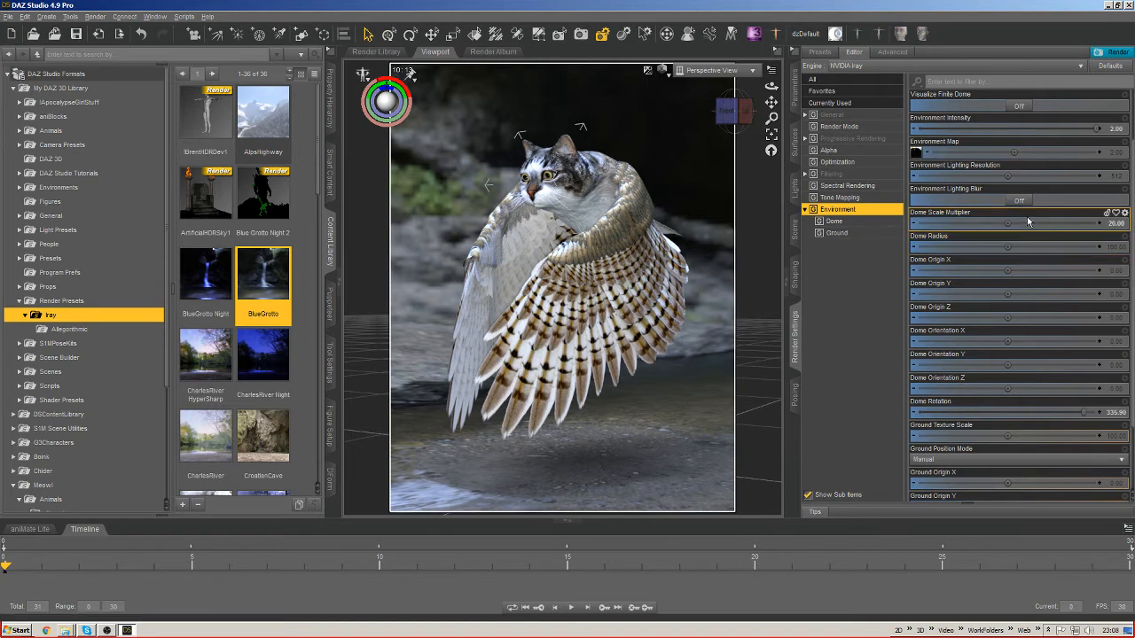
pyautogui.moveTo(1019, 215)
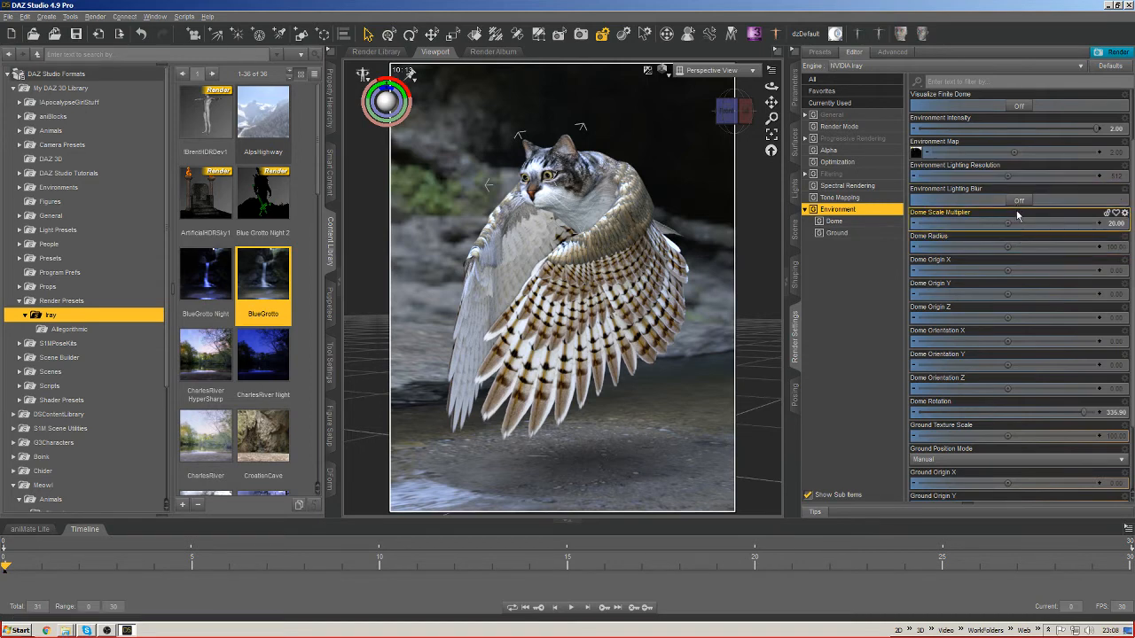
pyautogui.moveTo(1004, 239)
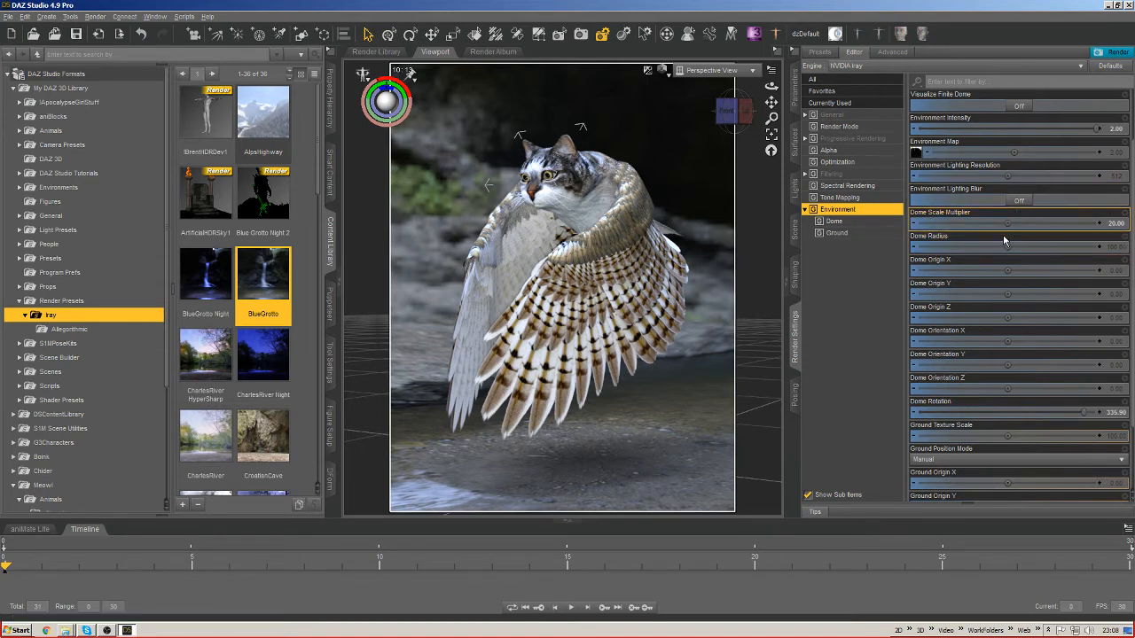
pyautogui.moveTo(1004, 229)
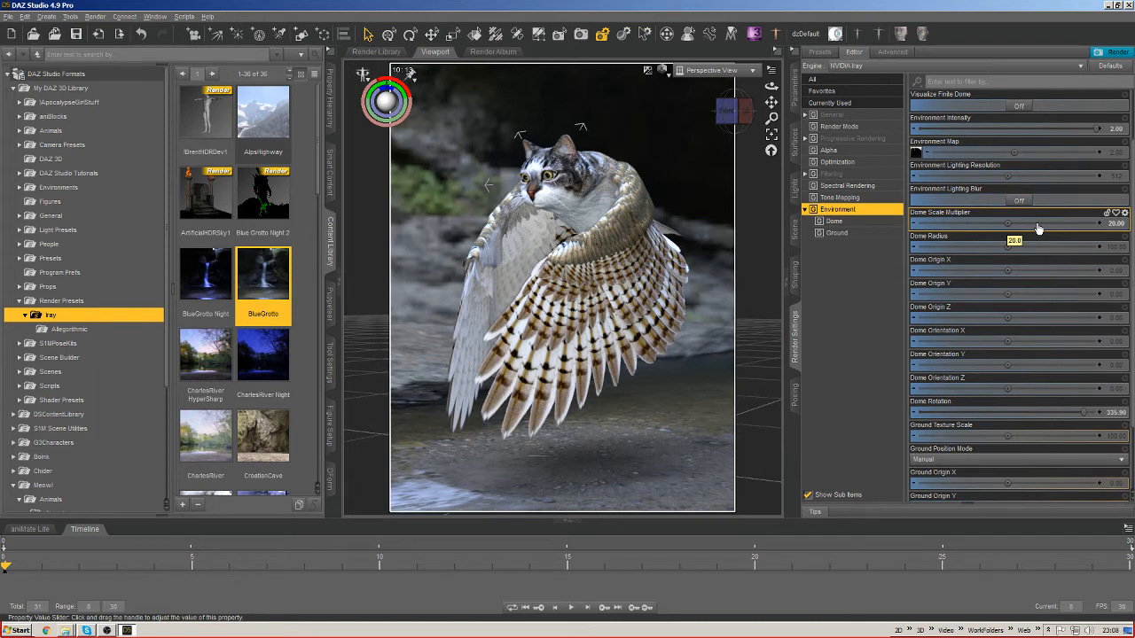
pyautogui.moveTo(1023, 227)
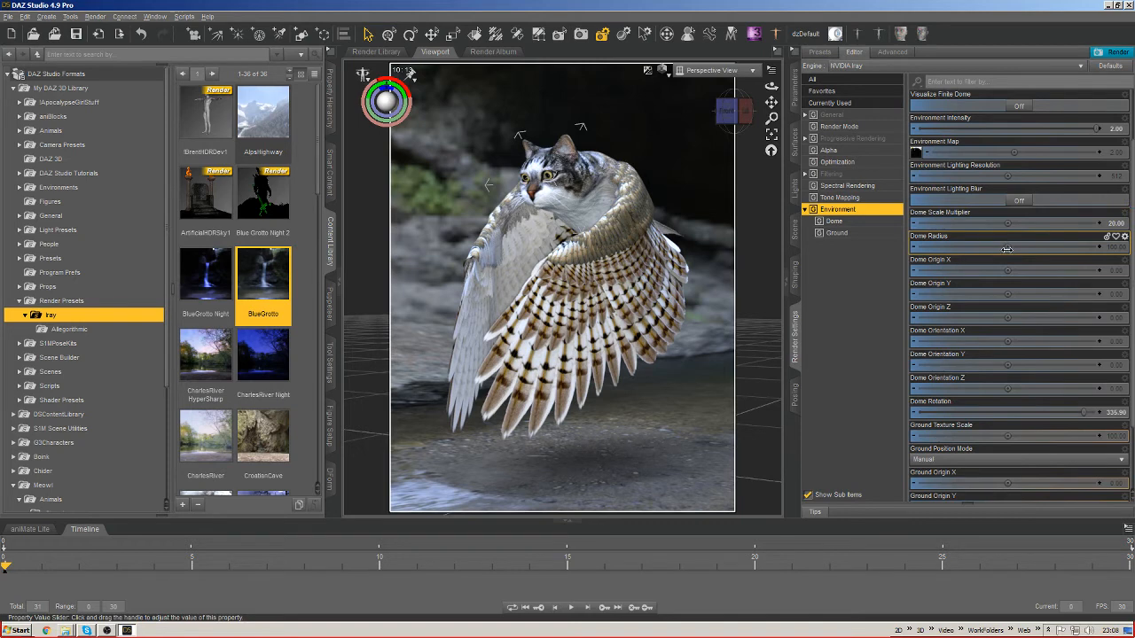
pyautogui.scroll(-3)
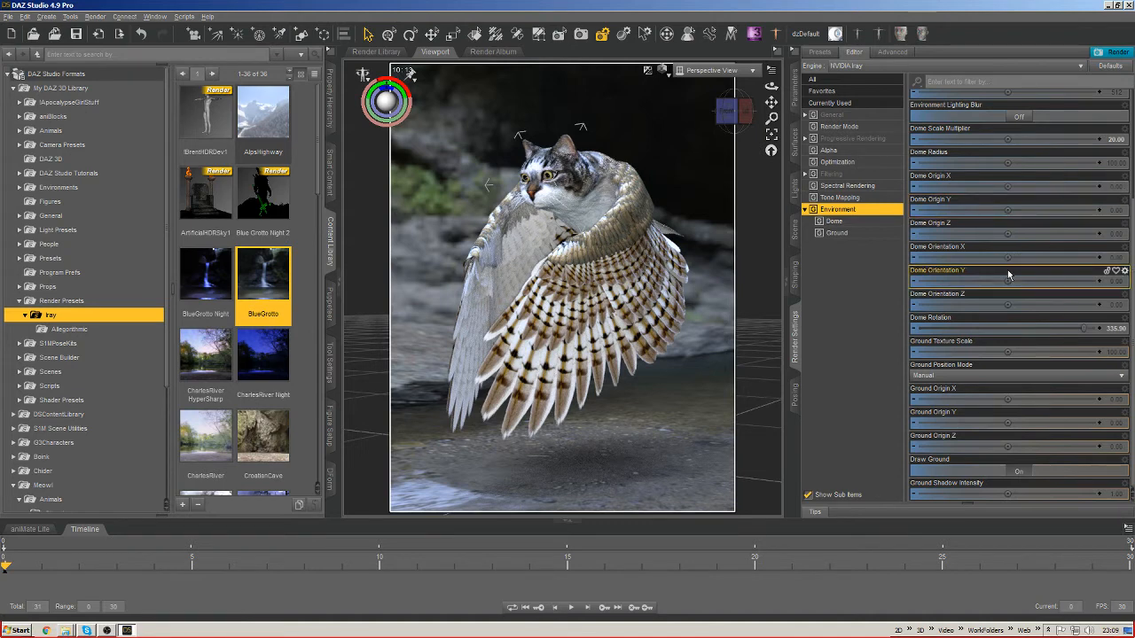
pyautogui.moveTo(1050, 259)
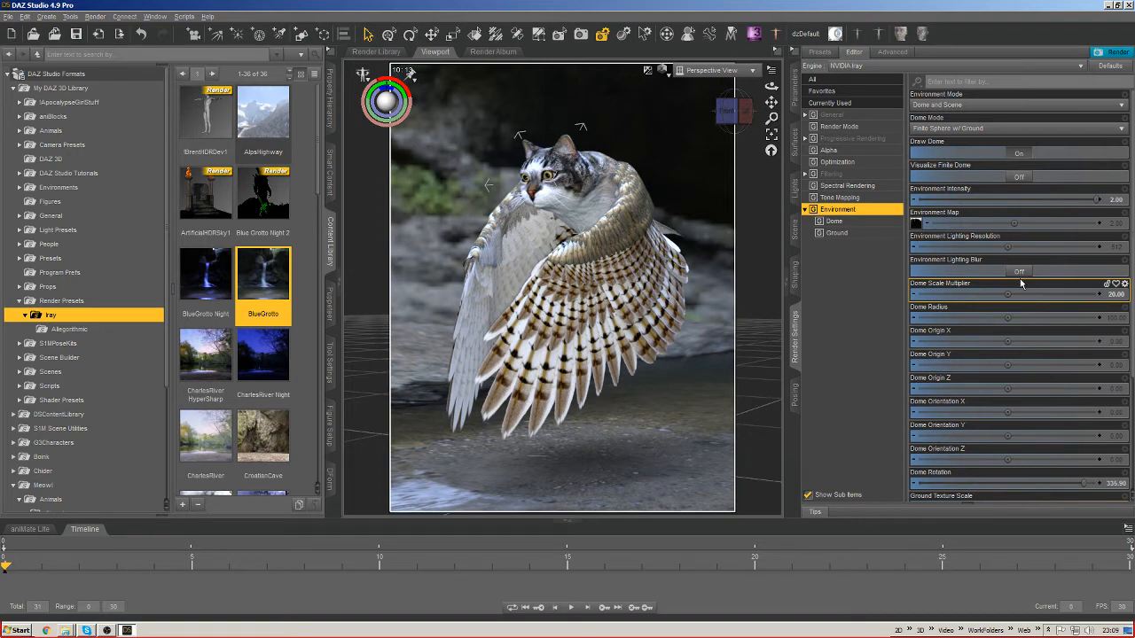
pyautogui.moveTo(1027, 316)
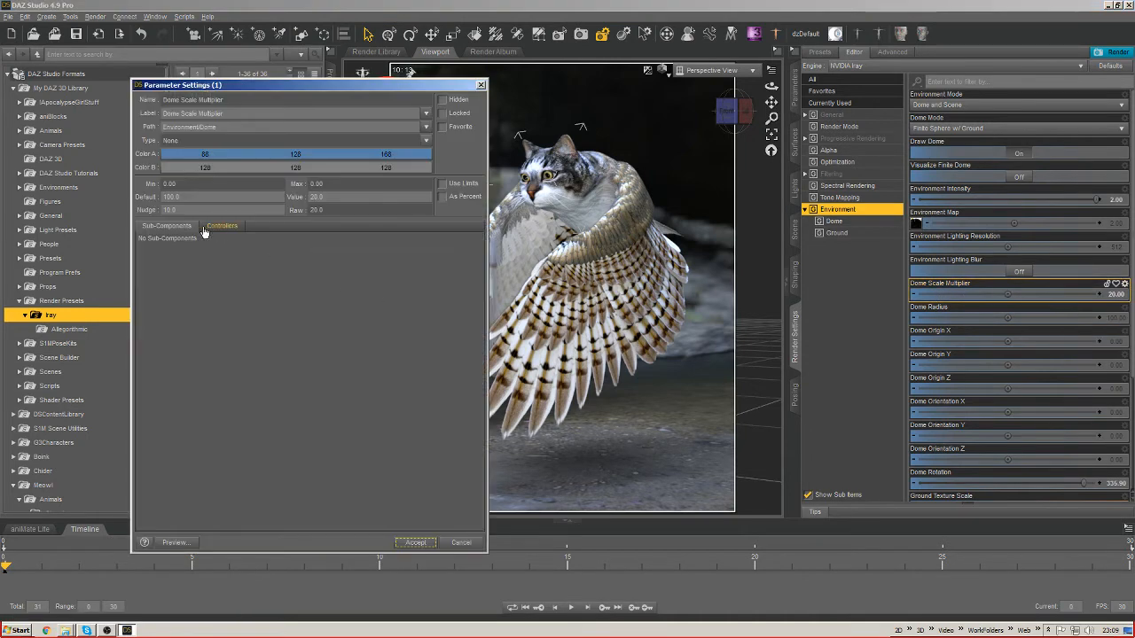
pyautogui.click(443, 183)
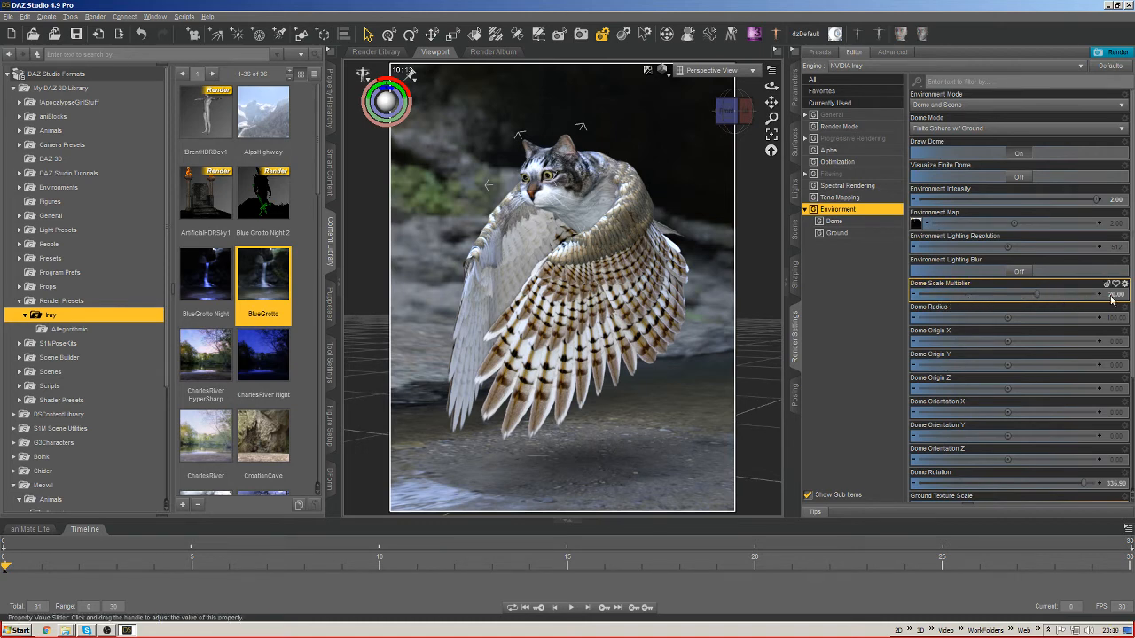
# Rescale the dome via Dome Scale Multiplier, then shift Dome Origin X.
pyautogui.moveTo(1108, 295); pyautogui.dragTo(1038, 294)
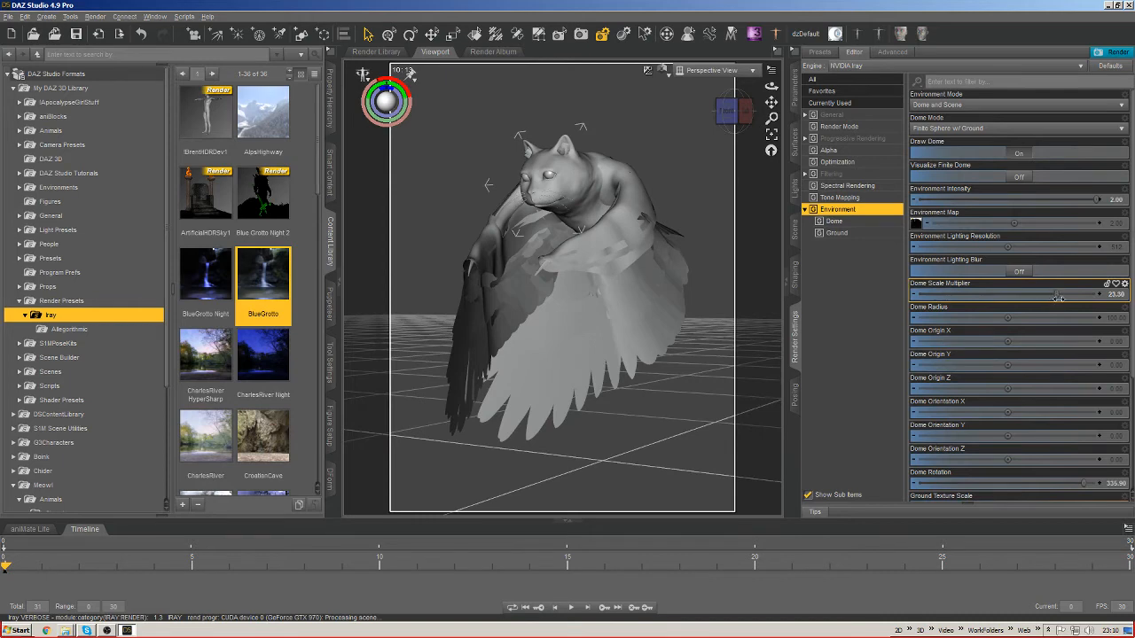
pyautogui.moveTo(1056, 294); pyautogui.dragTo(1068, 294)
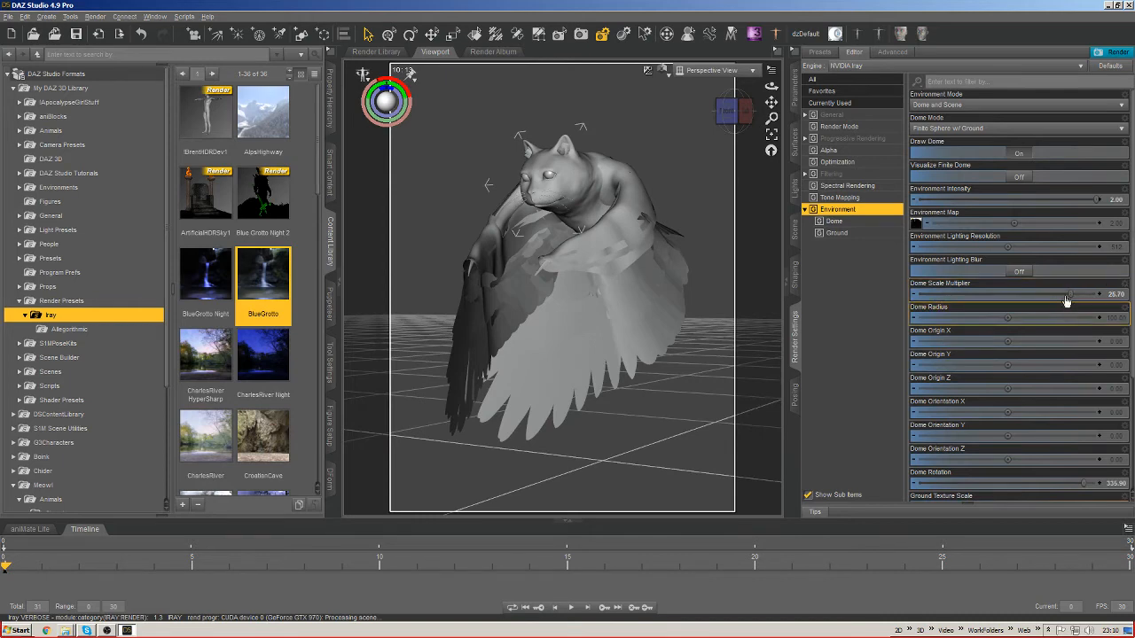
pyautogui.moveTo(1067, 295); pyautogui.dragTo(1085, 295)
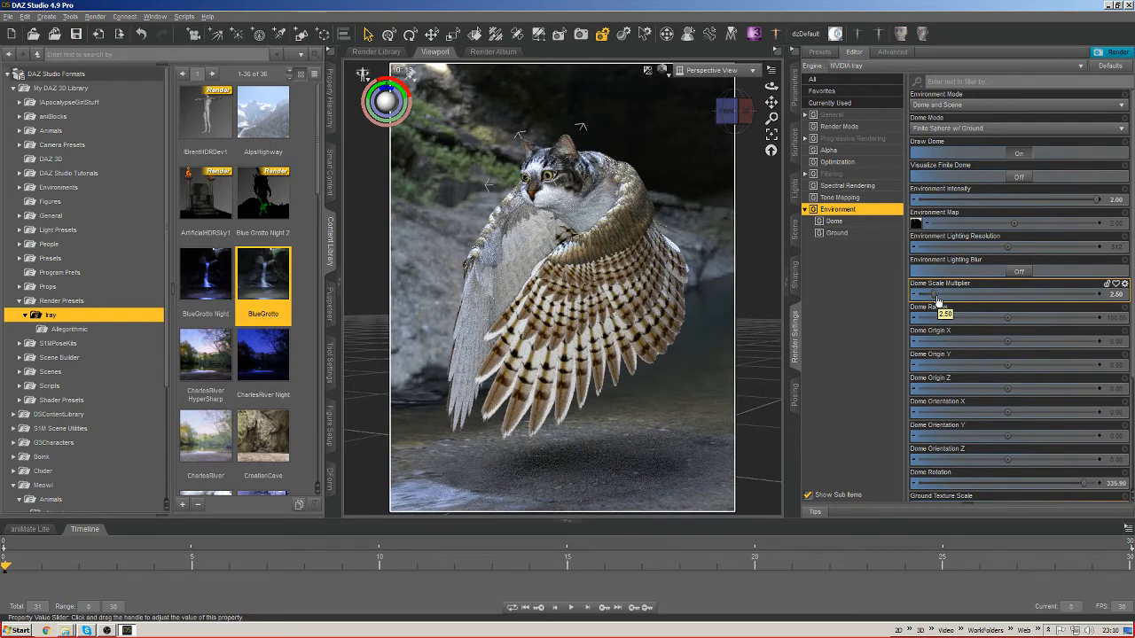
pyautogui.moveTo(944, 294); pyautogui.dragTo(1020, 295)
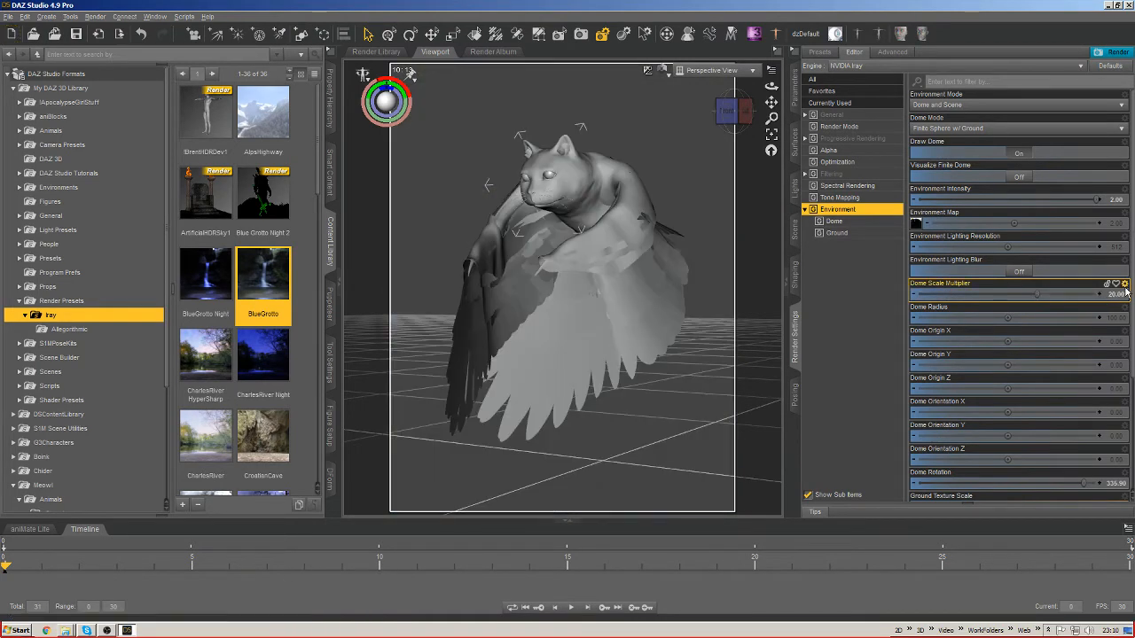
pyautogui.click(1124, 284)
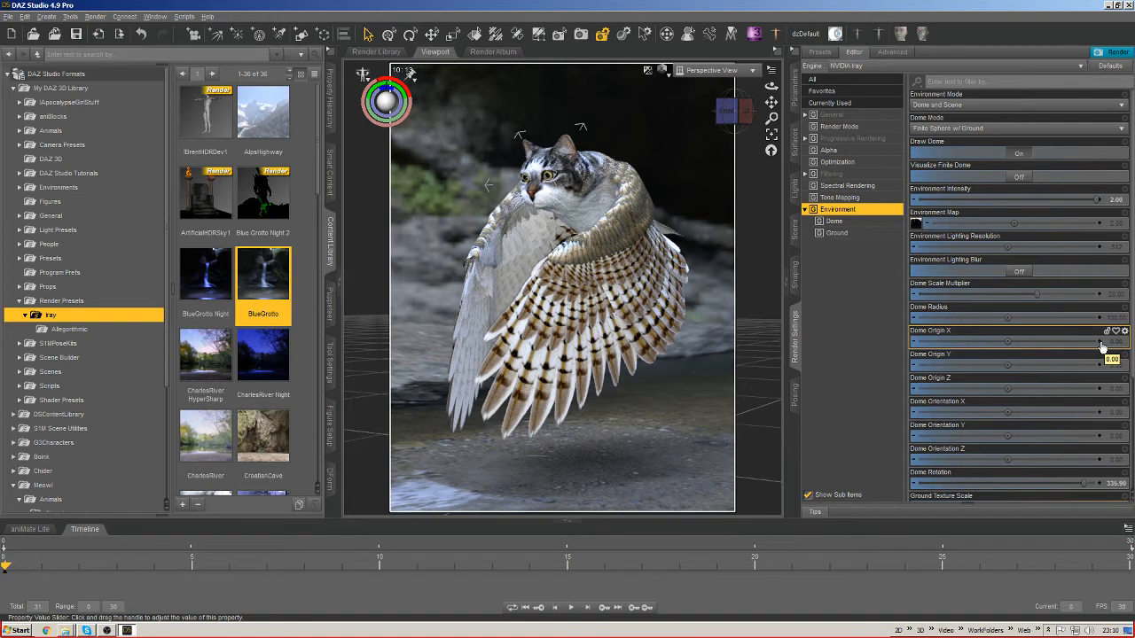
pyautogui.moveTo(1082, 321)
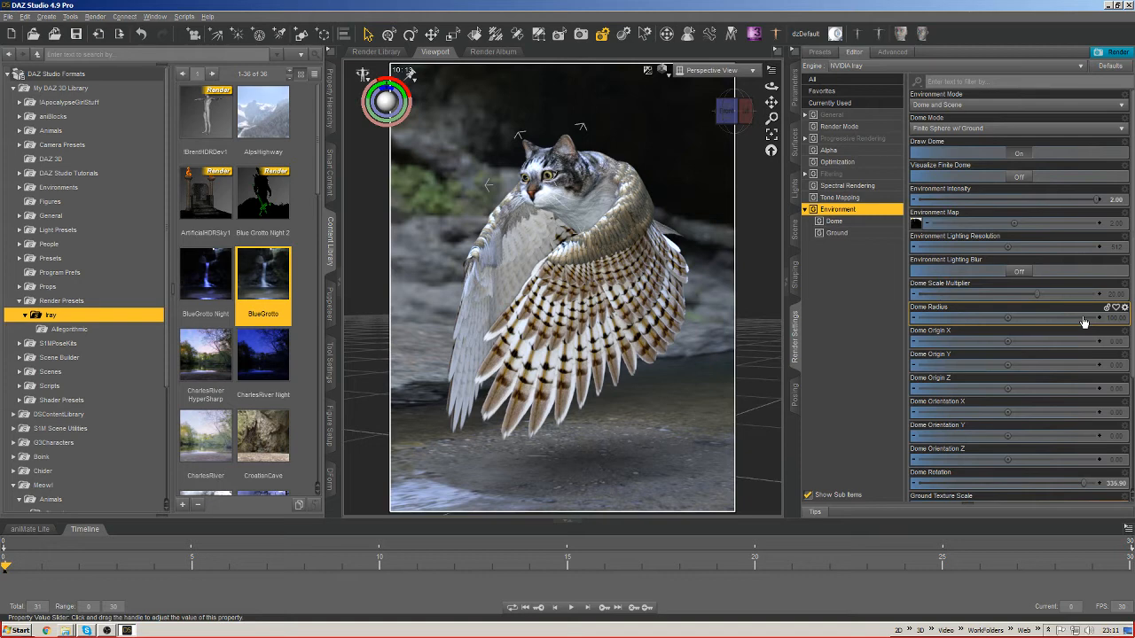
pyautogui.moveTo(1065, 340)
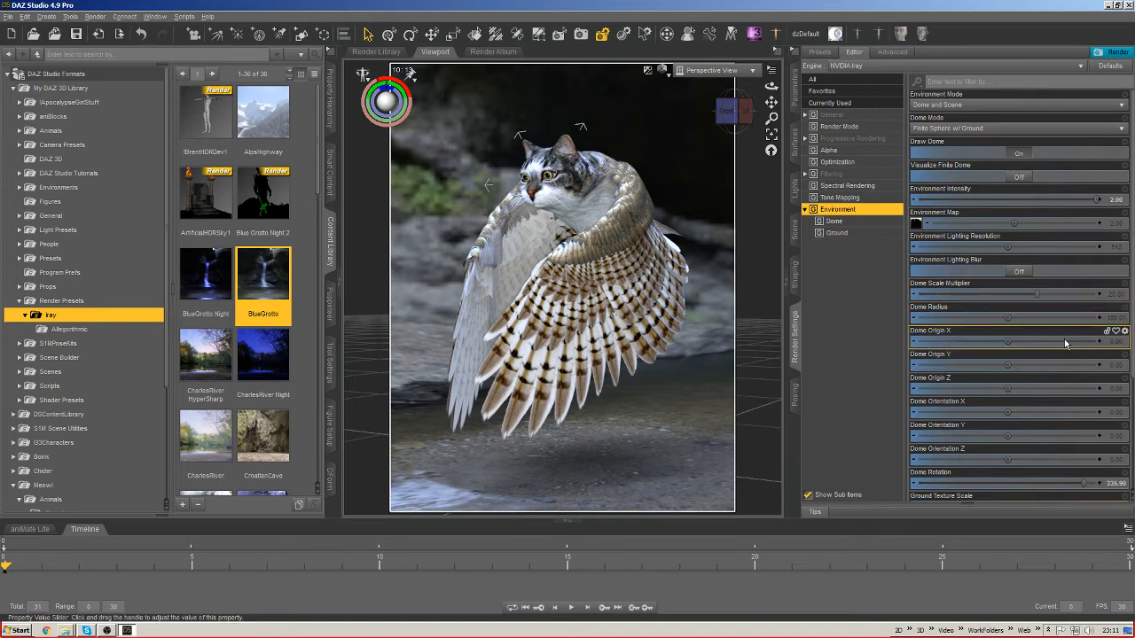
# Adjust Dome Rotation so different waterfall scenery sits behind the cat-owl.
pyautogui.scroll(-3)
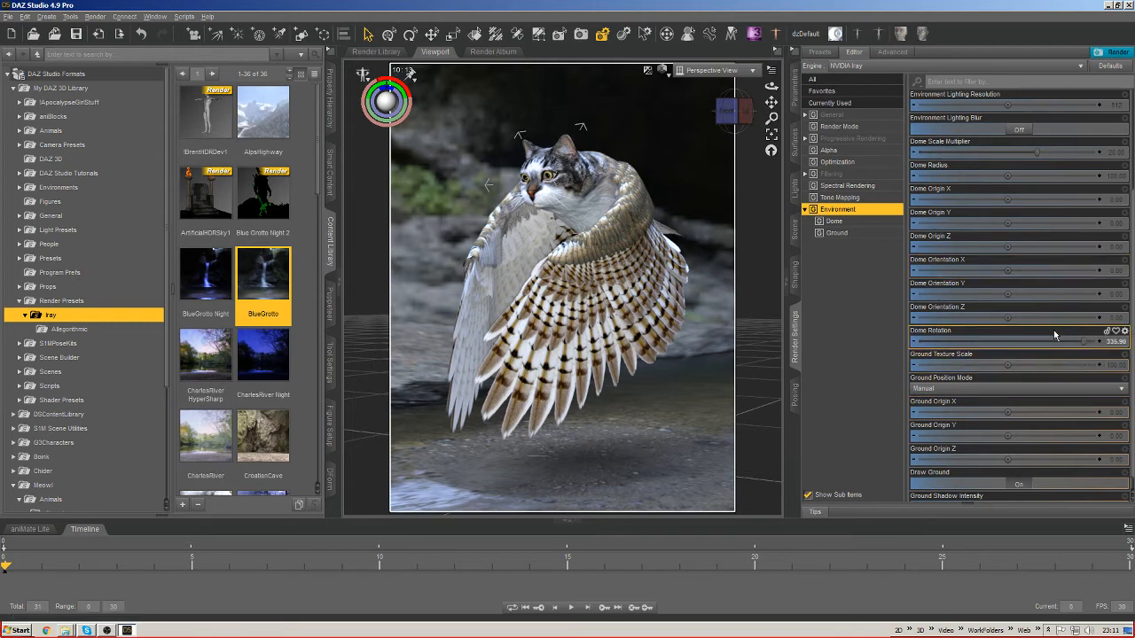
pyautogui.moveTo(1079, 341)
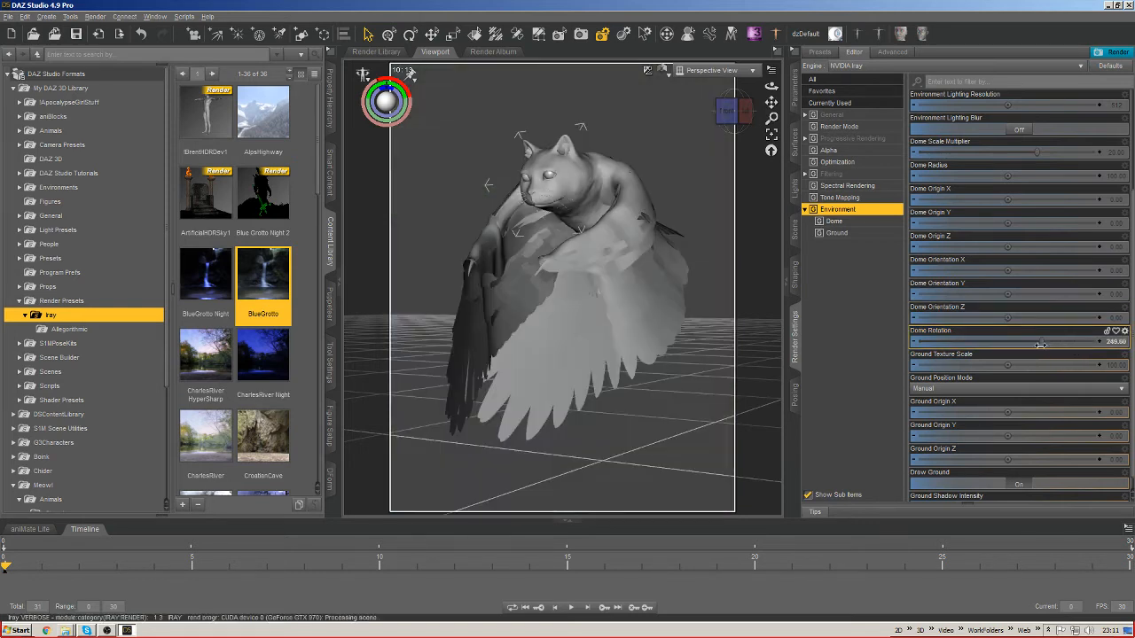
pyautogui.moveTo(1042, 343); pyautogui.dragTo(1028, 342)
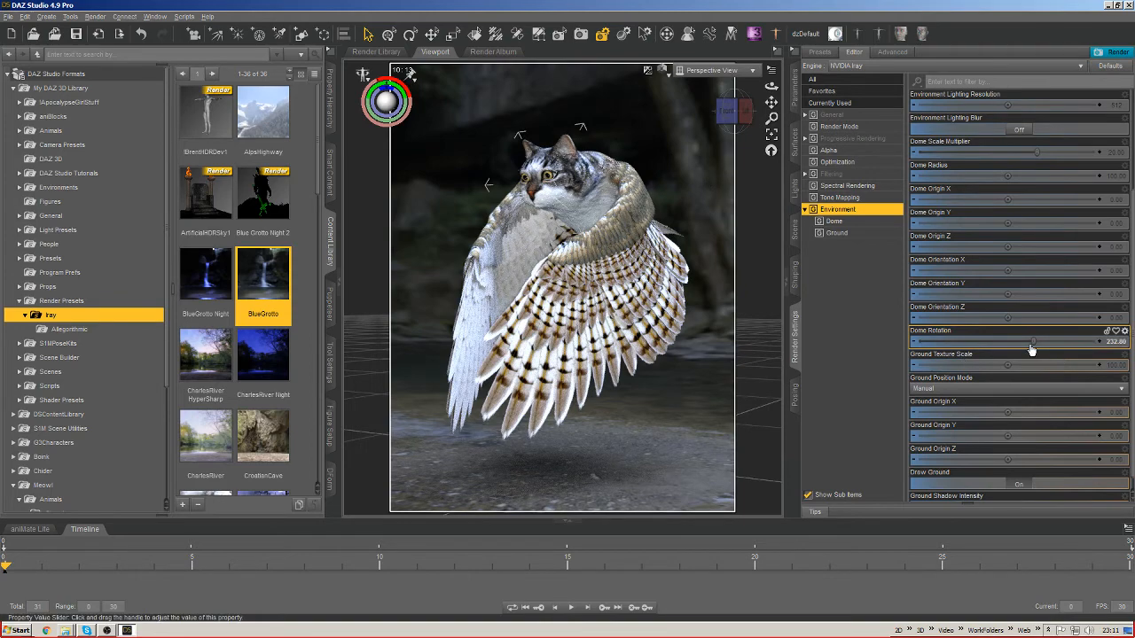
pyautogui.moveTo(1028, 341); pyautogui.dragTo(990, 341)
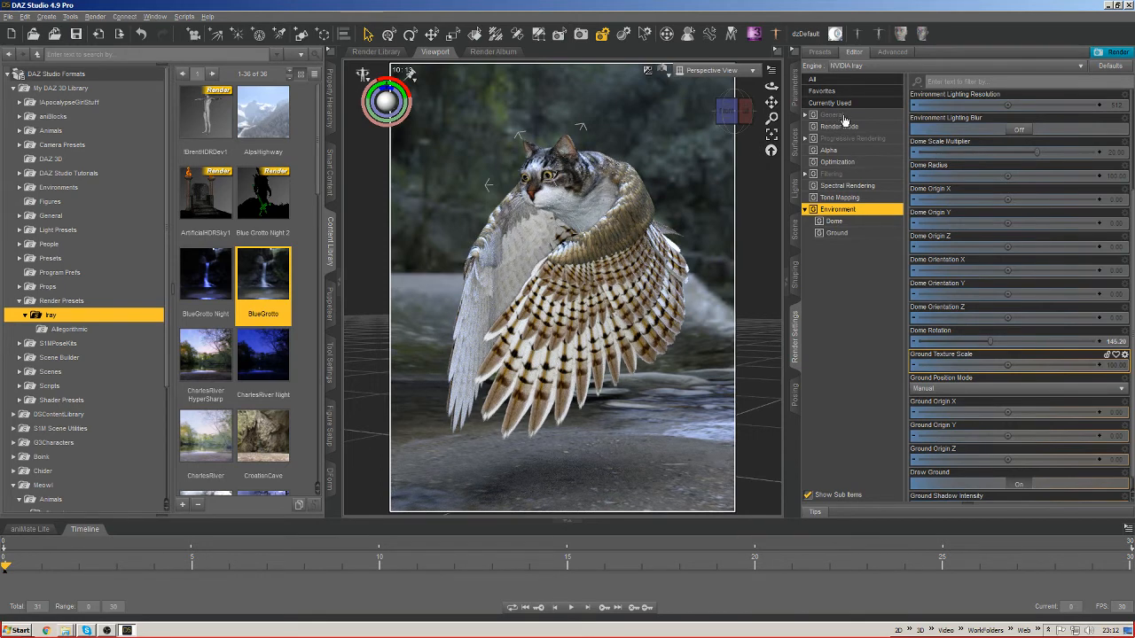
# Set Auto Headlamp to Never in the General render settings.
pyautogui.click(833, 113)
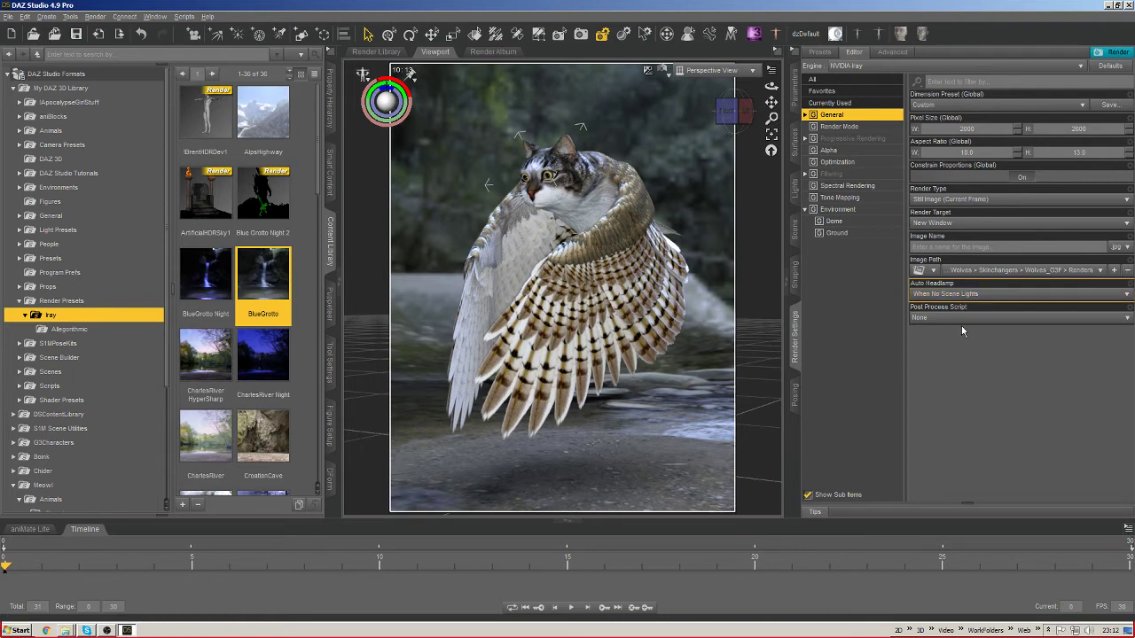
pyautogui.moveTo(944, 339)
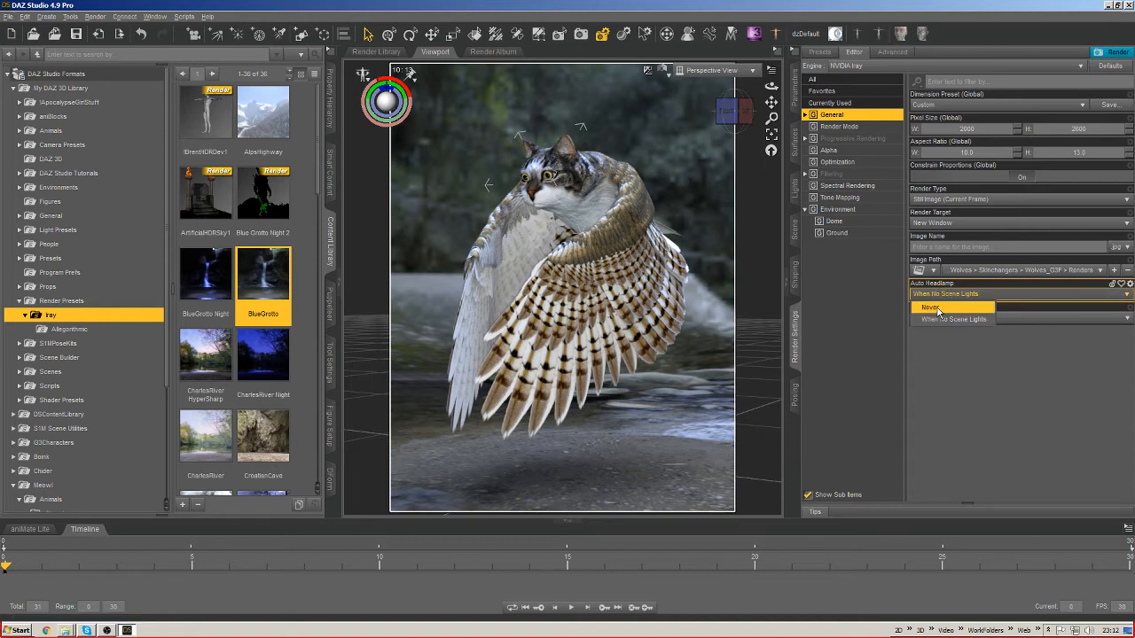
pyautogui.click(931, 307)
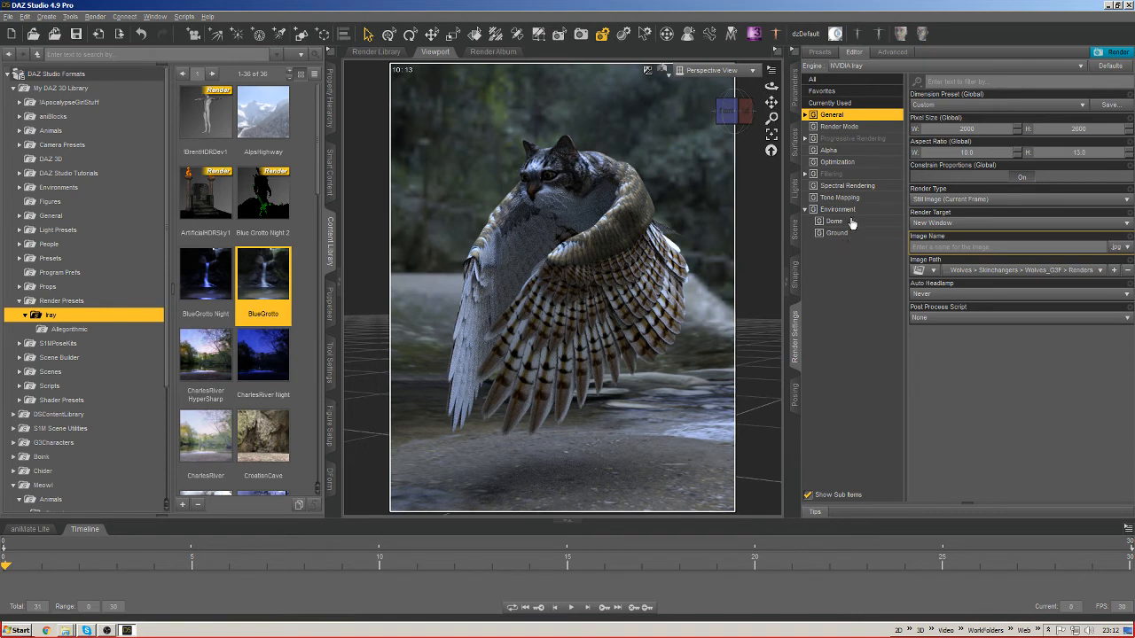
pyautogui.moveTo(865, 238)
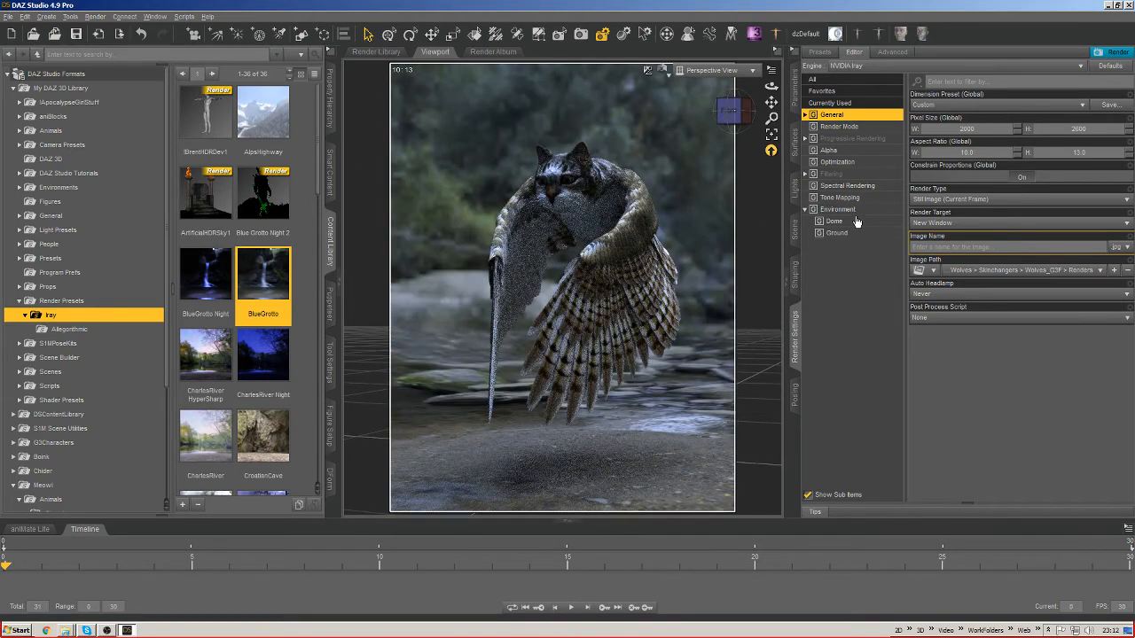
pyautogui.click(837, 209)
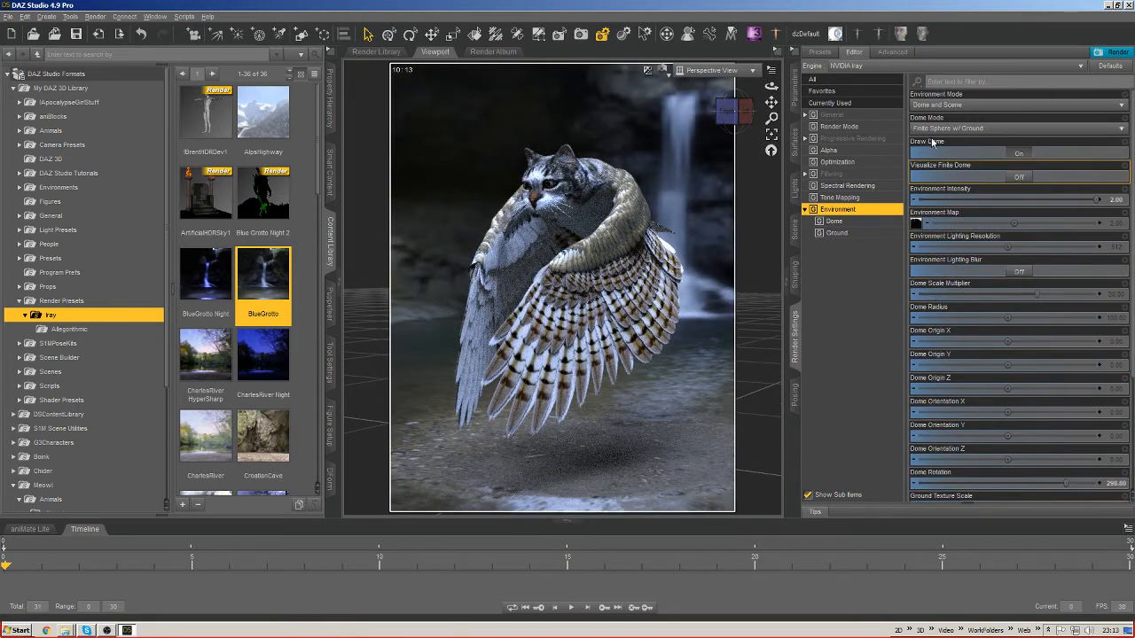
pyautogui.click(1011, 128)
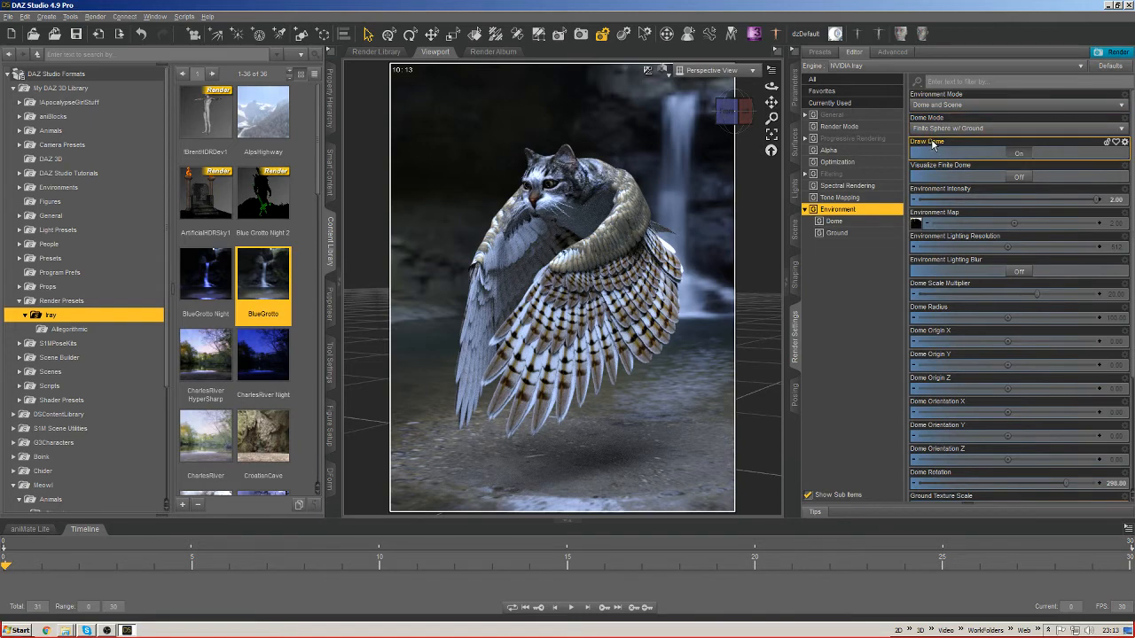
# Scroll the Environment settings down to the ground texture scale, origin and draw-ground properties.
pyautogui.scroll(-3)
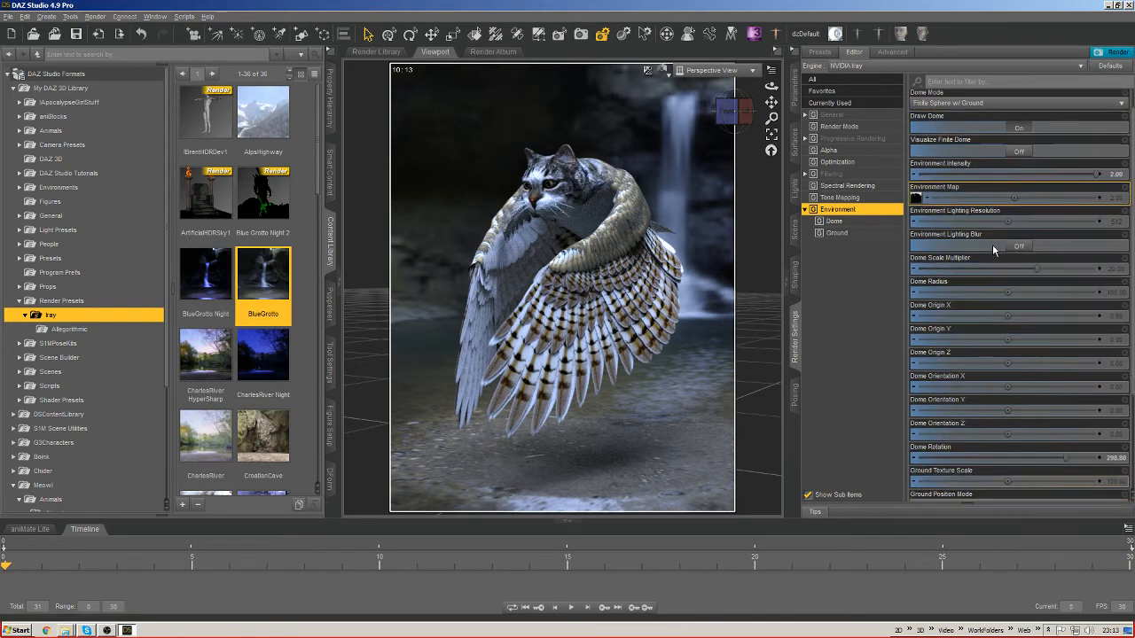
pyautogui.scroll(-3)
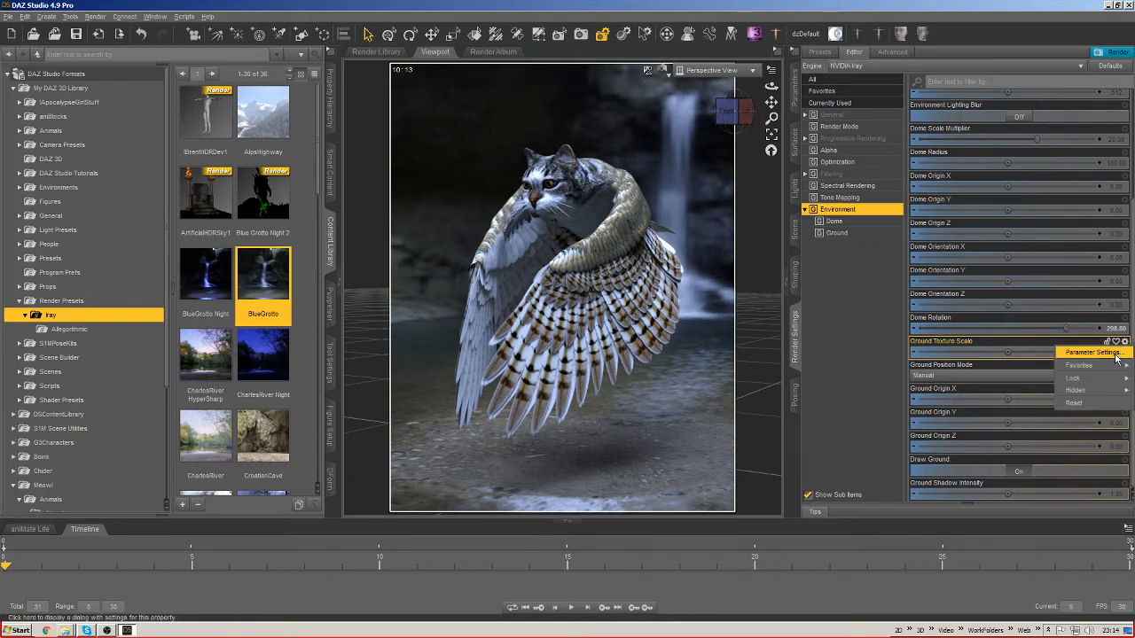
# Try a huge Ground Texture Scale value via its parameter settings, then reset it to default.
pyautogui.click(1089, 351)
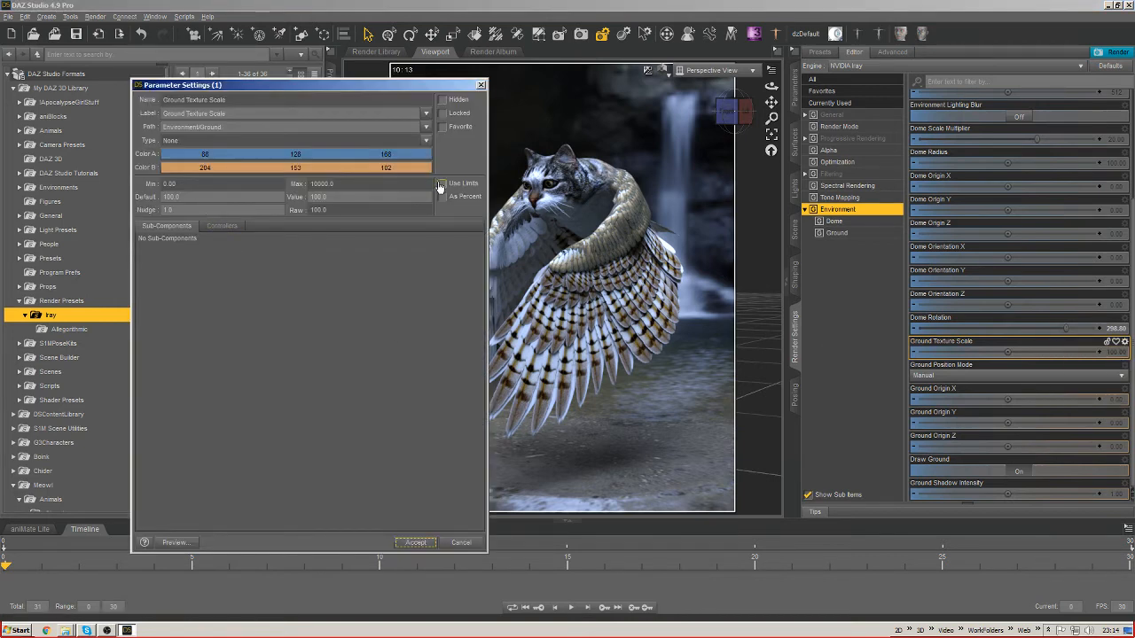
pyautogui.click(440, 183)
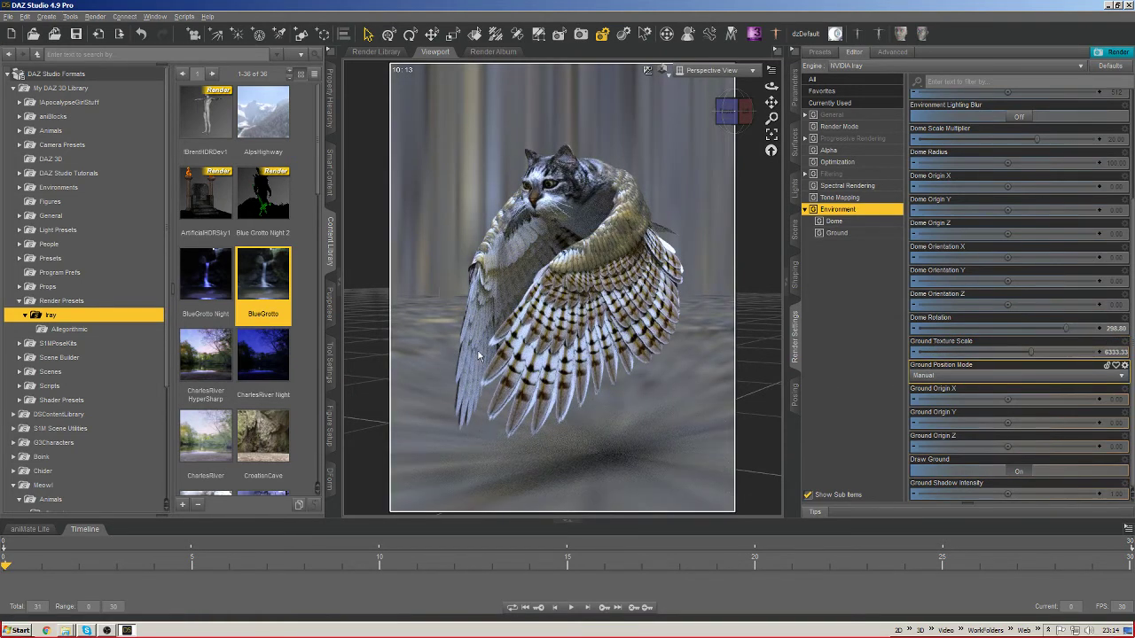
pyautogui.moveTo(498, 355)
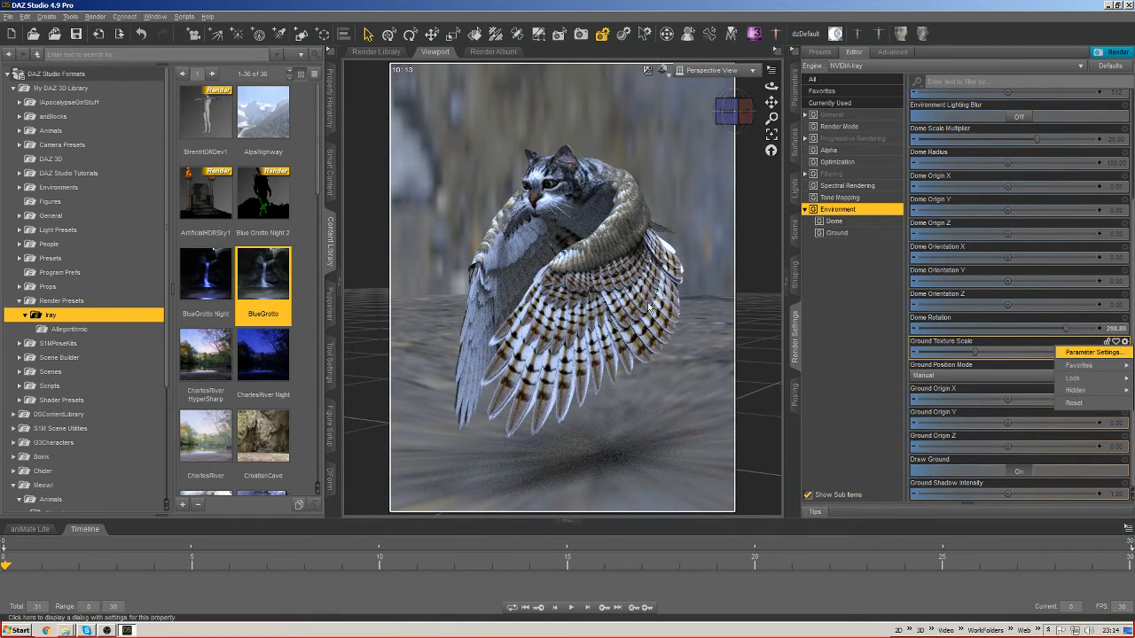
pyautogui.click(1093, 351)
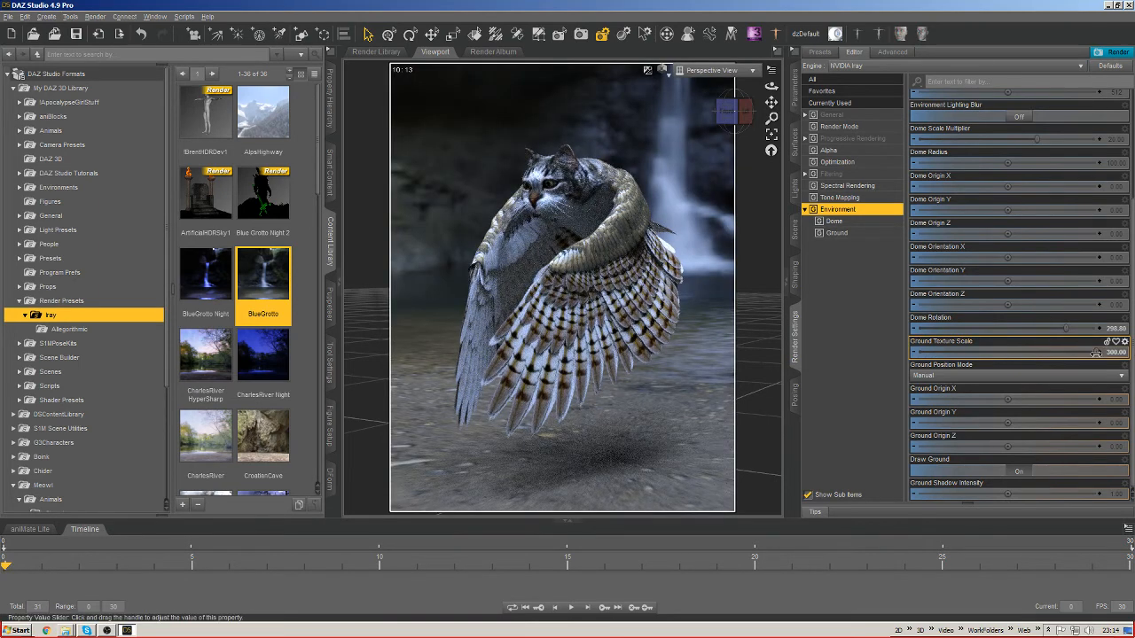
# Lower the Ground Texture Scale and nudge the Ground Origin to reposition the waterfall ground.
pyautogui.moveTo(1097, 353); pyautogui.dragTo(914, 353)
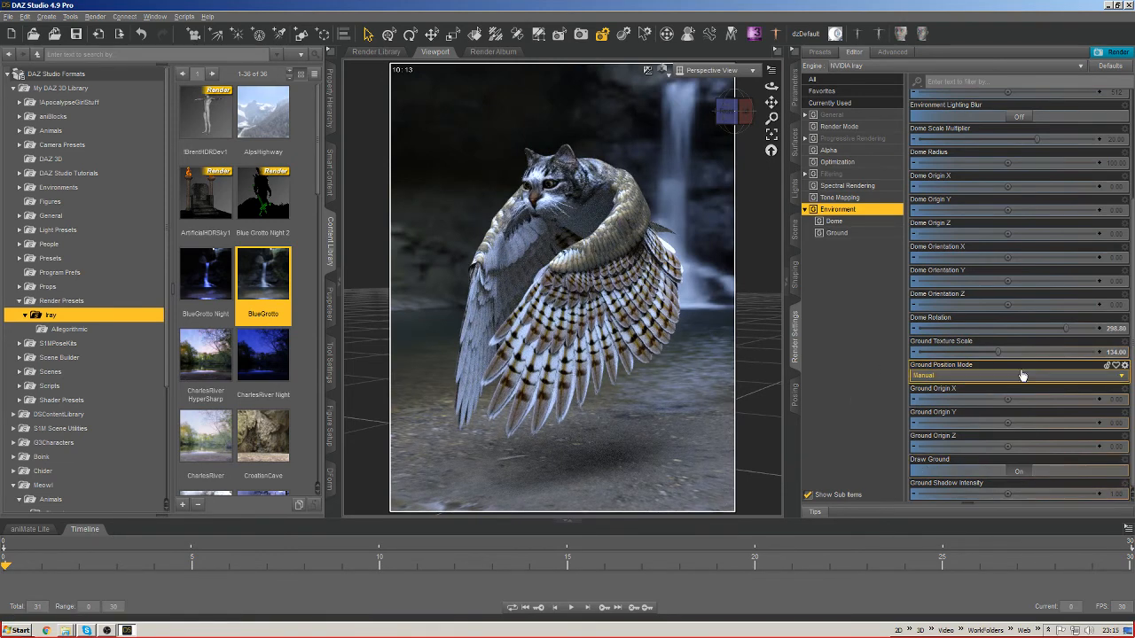
pyautogui.moveTo(997, 351); pyautogui.dragTo(1007, 351)
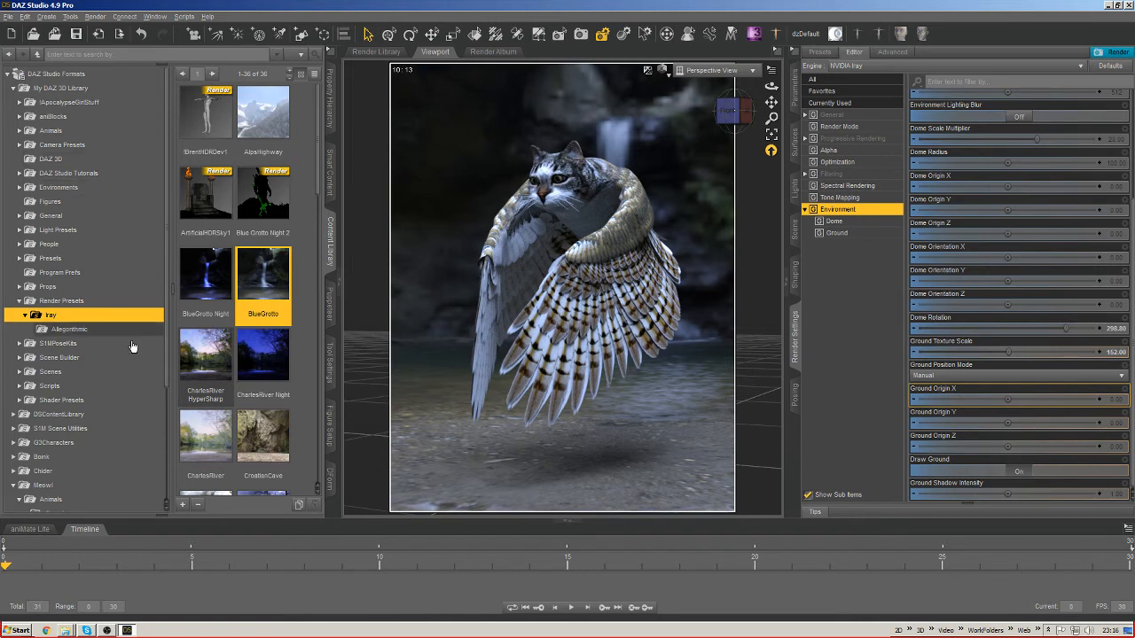
# Create a render settings preset named 'Blue Grotto' in Render Presets > Iray.
pyautogui.click(61, 301)
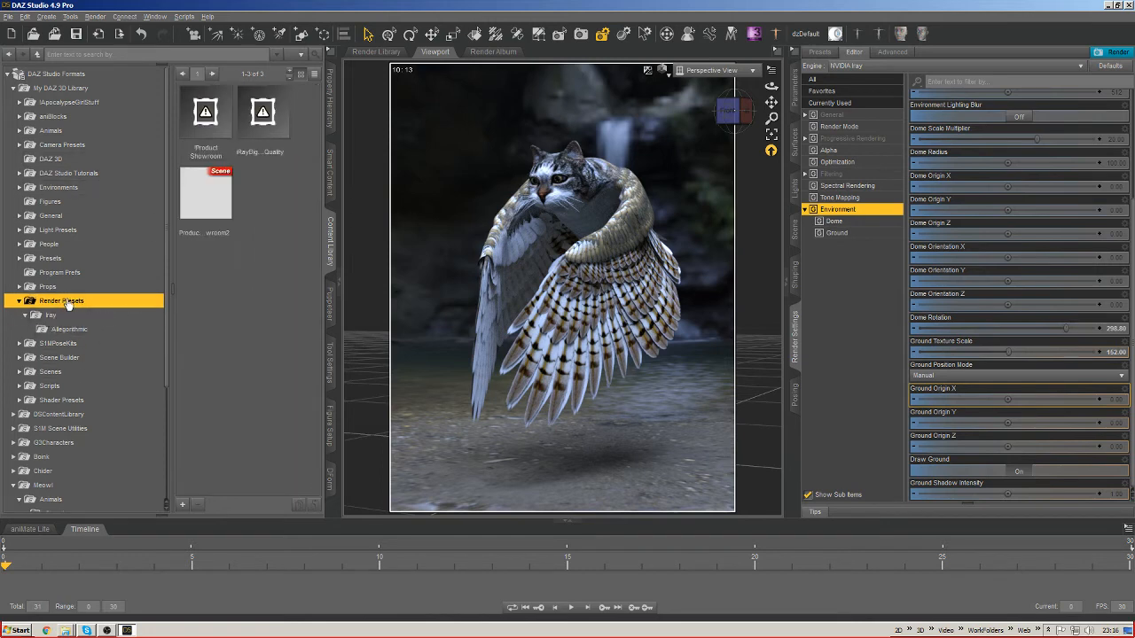
pyautogui.click(50, 316)
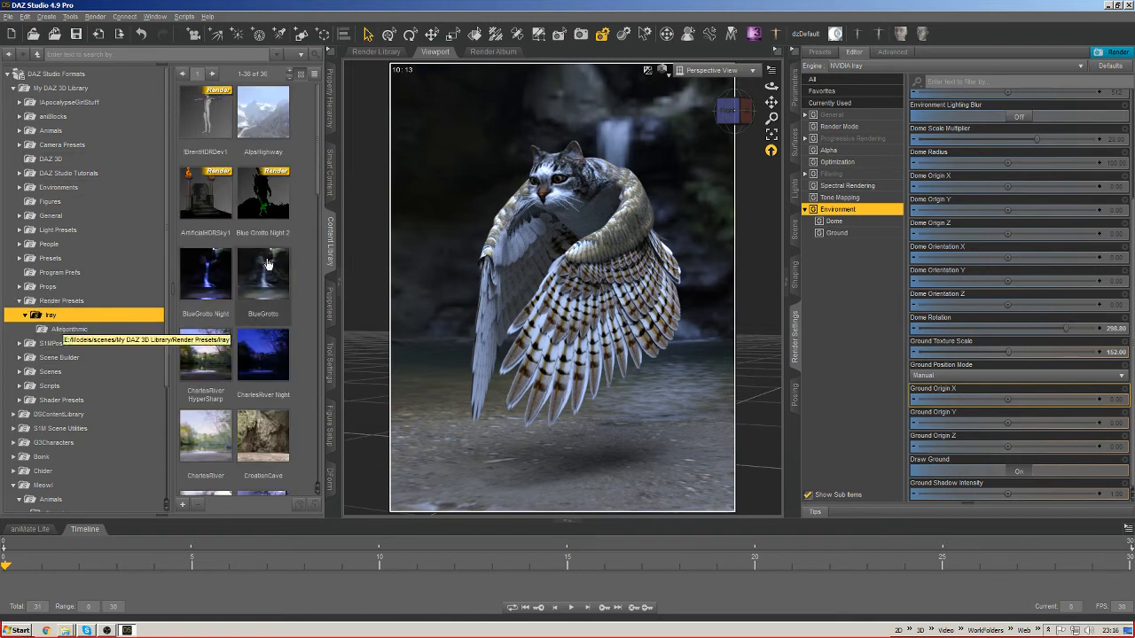
pyautogui.moveTo(310, 234)
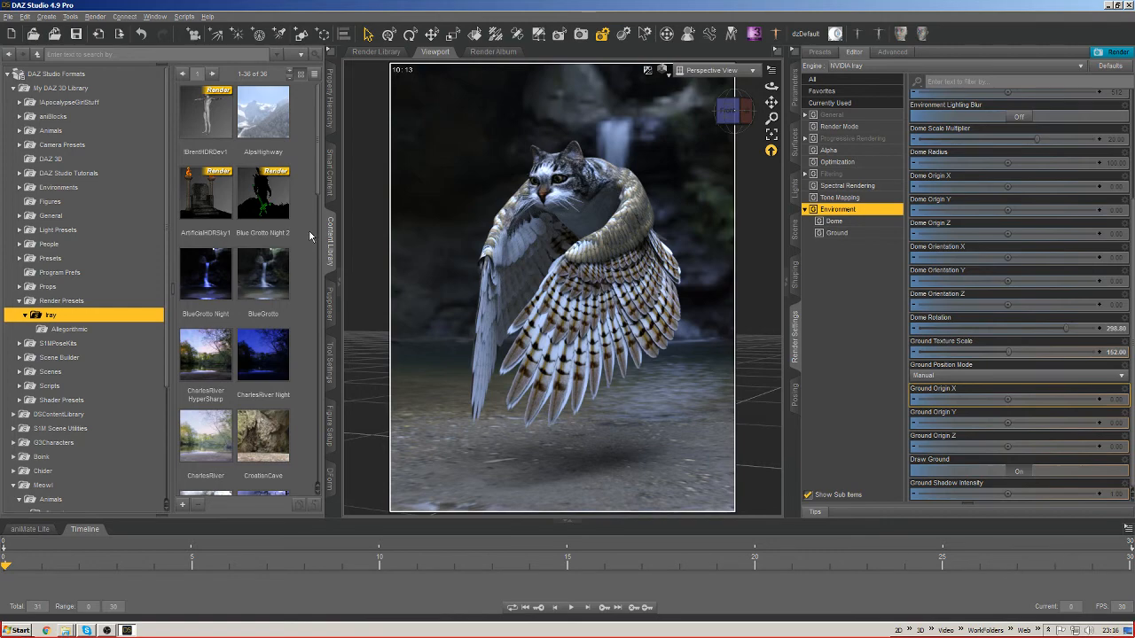
pyautogui.scroll(-3)
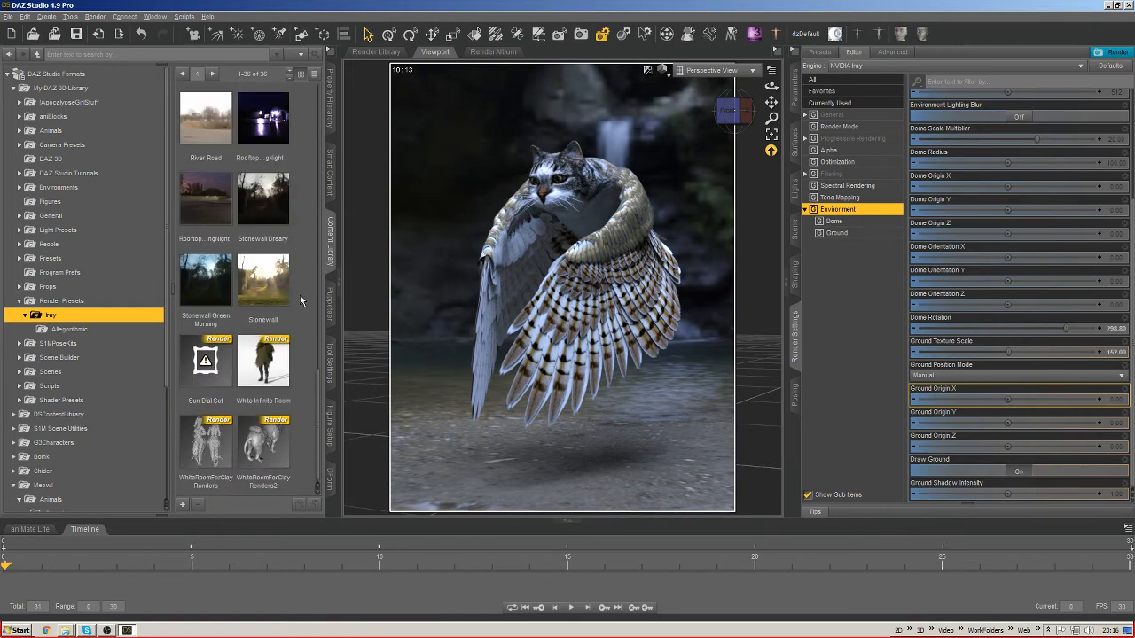
pyautogui.moveTo(238, 328)
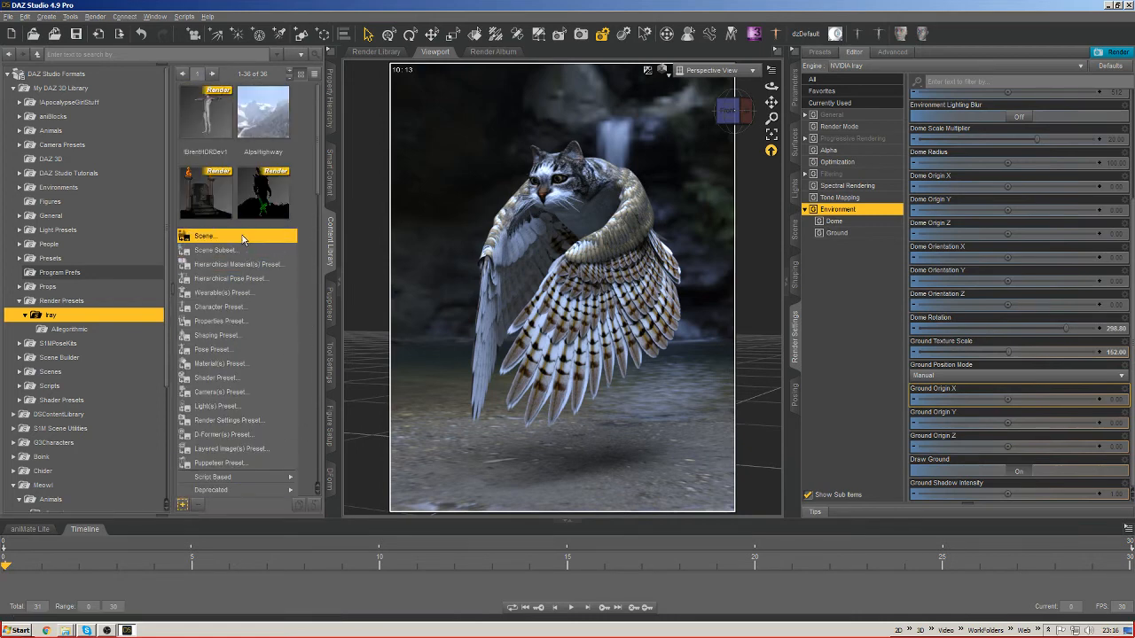
pyautogui.moveTo(229, 420)
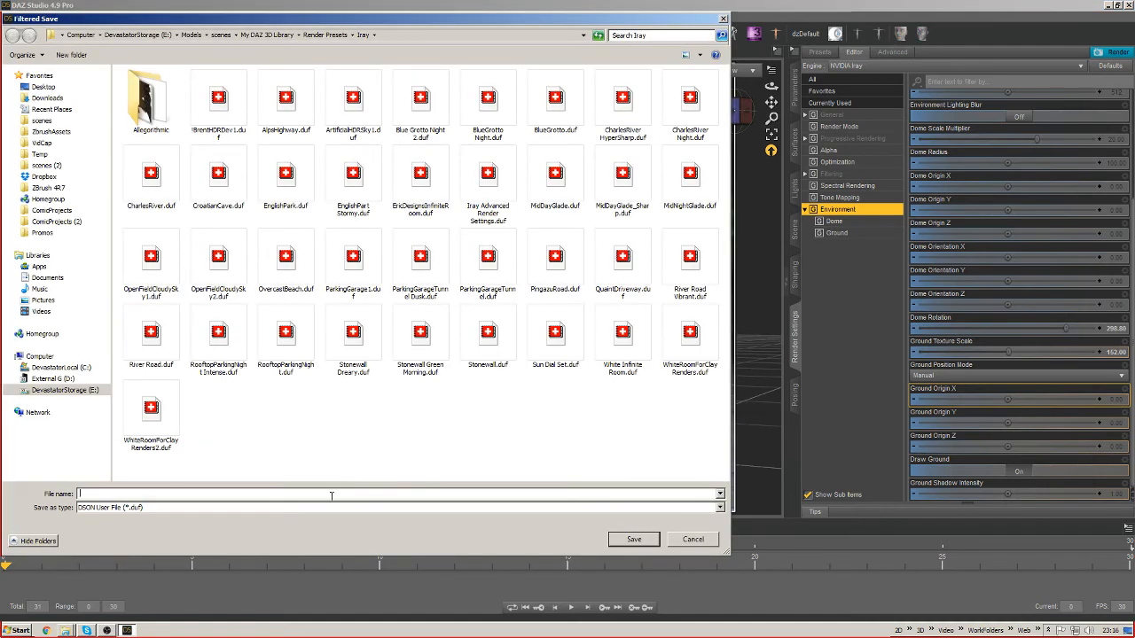
pyautogui.write('Blue Grotto')
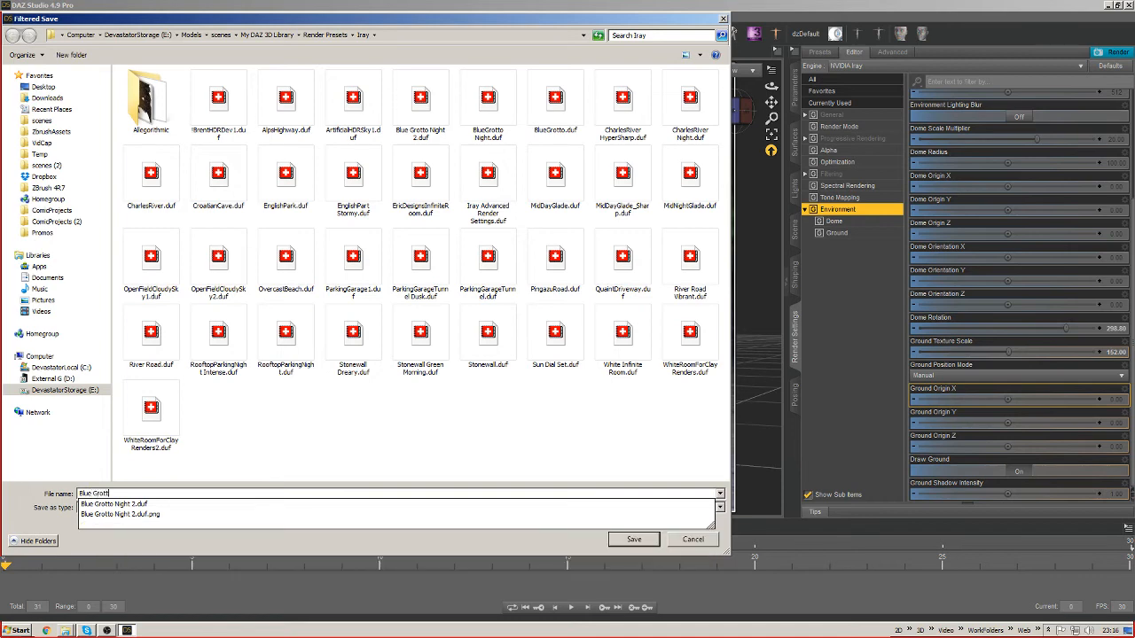
pyautogui.click(633, 539)
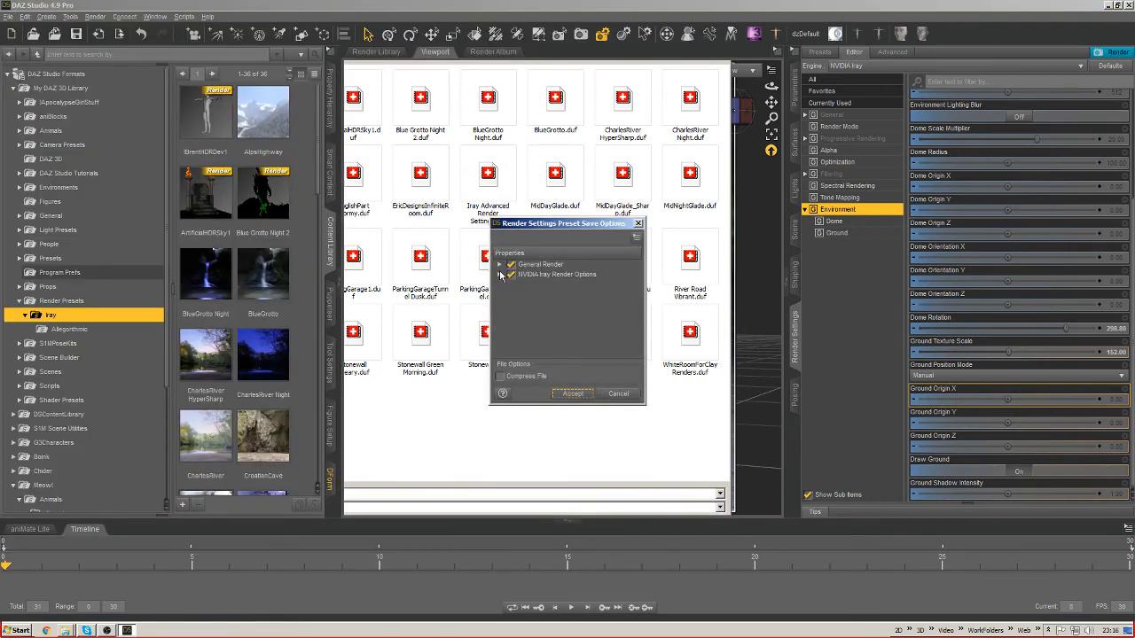
# Review the General Render, Dimensions, Destination and Misc groups in the save options and accept, saving the preset.
pyautogui.click(502, 273)
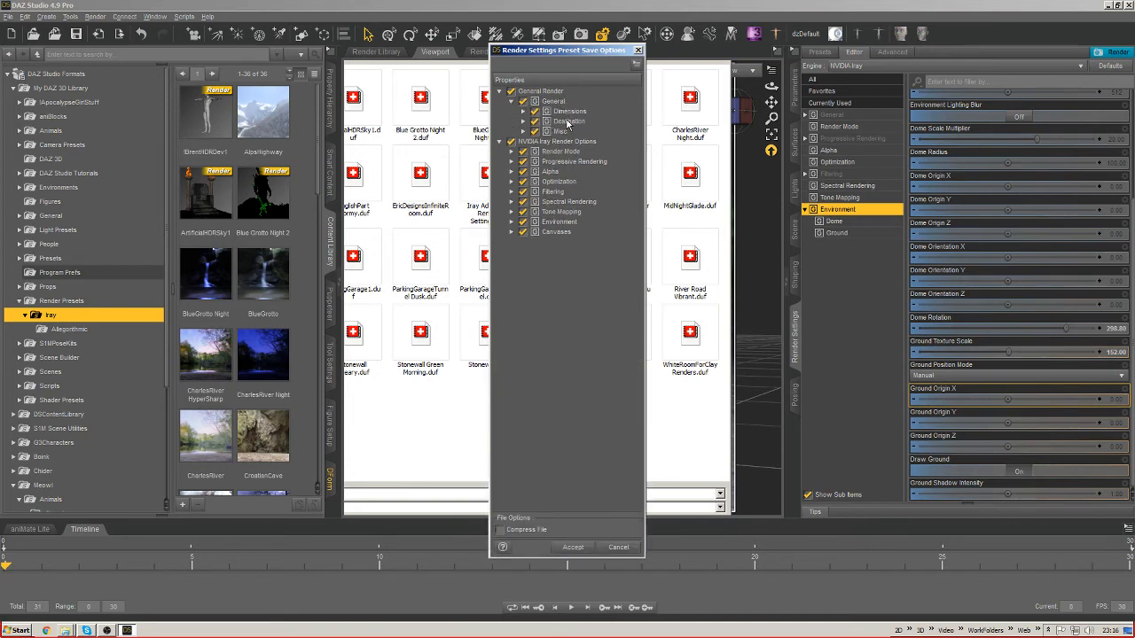
pyautogui.click(525, 110)
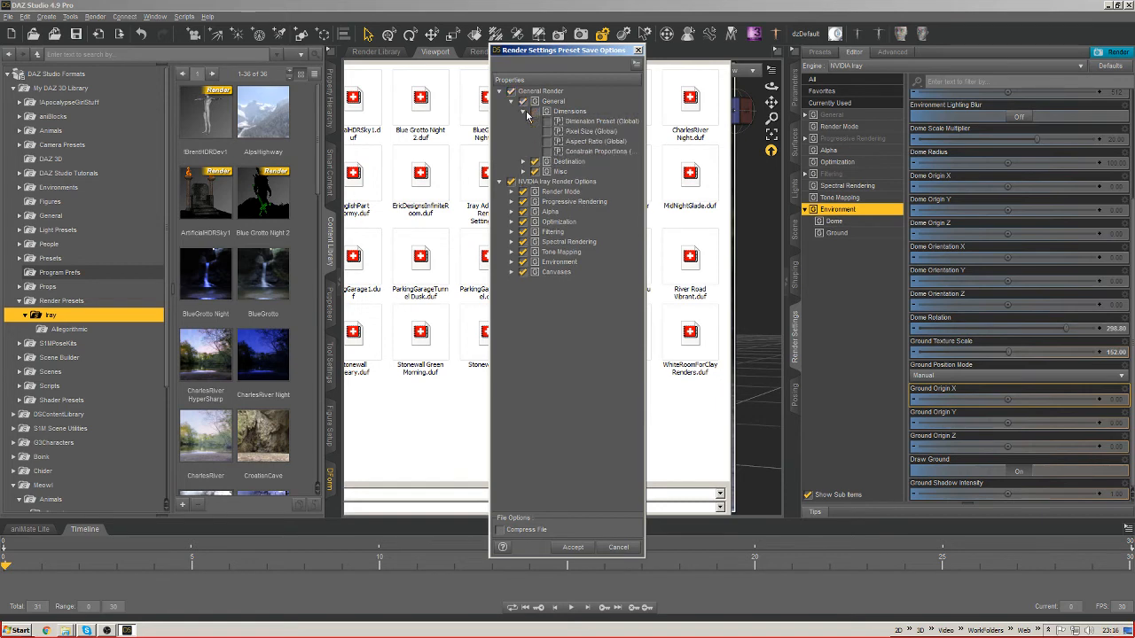
pyautogui.moveTo(528, 131)
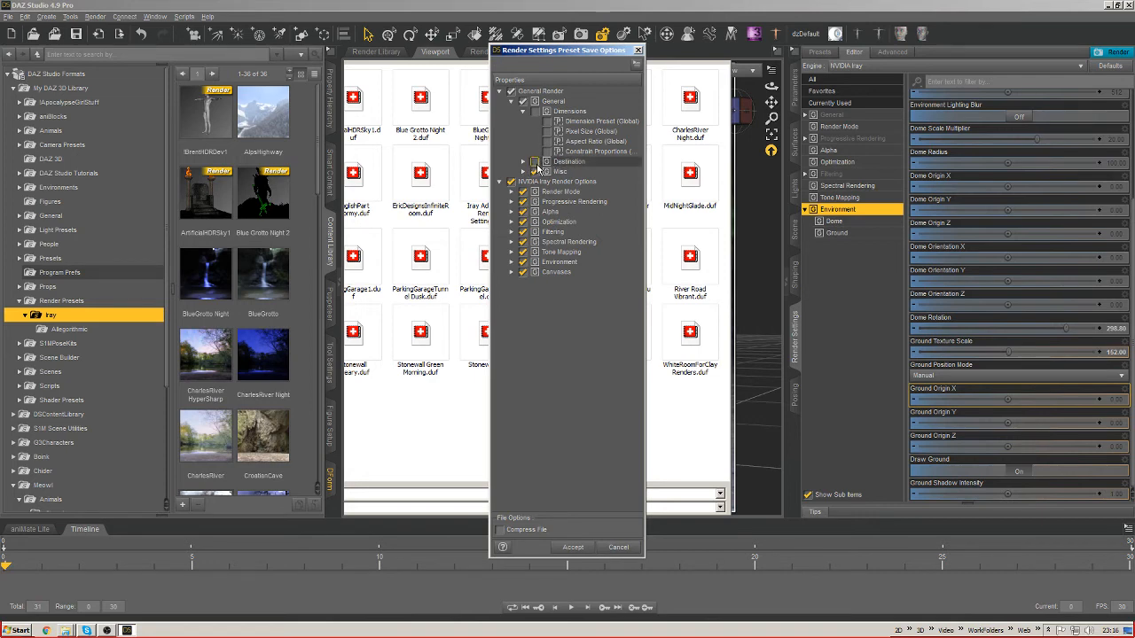
pyautogui.click(523, 161)
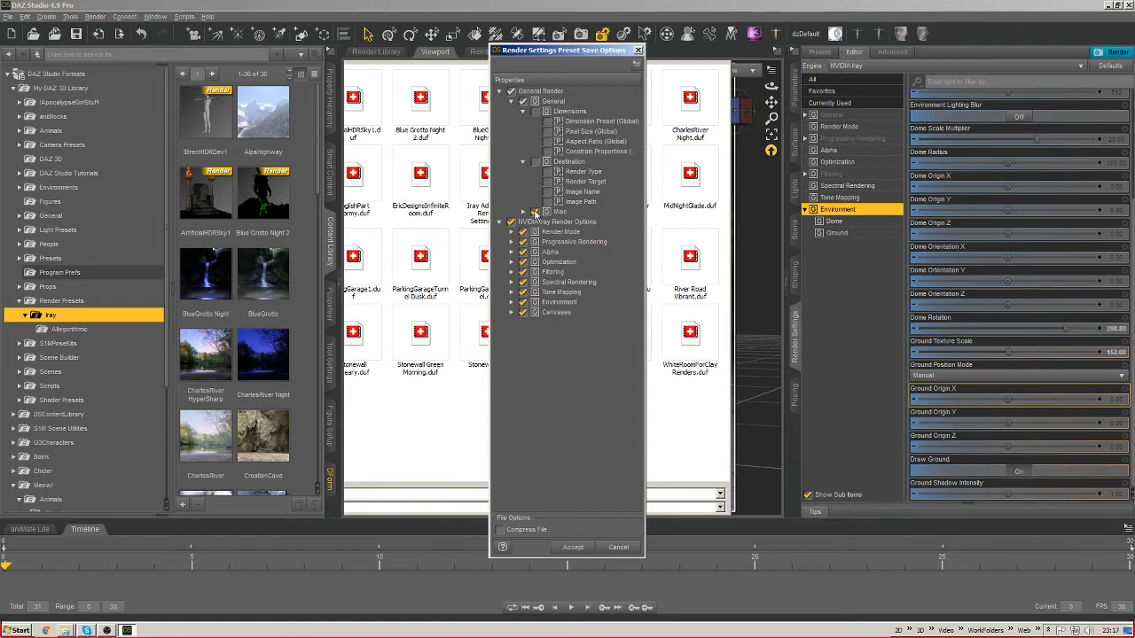
pyautogui.click(535, 211)
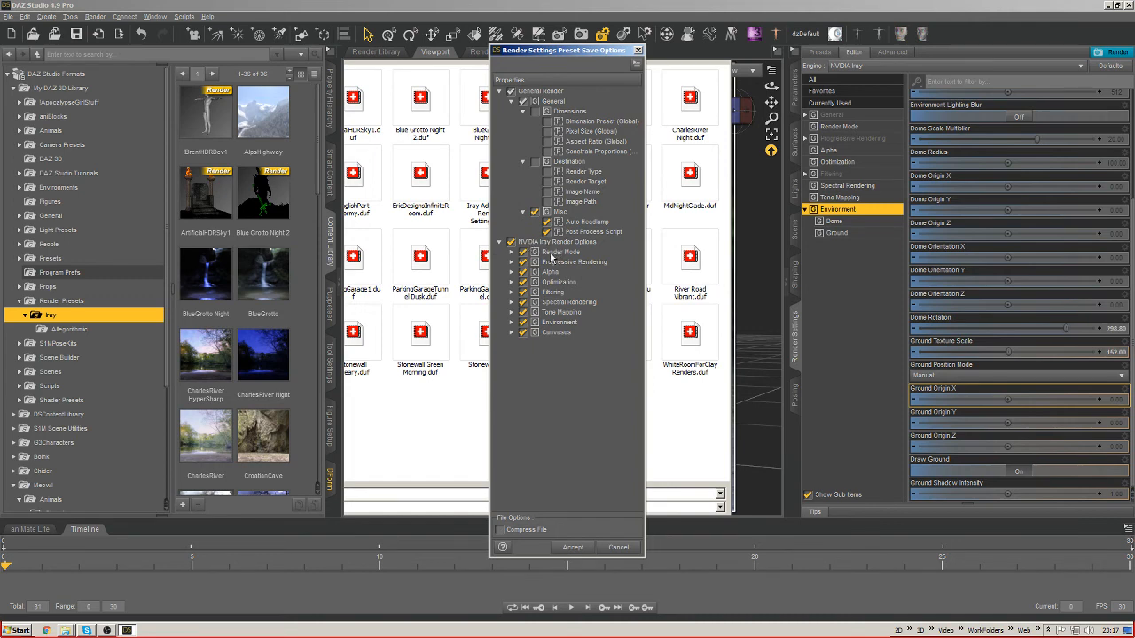
pyautogui.moveTo(561, 352)
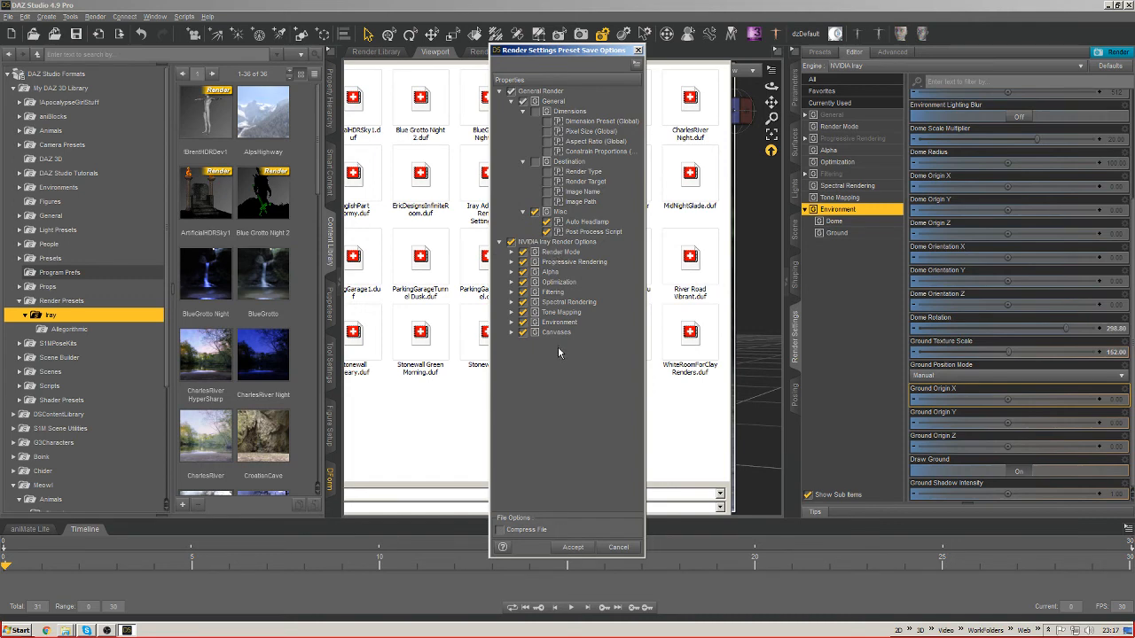
pyautogui.moveTo(559, 383)
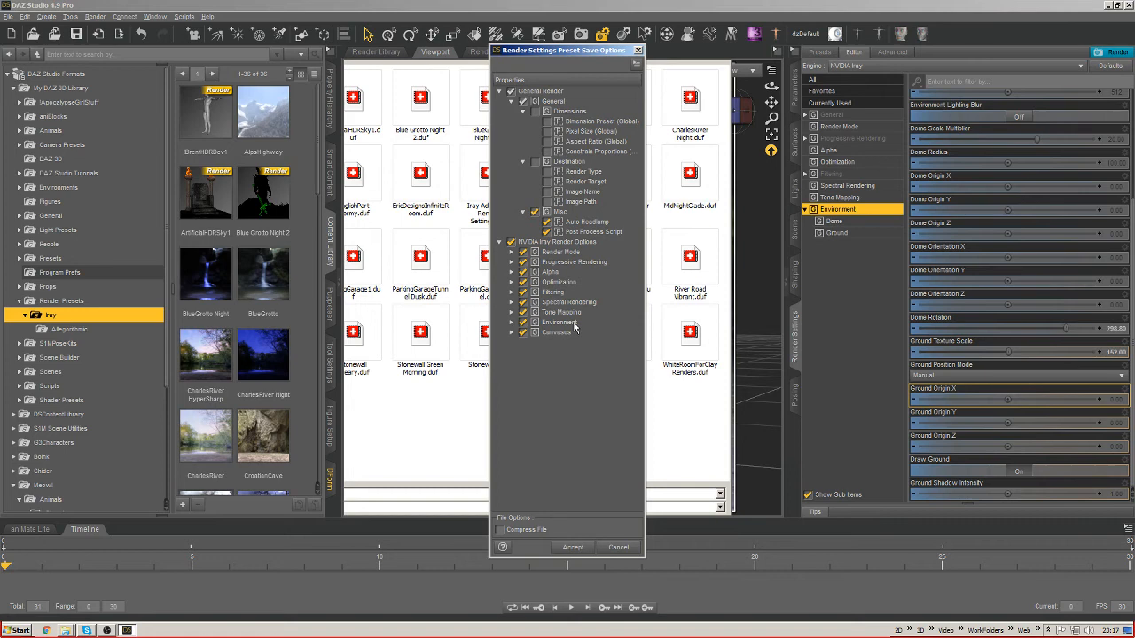
pyautogui.click(572, 546)
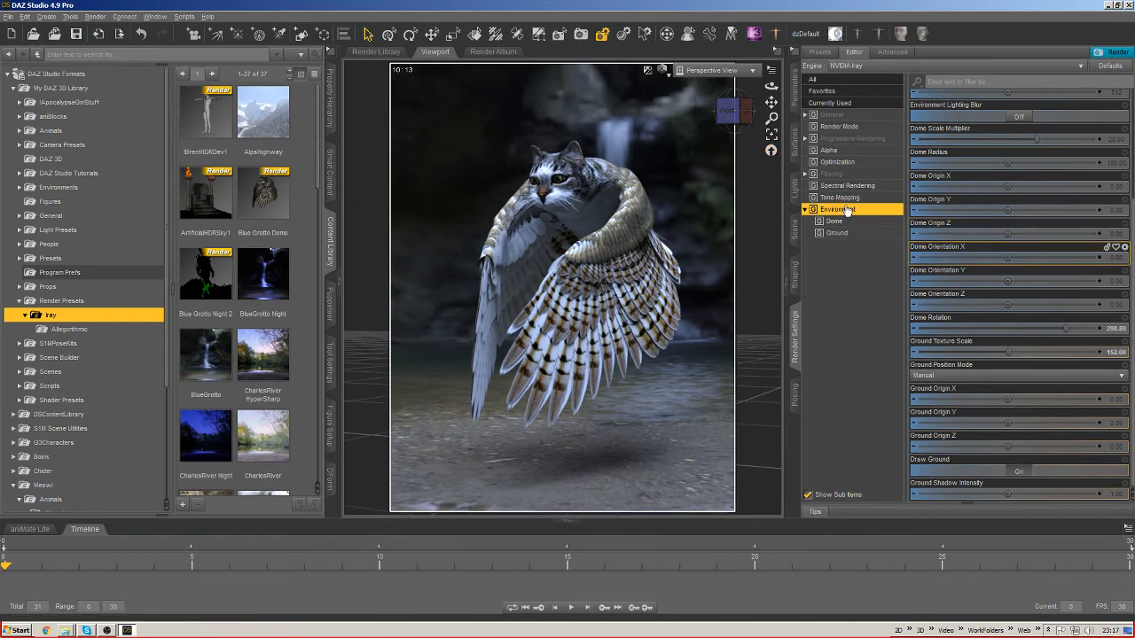
# Review the Filtering, Progressive, Spectral, Environment and Tone Mapping groups, then start saving another preset.
pyautogui.click(836, 173)
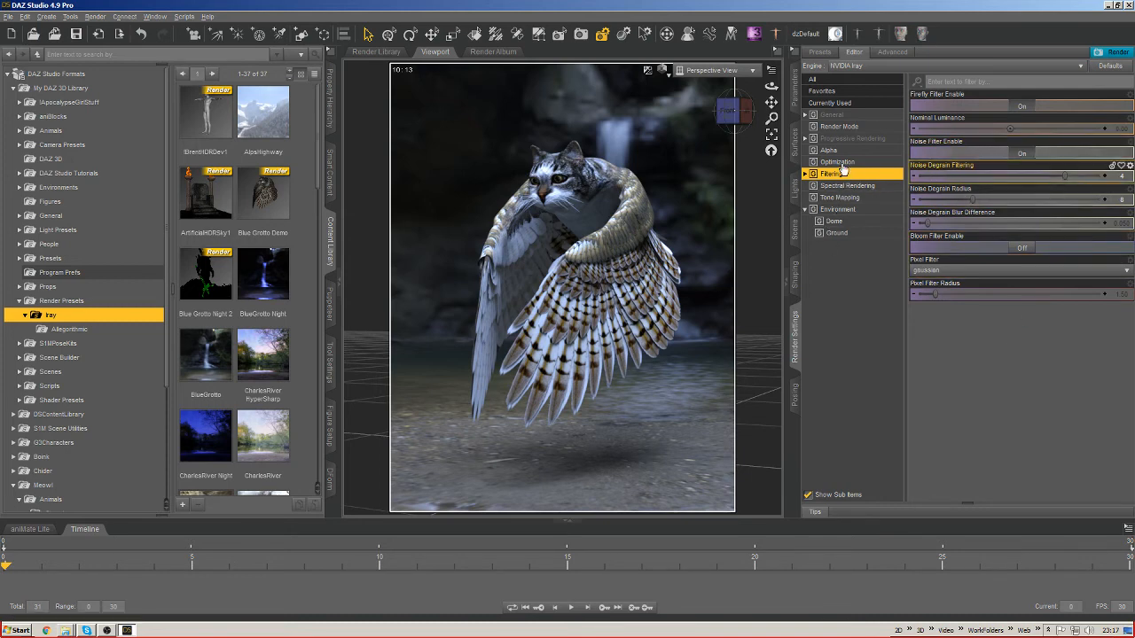
pyautogui.click(851, 138)
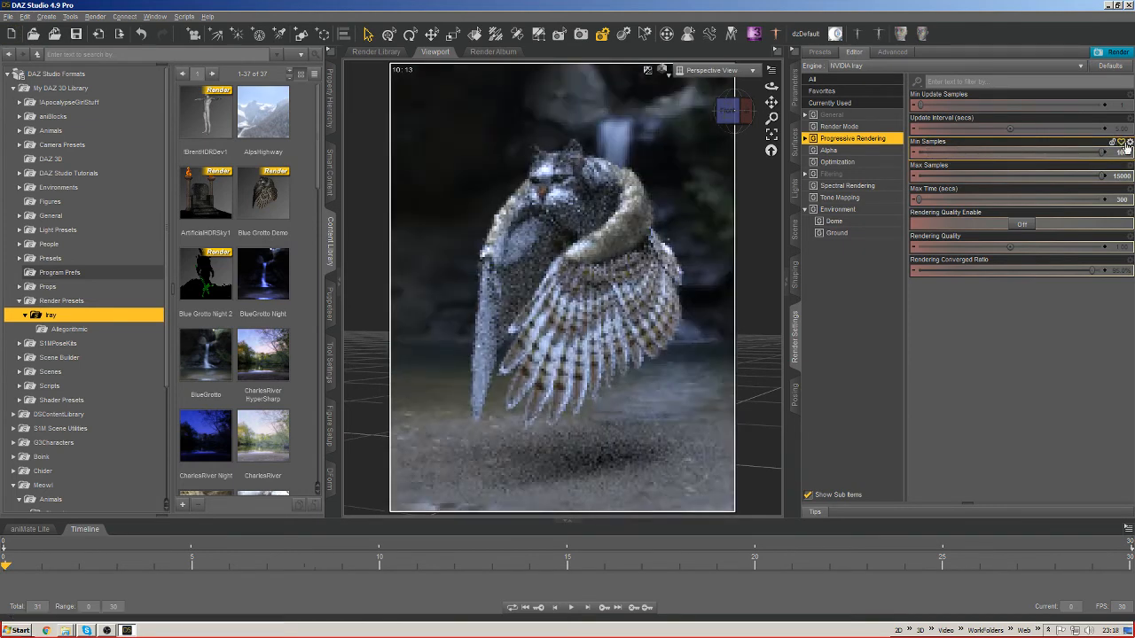
pyautogui.click(847, 185)
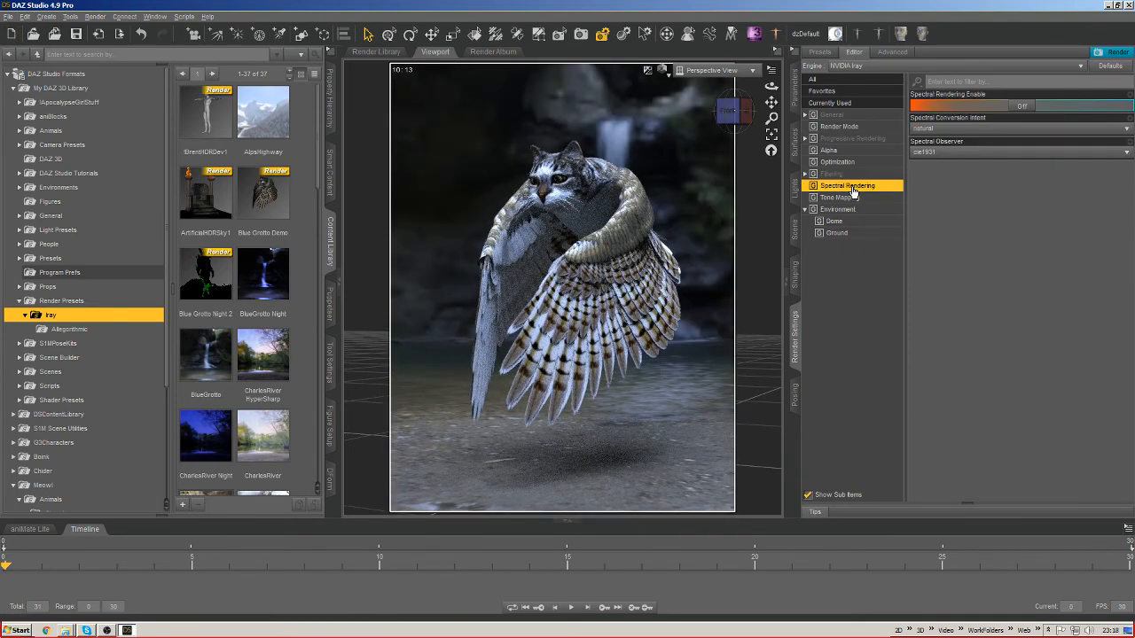
pyautogui.click(837, 209)
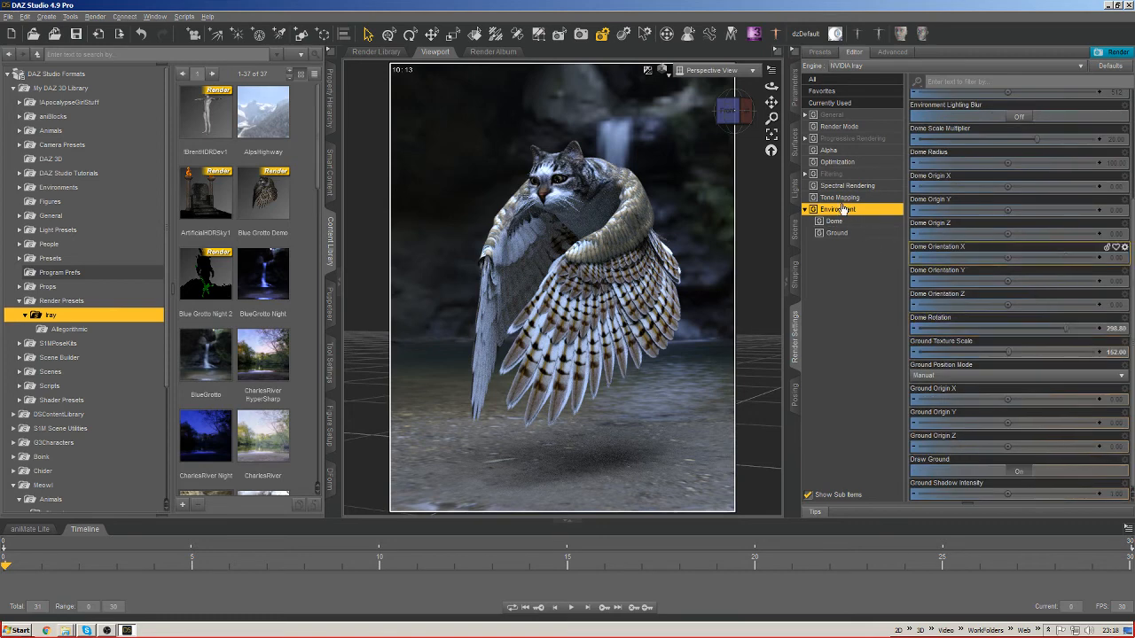
pyautogui.click(841, 197)
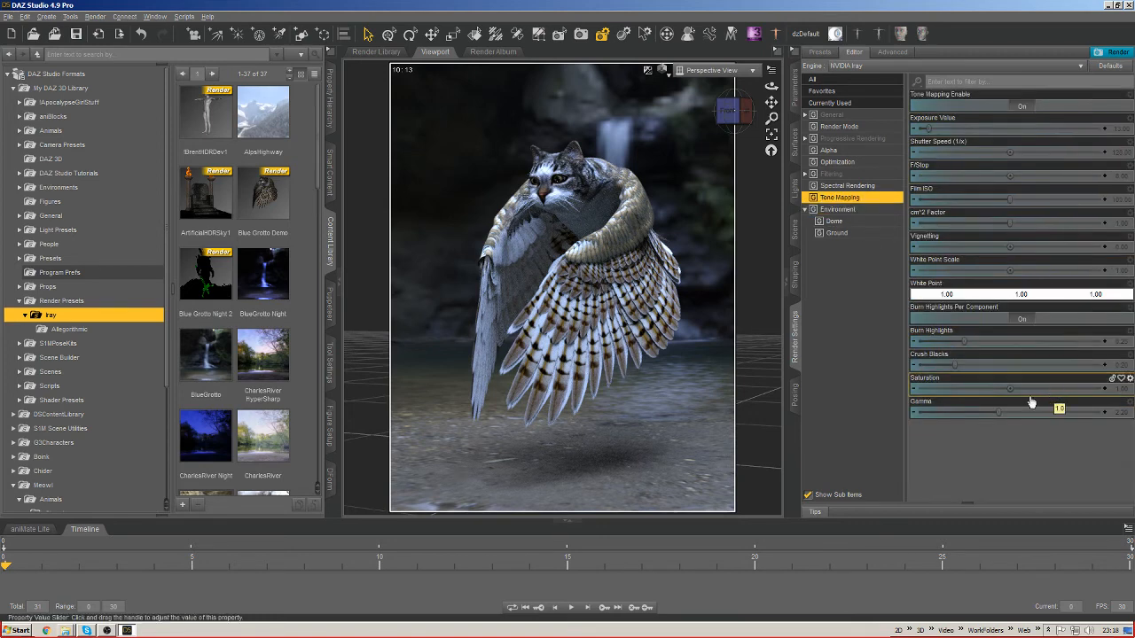
pyautogui.click(855, 138)
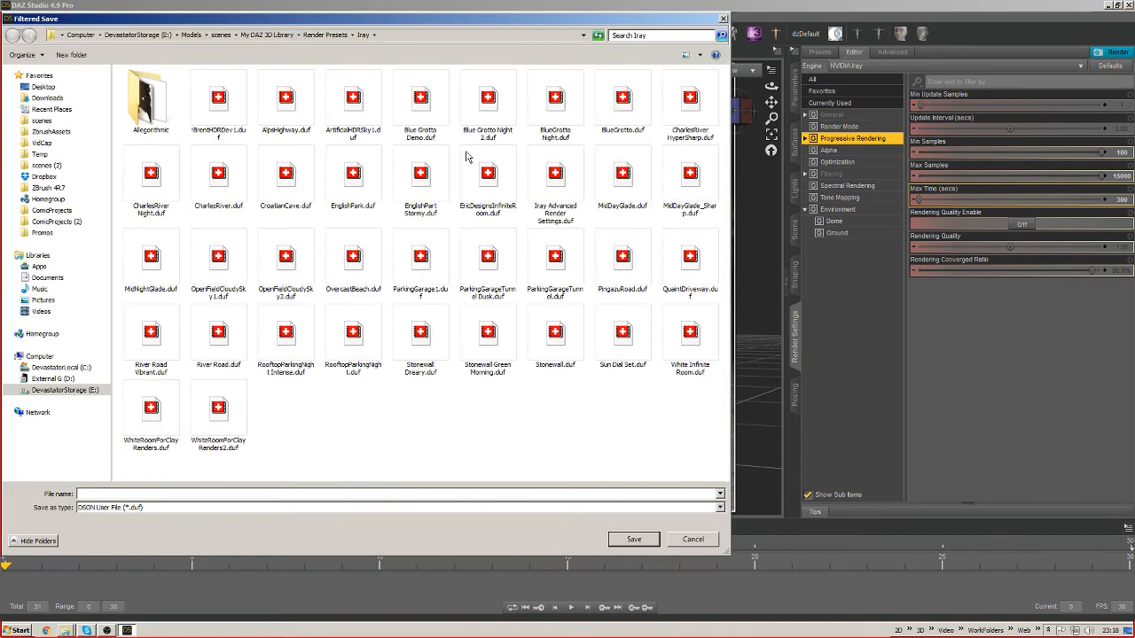
pyautogui.moveTo(518, 100)
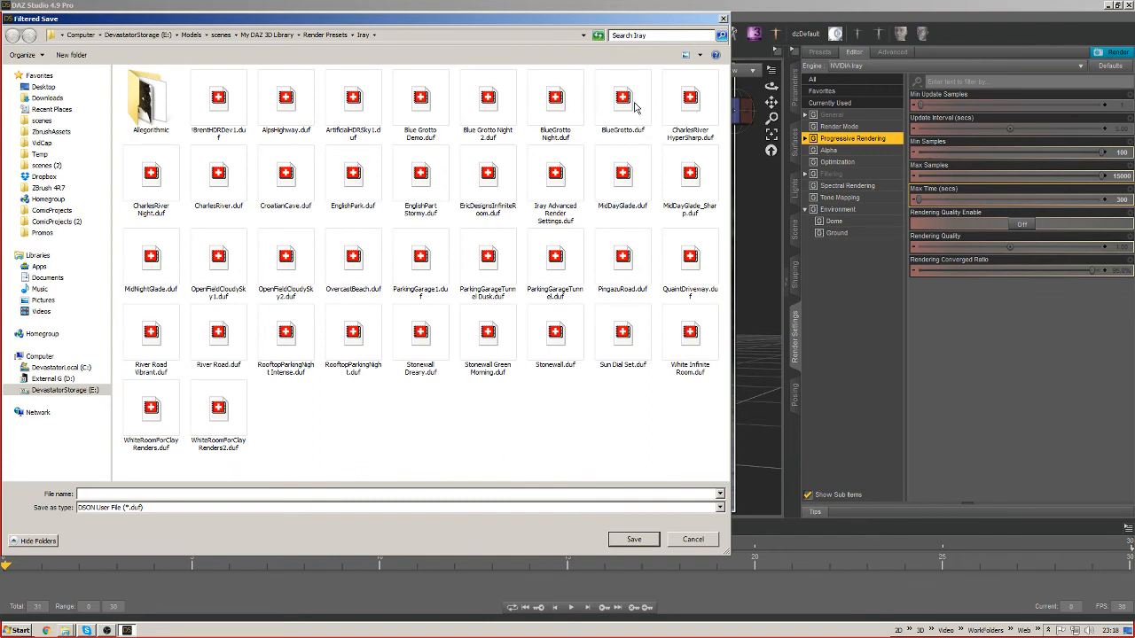
# Overwrite Blue Grotto Demo.duf in Render Presets > Iray with the current settings, confirming the overwrite.
pyautogui.click(419, 97)
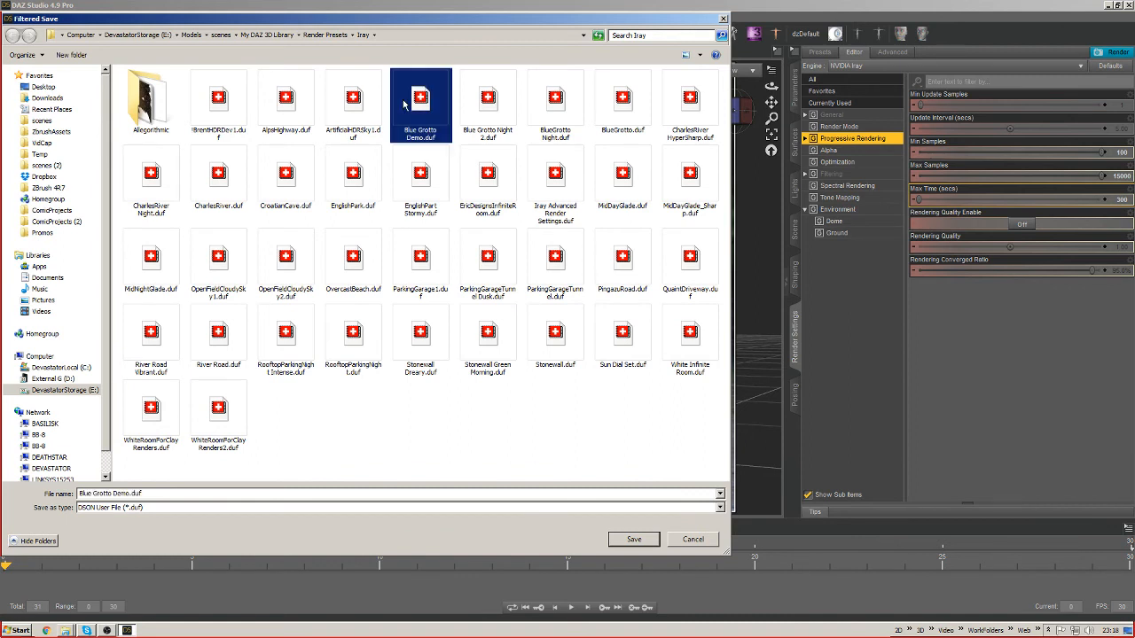
pyautogui.click(633, 539)
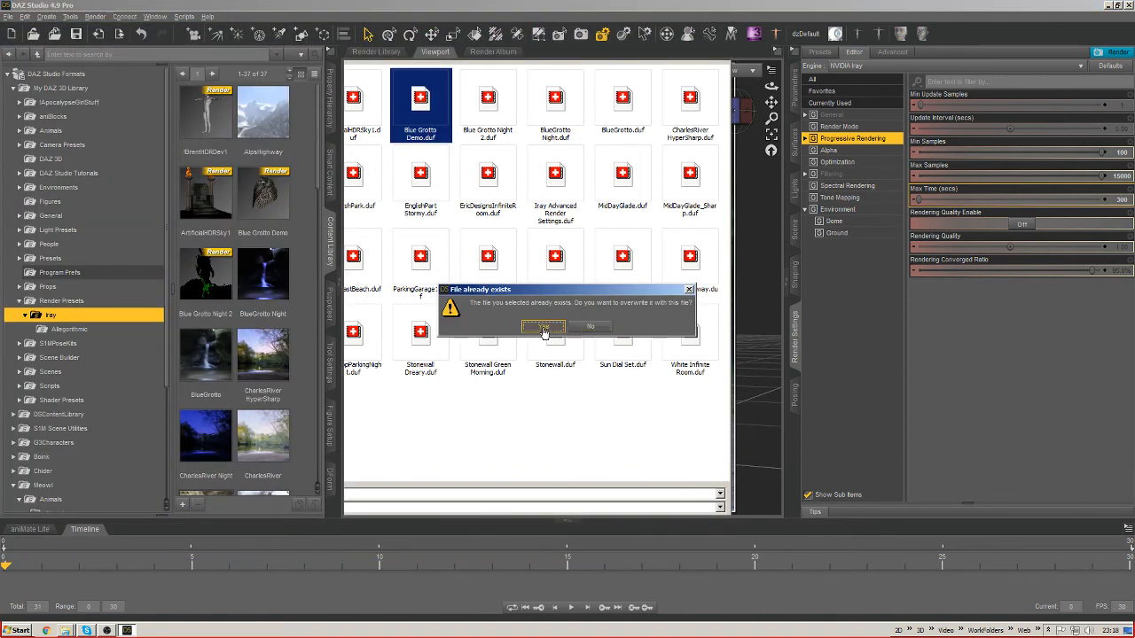
pyautogui.click(543, 326)
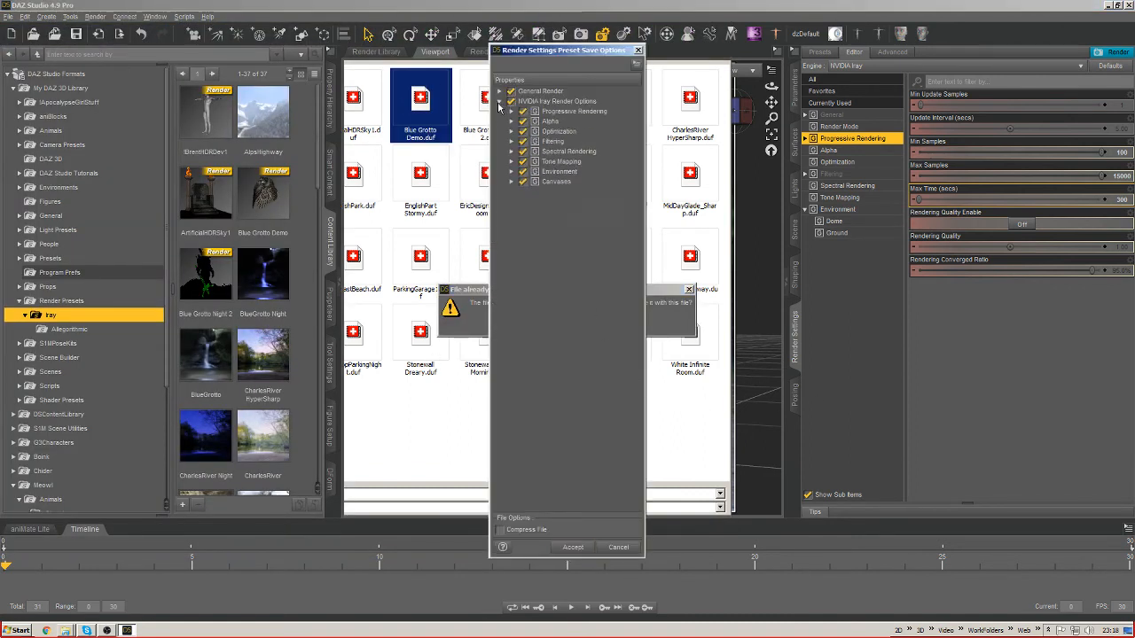
# Include the Iray, General Render and Misc option groups and accept to write the preset.
pyautogui.click(502, 101)
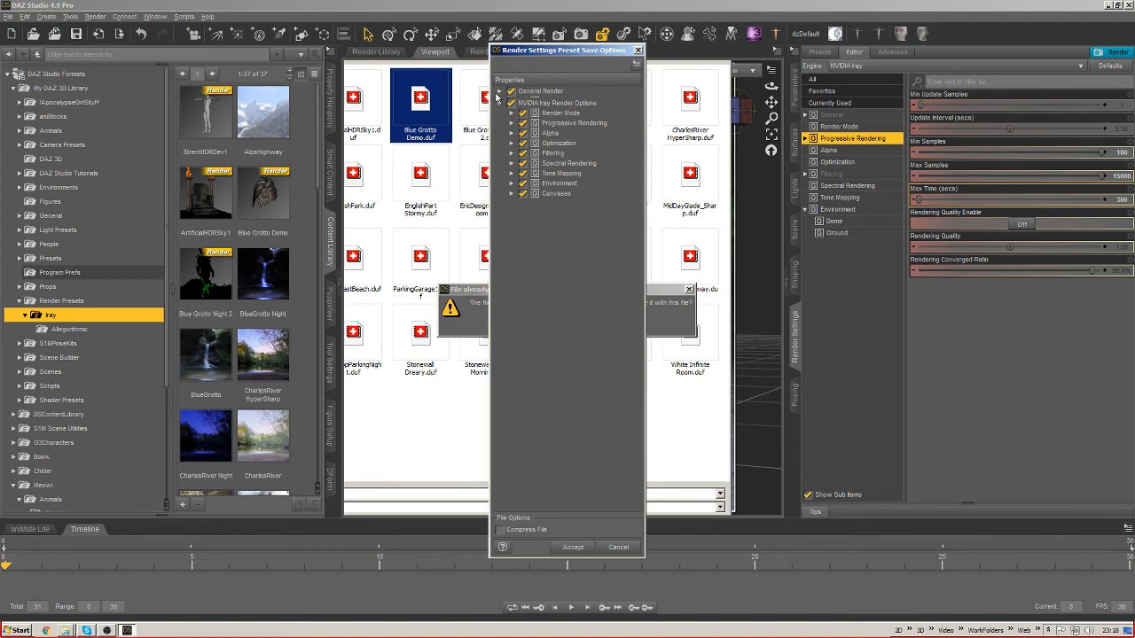
pyautogui.click(507, 93)
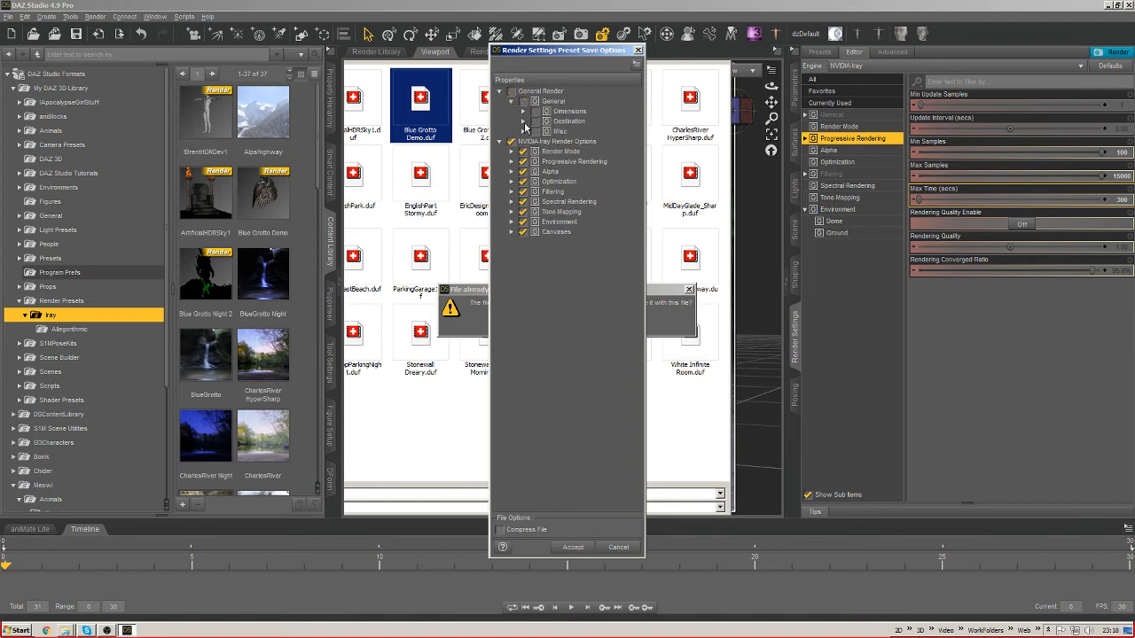
pyautogui.click(523, 131)
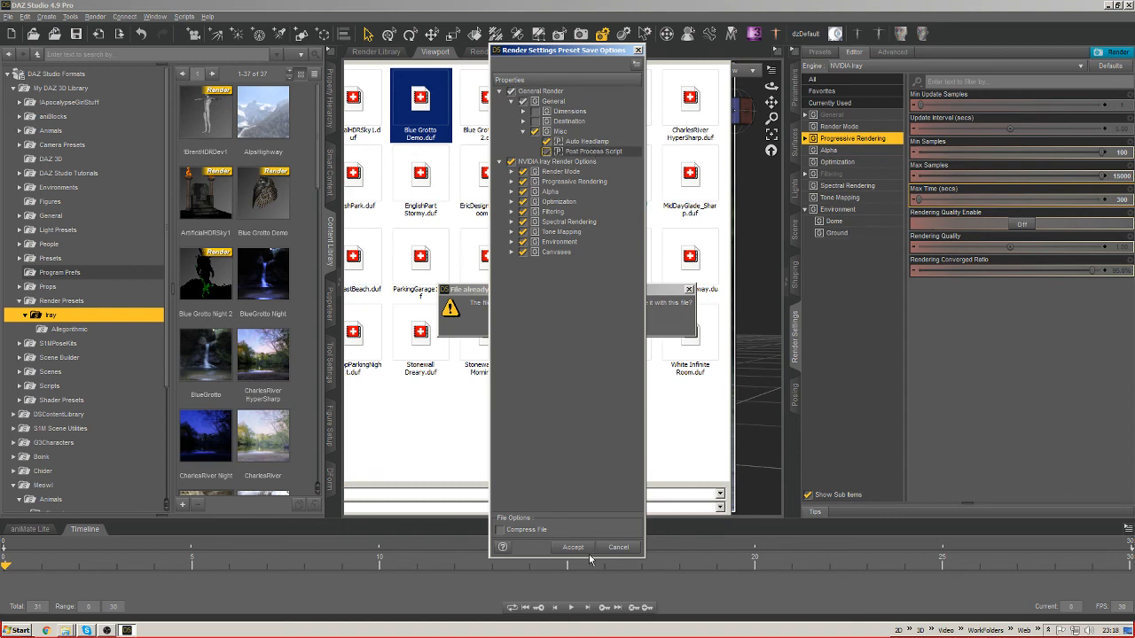
pyautogui.click(571, 546)
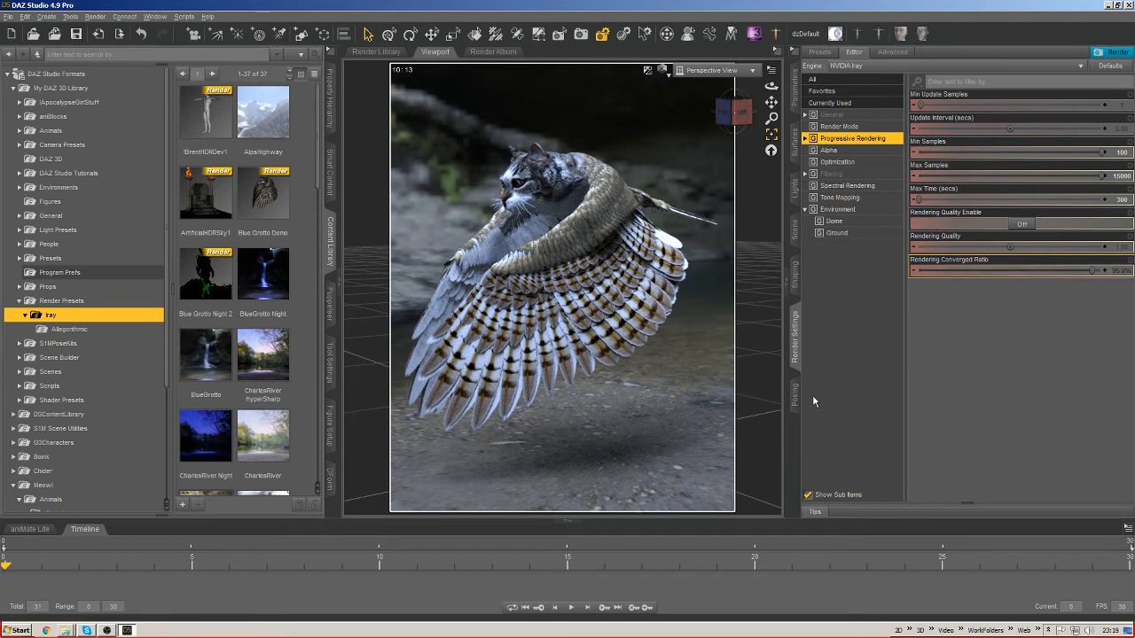
pyautogui.scroll(-3)
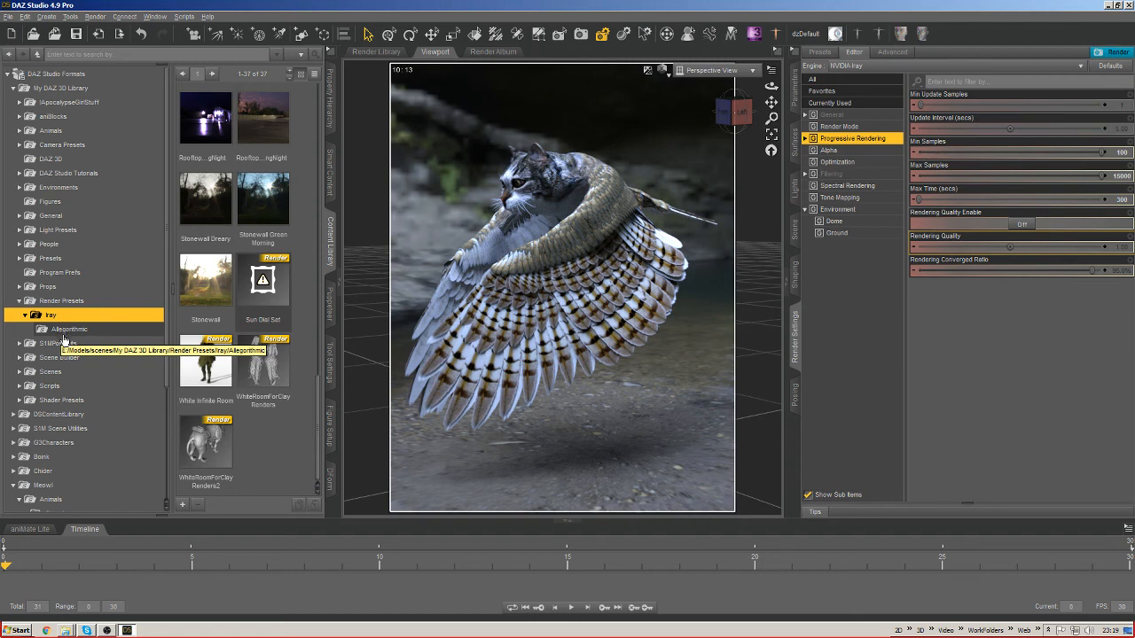
pyautogui.click(69, 328)
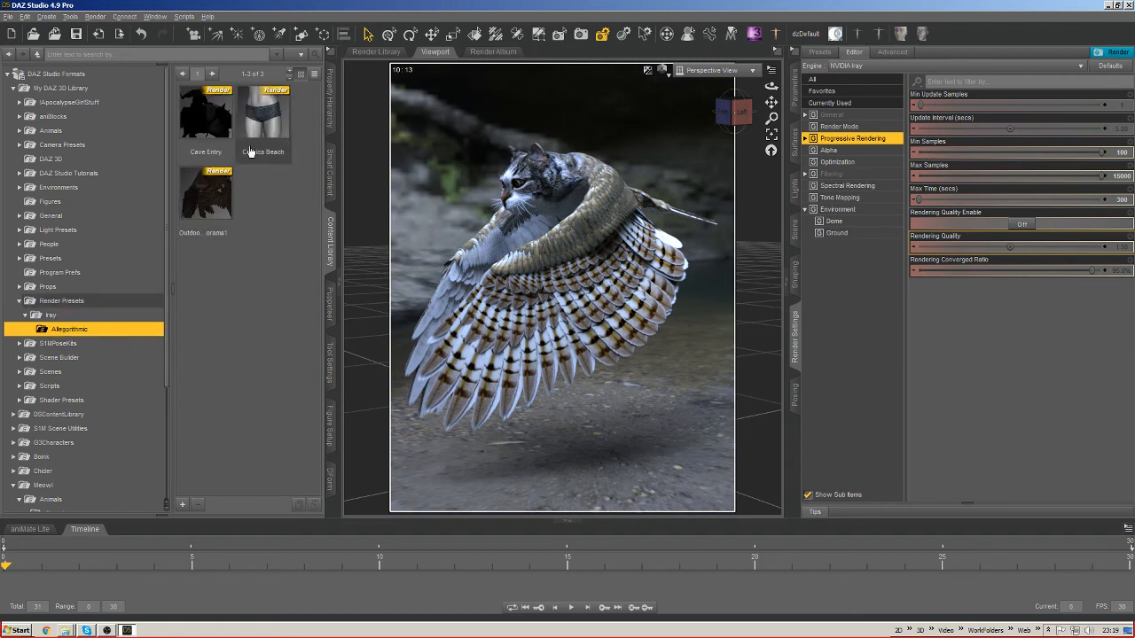
pyautogui.moveTo(71, 315)
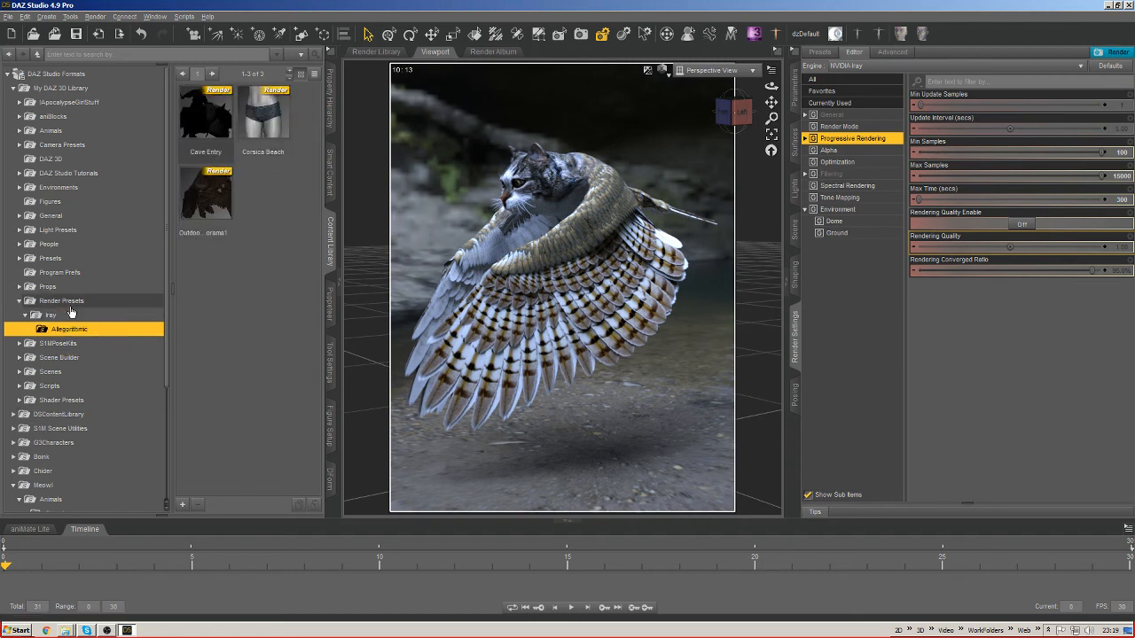
pyautogui.click(49, 316)
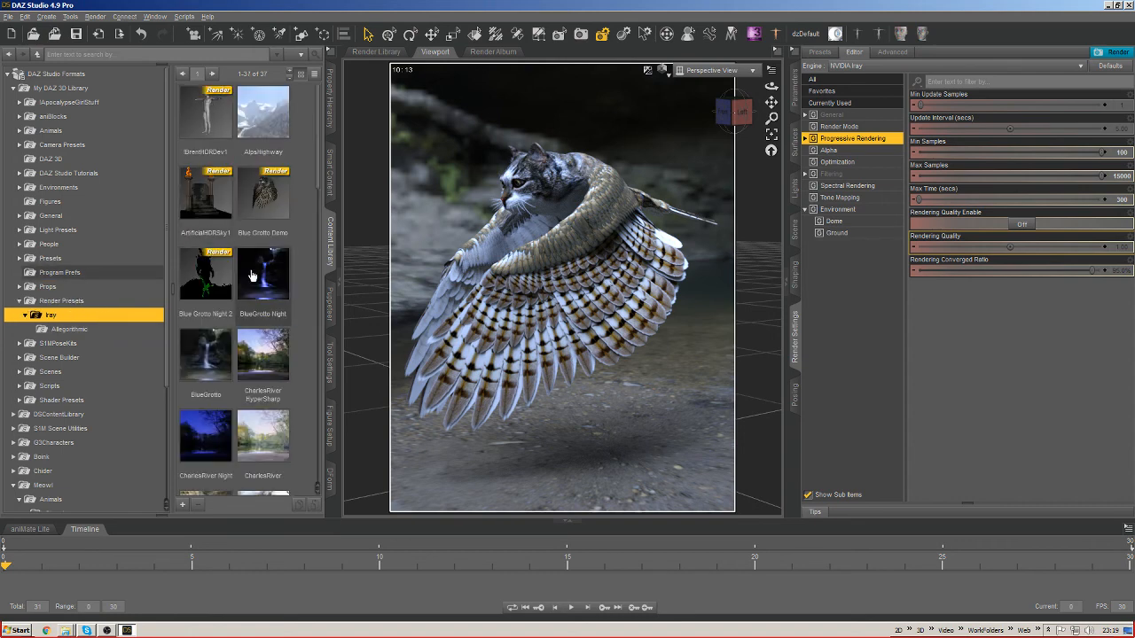
pyautogui.scroll(-3)
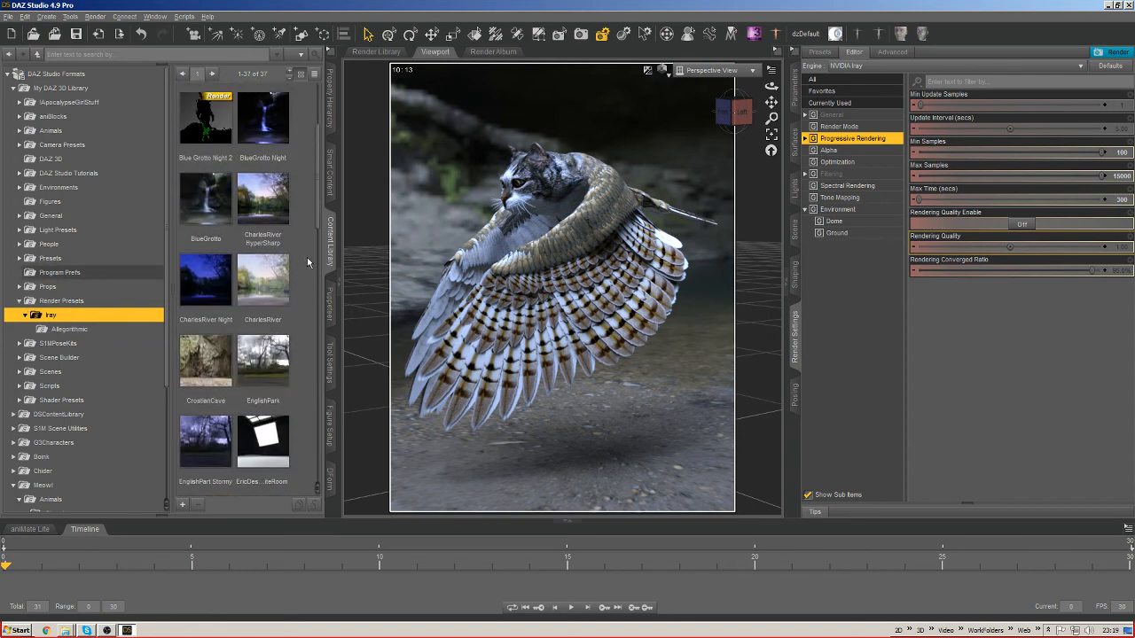
pyautogui.scroll(-3)
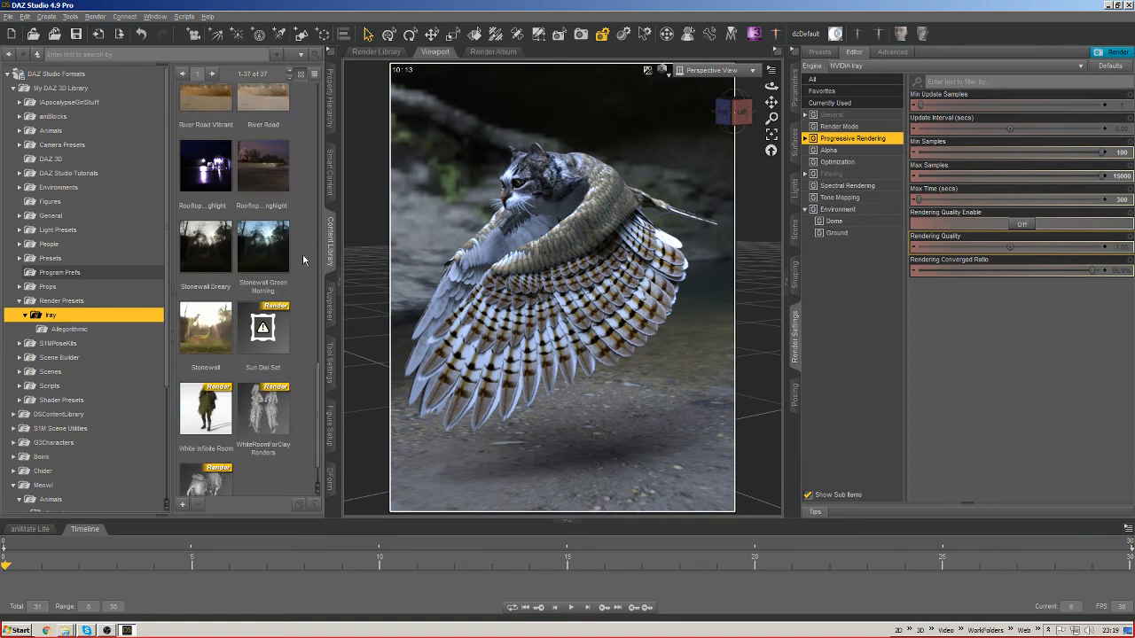